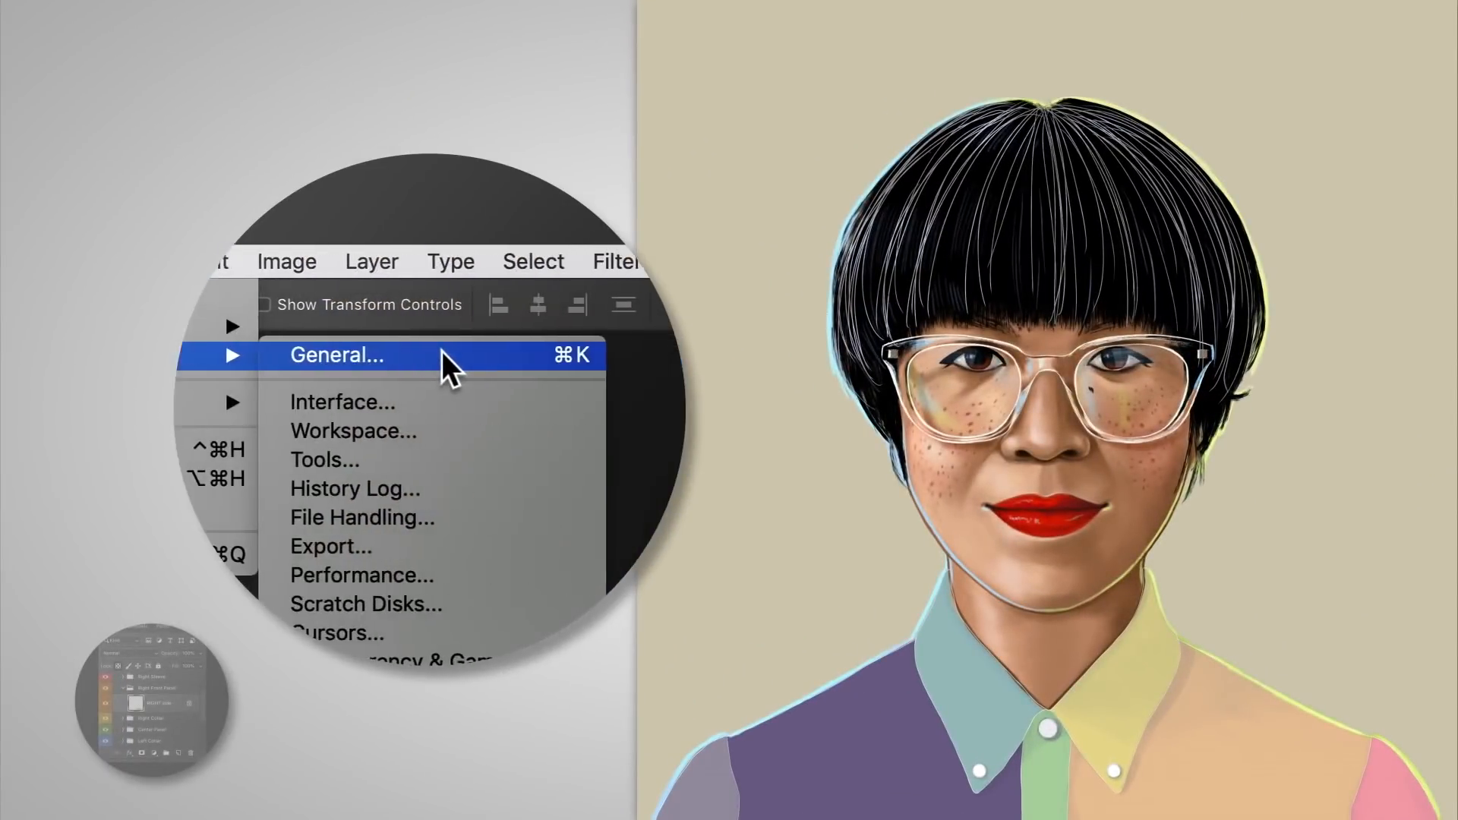
Confirm the General preferences and show the Timeline panel.
left_click(336, 355)
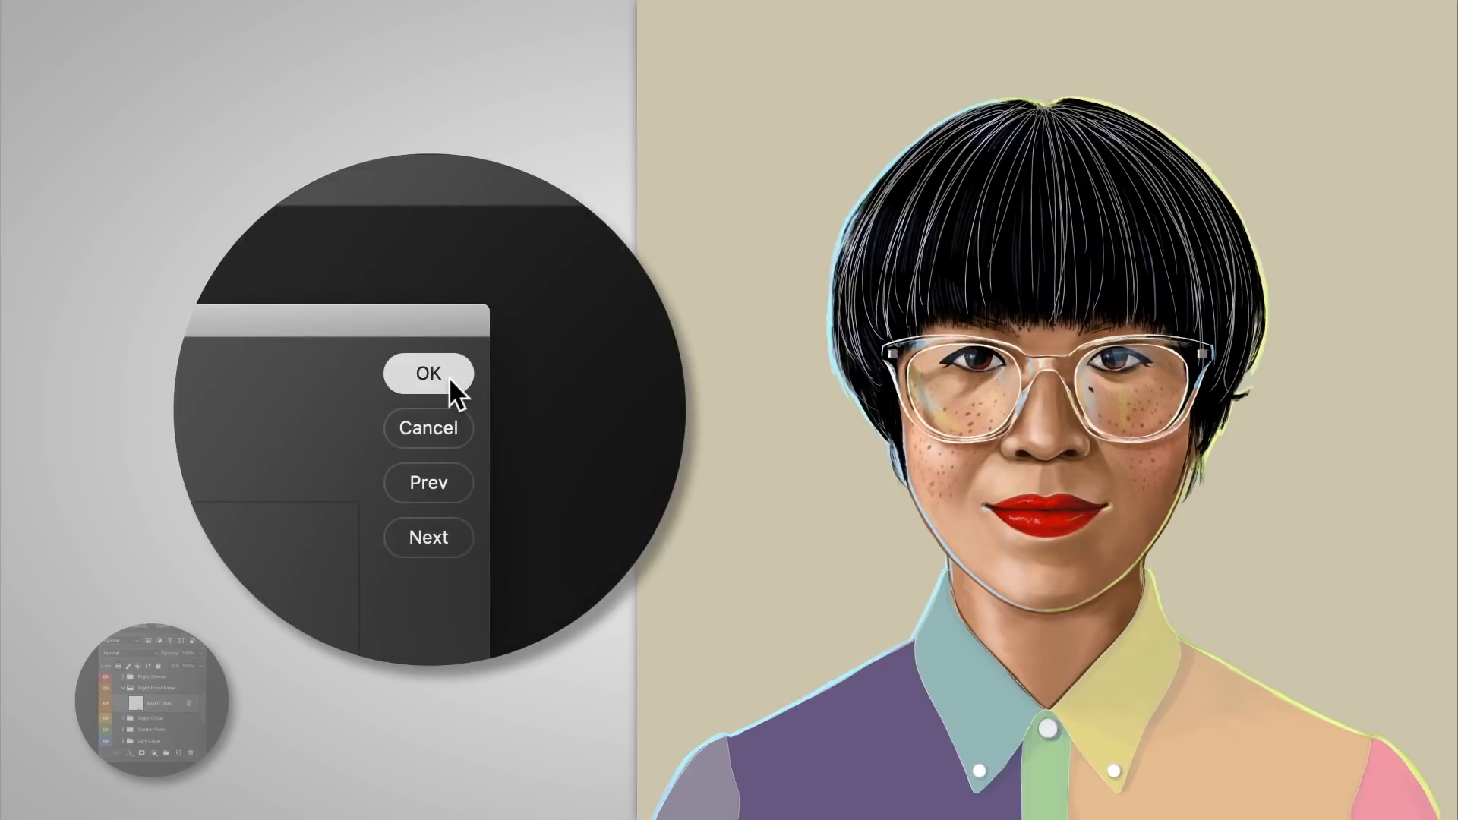
left_click(428, 373)
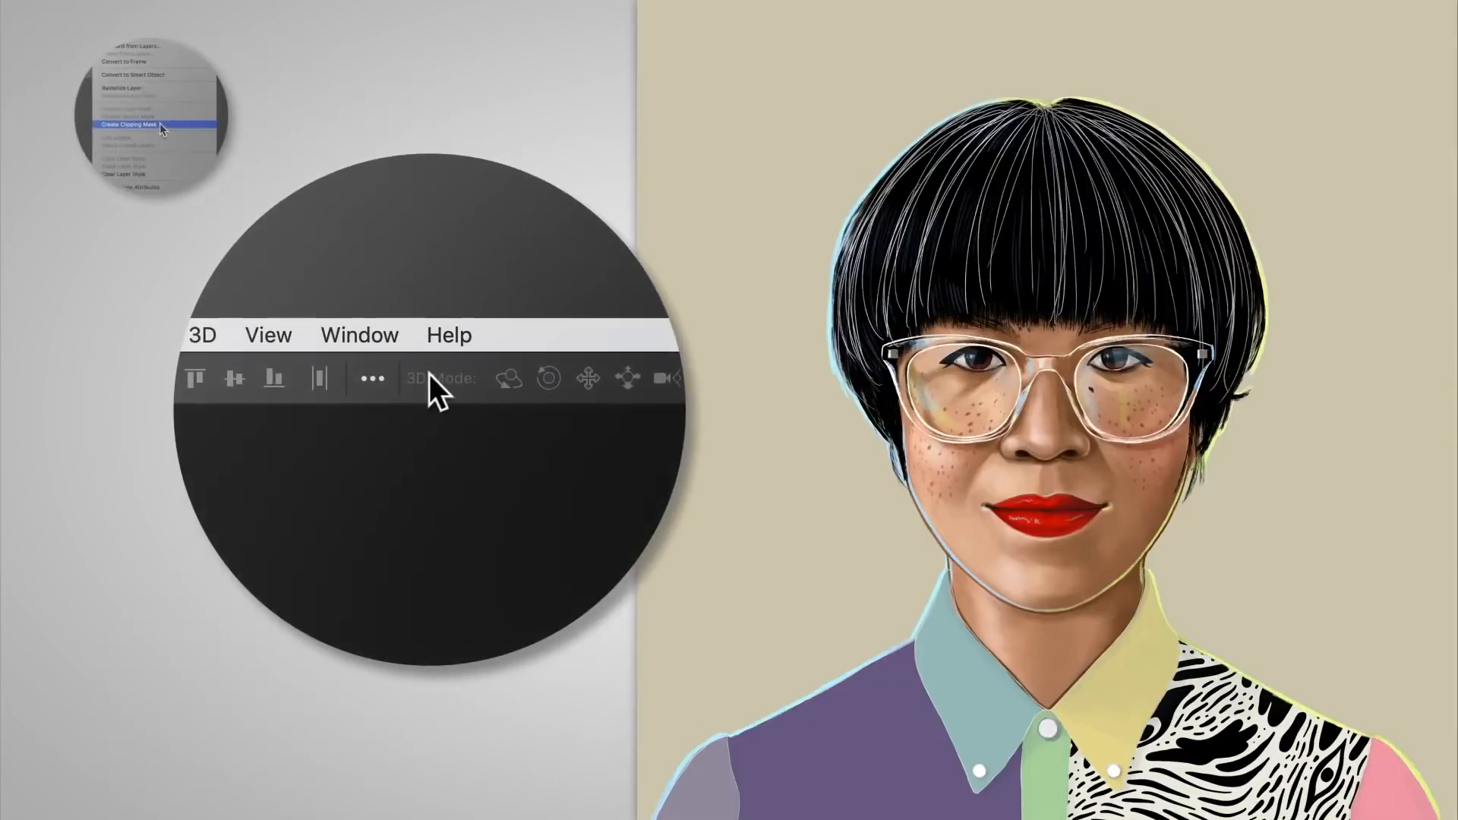
left_click(358, 334)
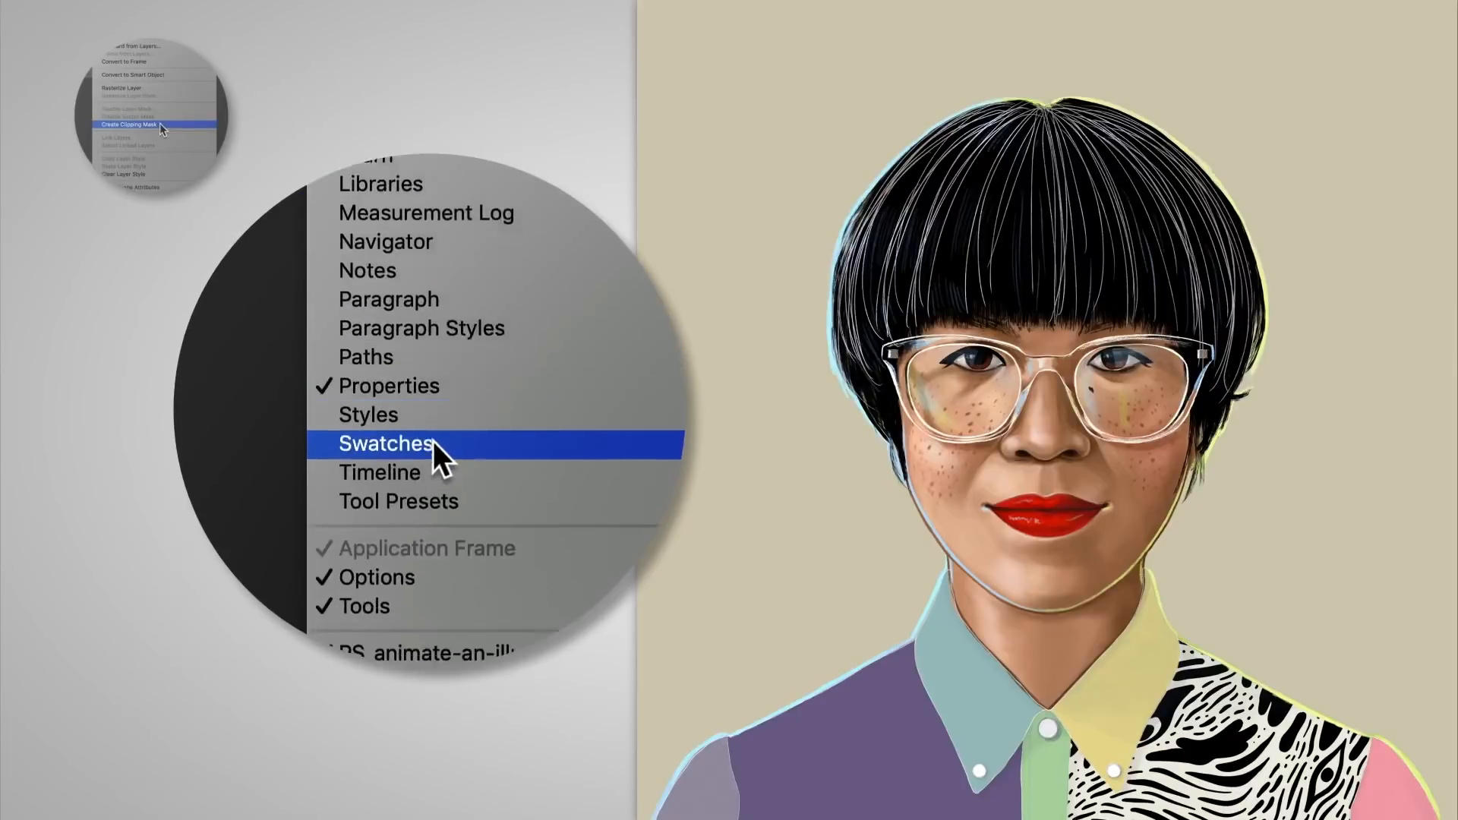
left_click(380, 472)
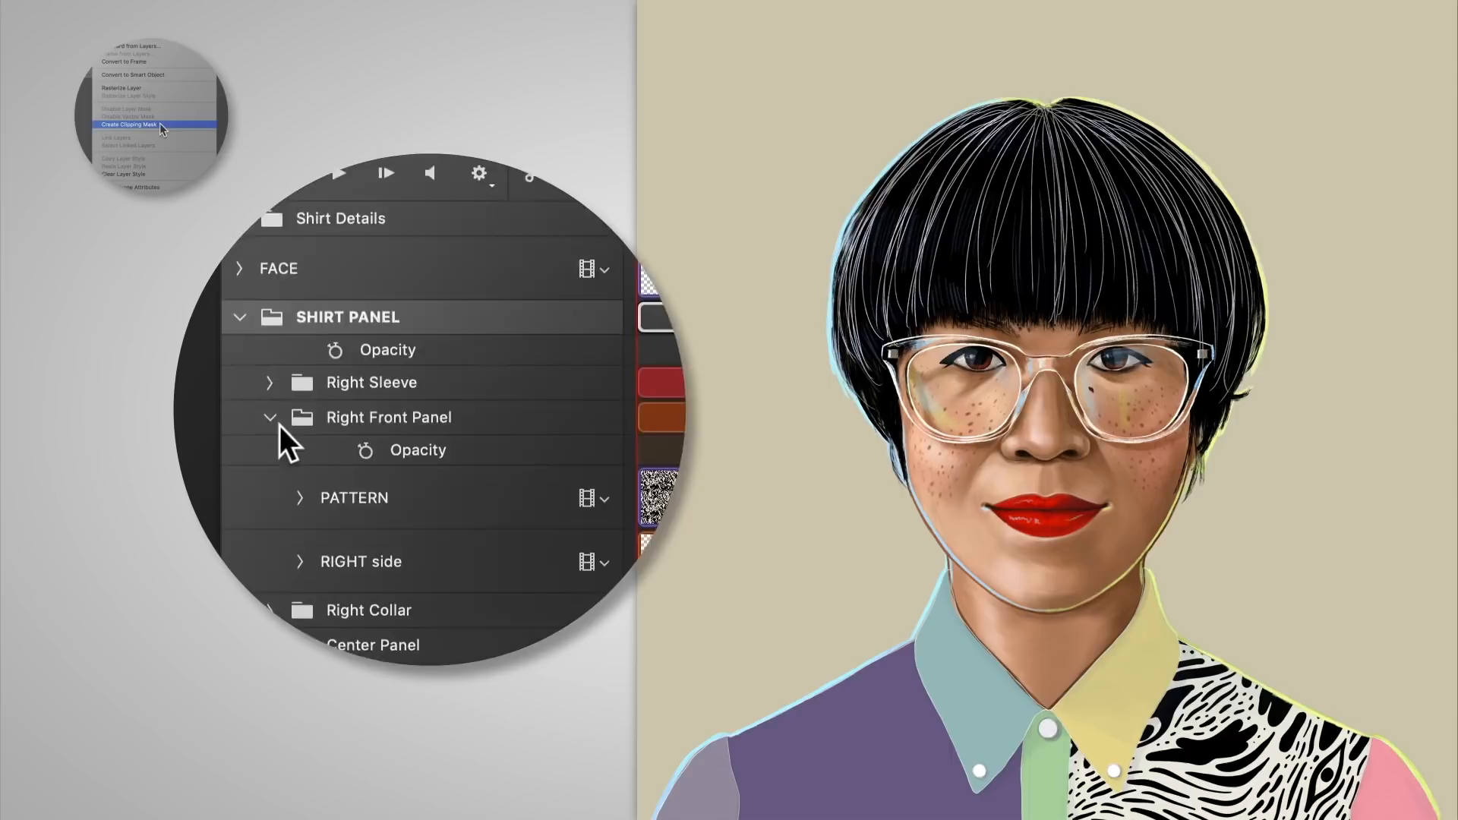
Expand Right Front Panel, transform the placed pattern, and add a PATTERN keyframe.
left_click(299, 497)
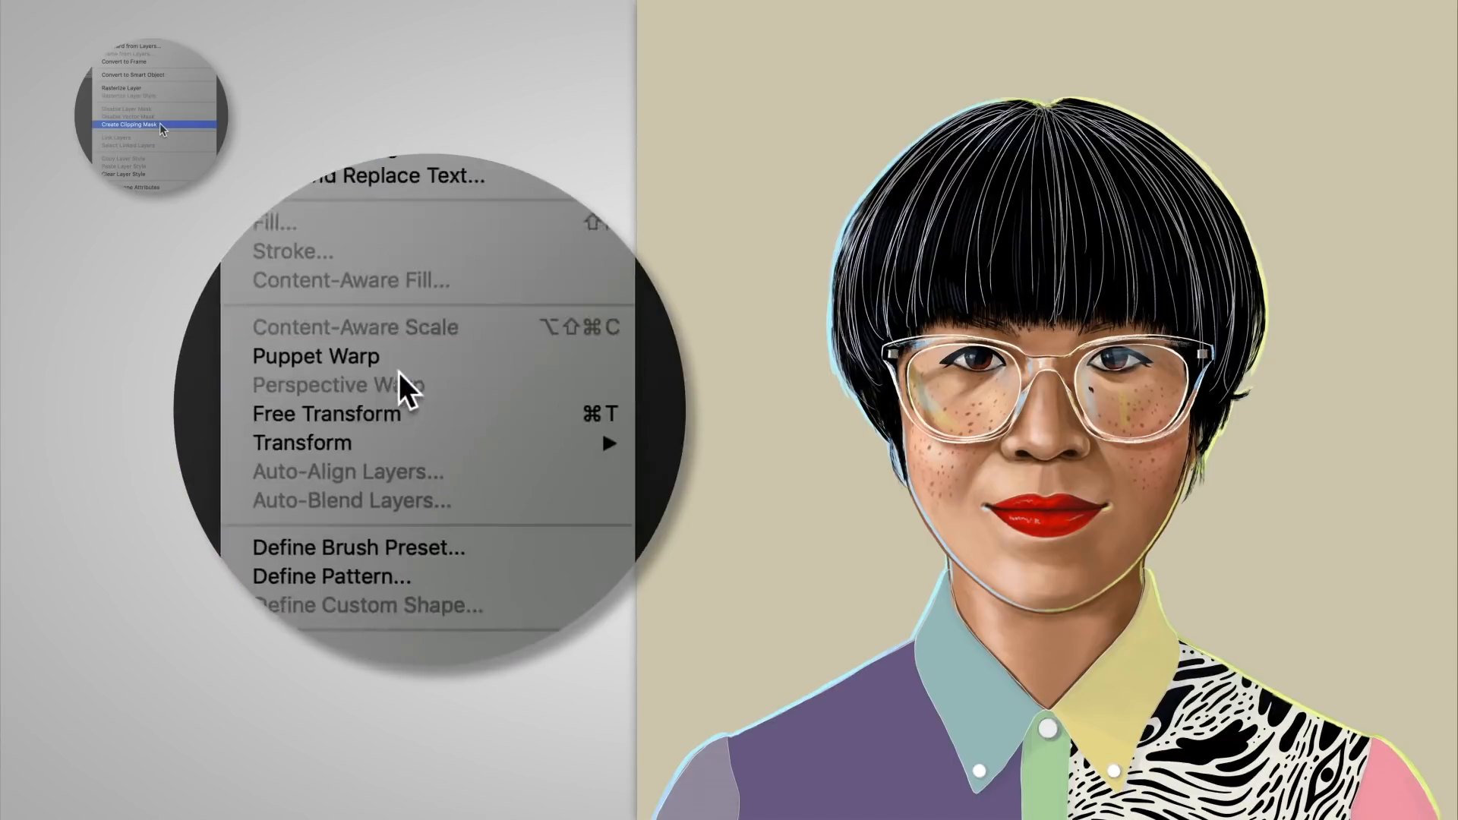
left_click(325, 414)
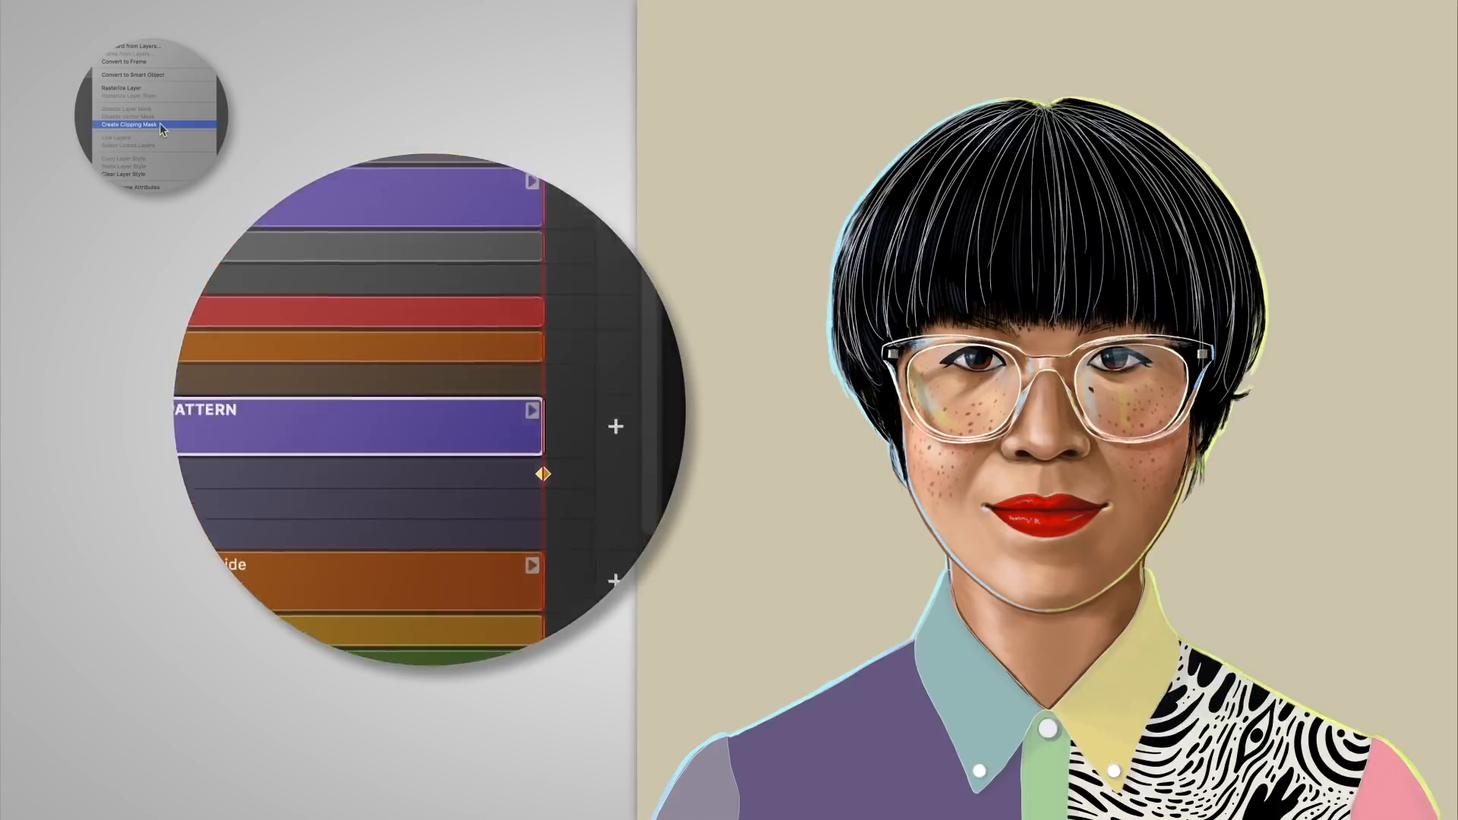
left_click(370, 349)
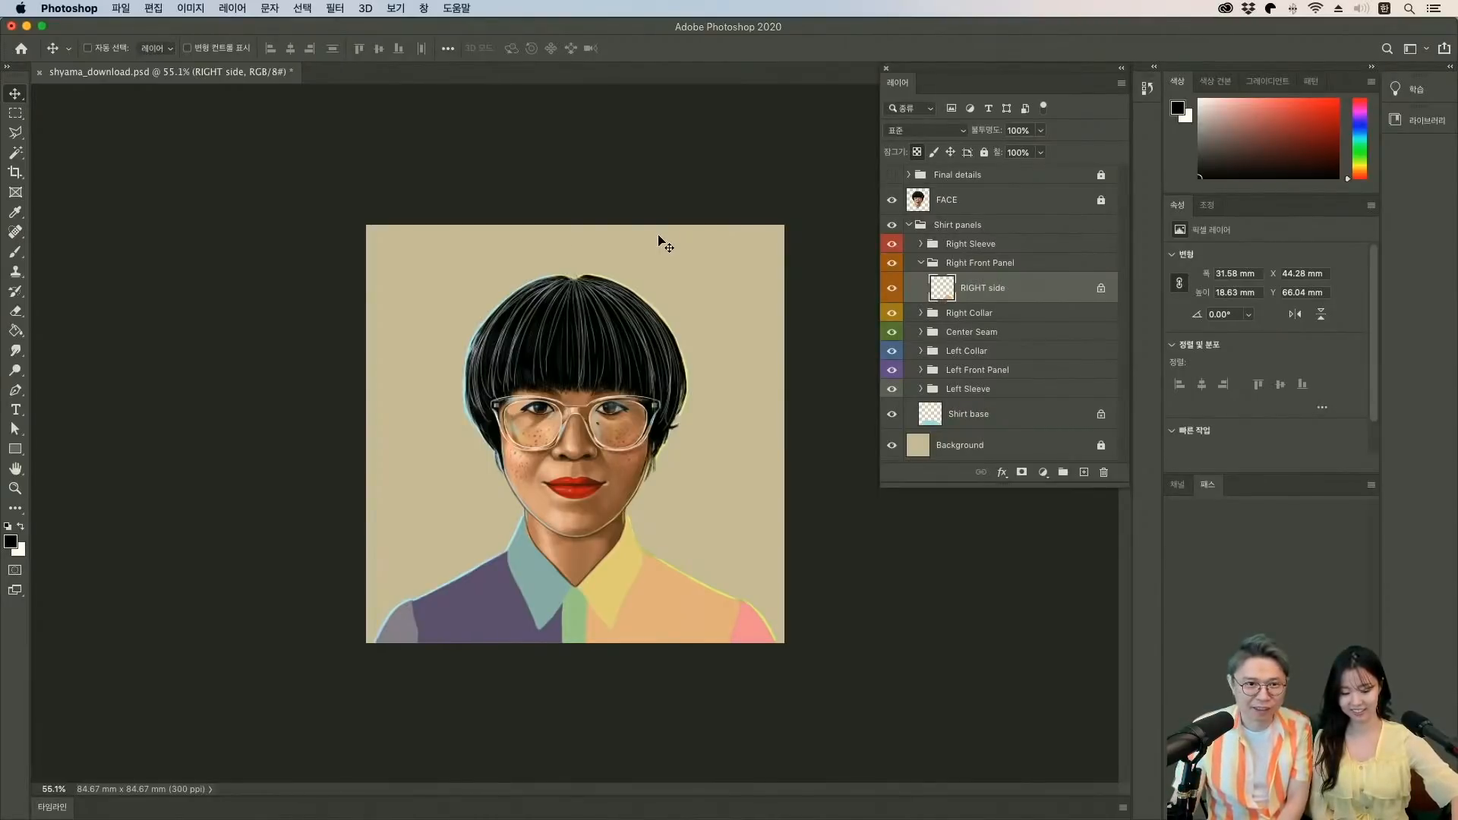
mouse_move(554, 240)
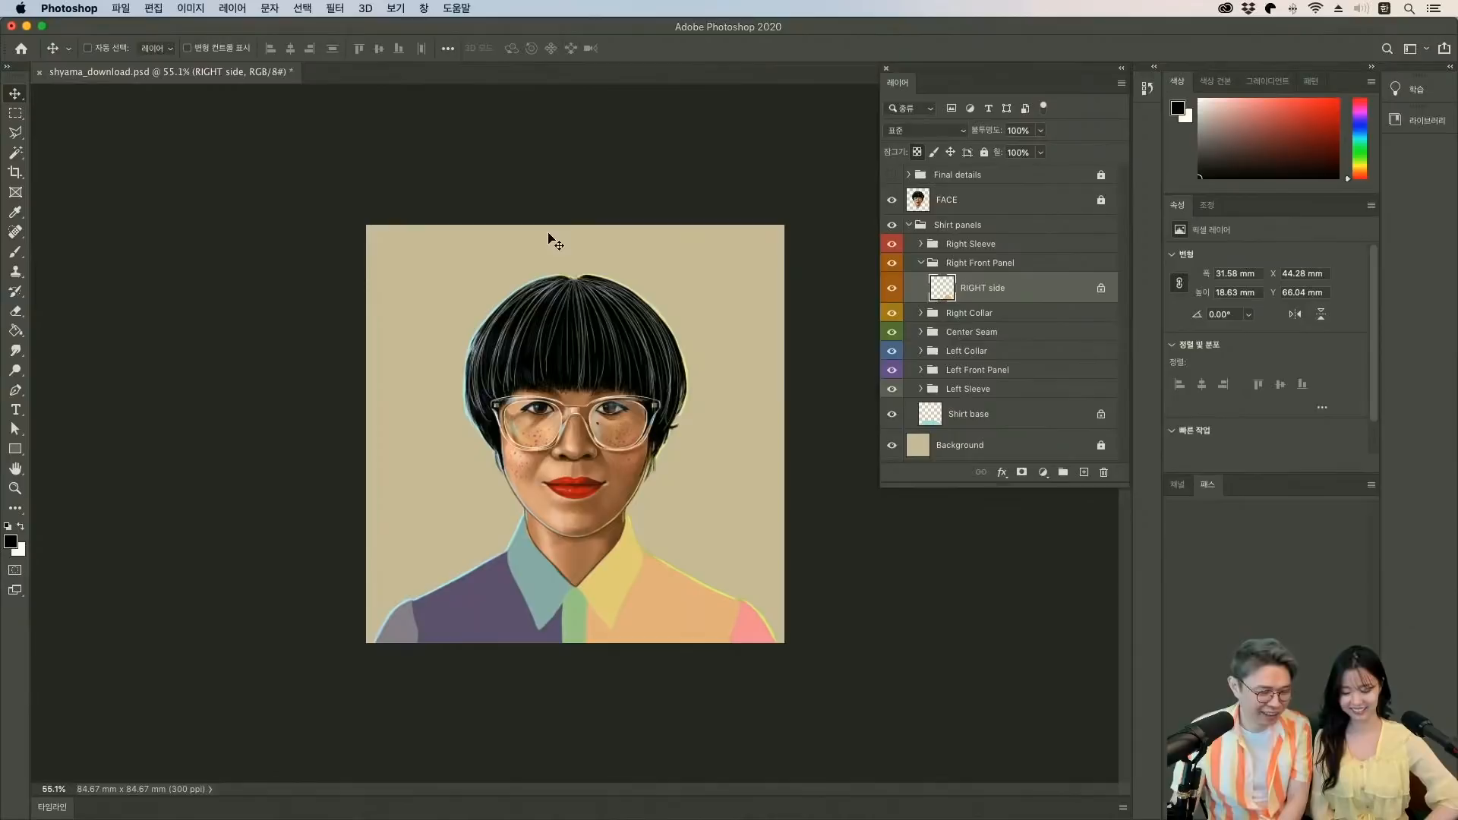
mouse_move(637, 227)
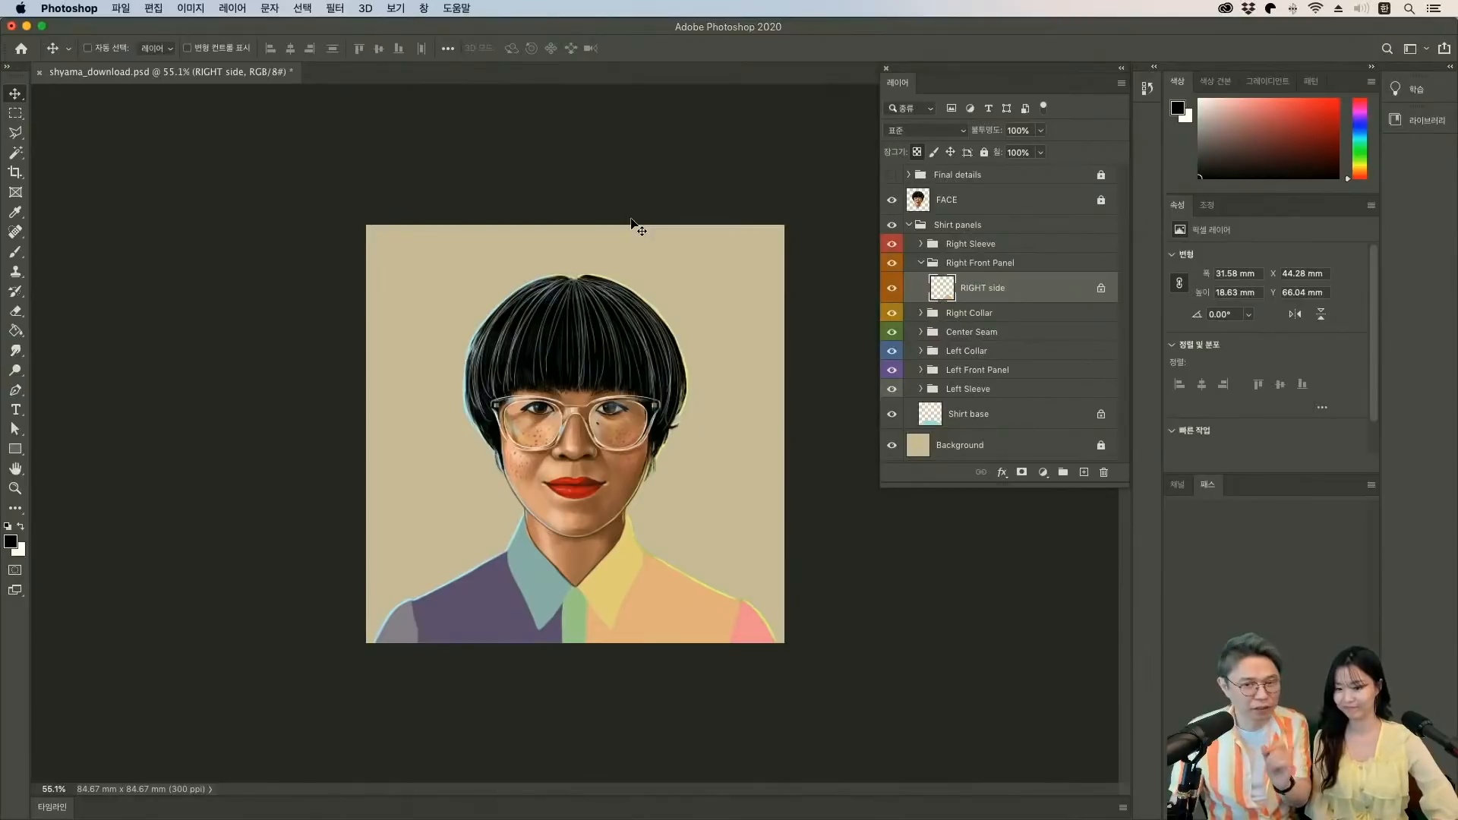
mouse_move(511, 246)
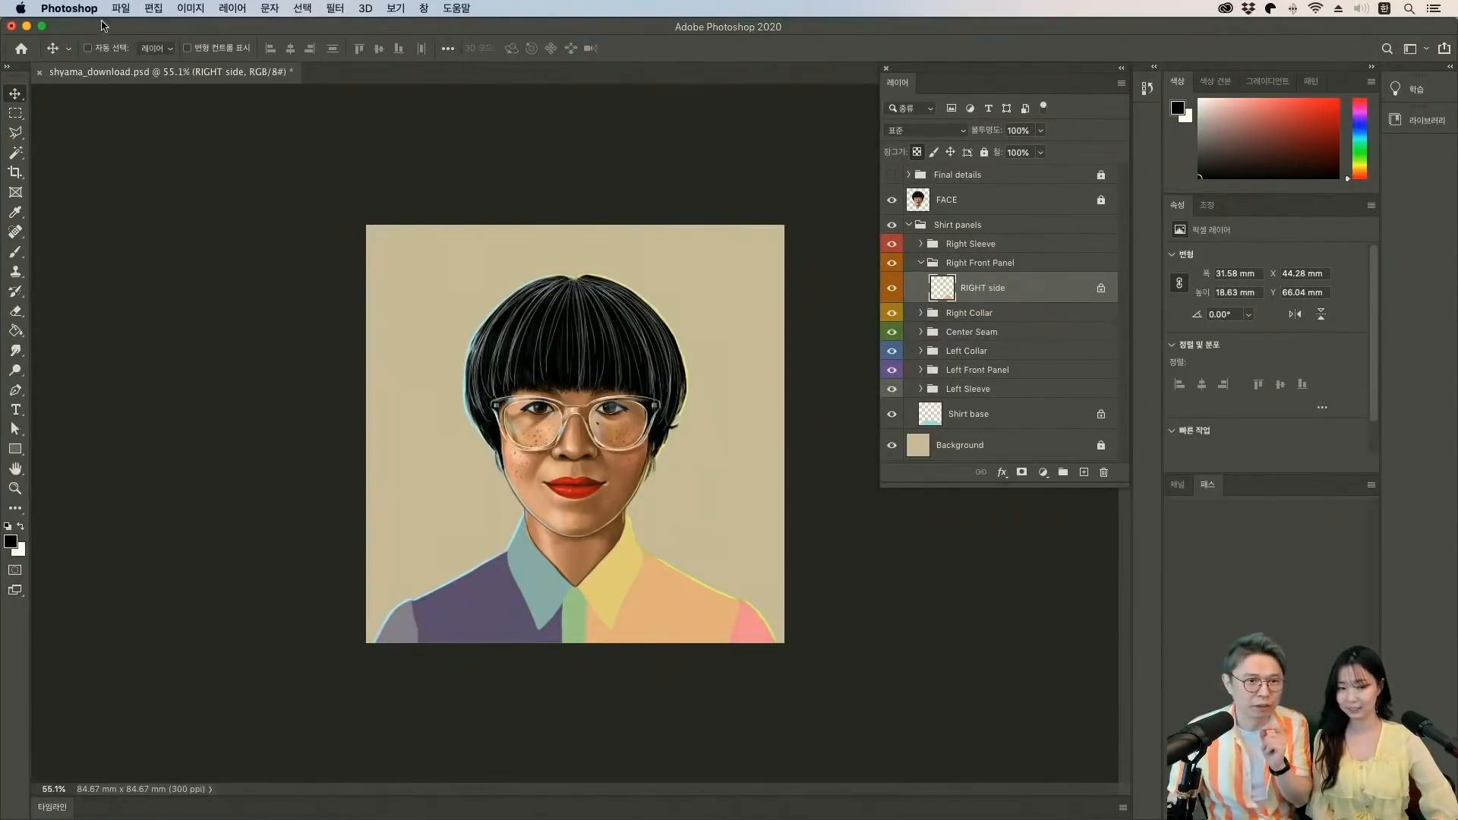
Uncheck 'Resize Image During Place' in the General preferences.
left_click(69, 8)
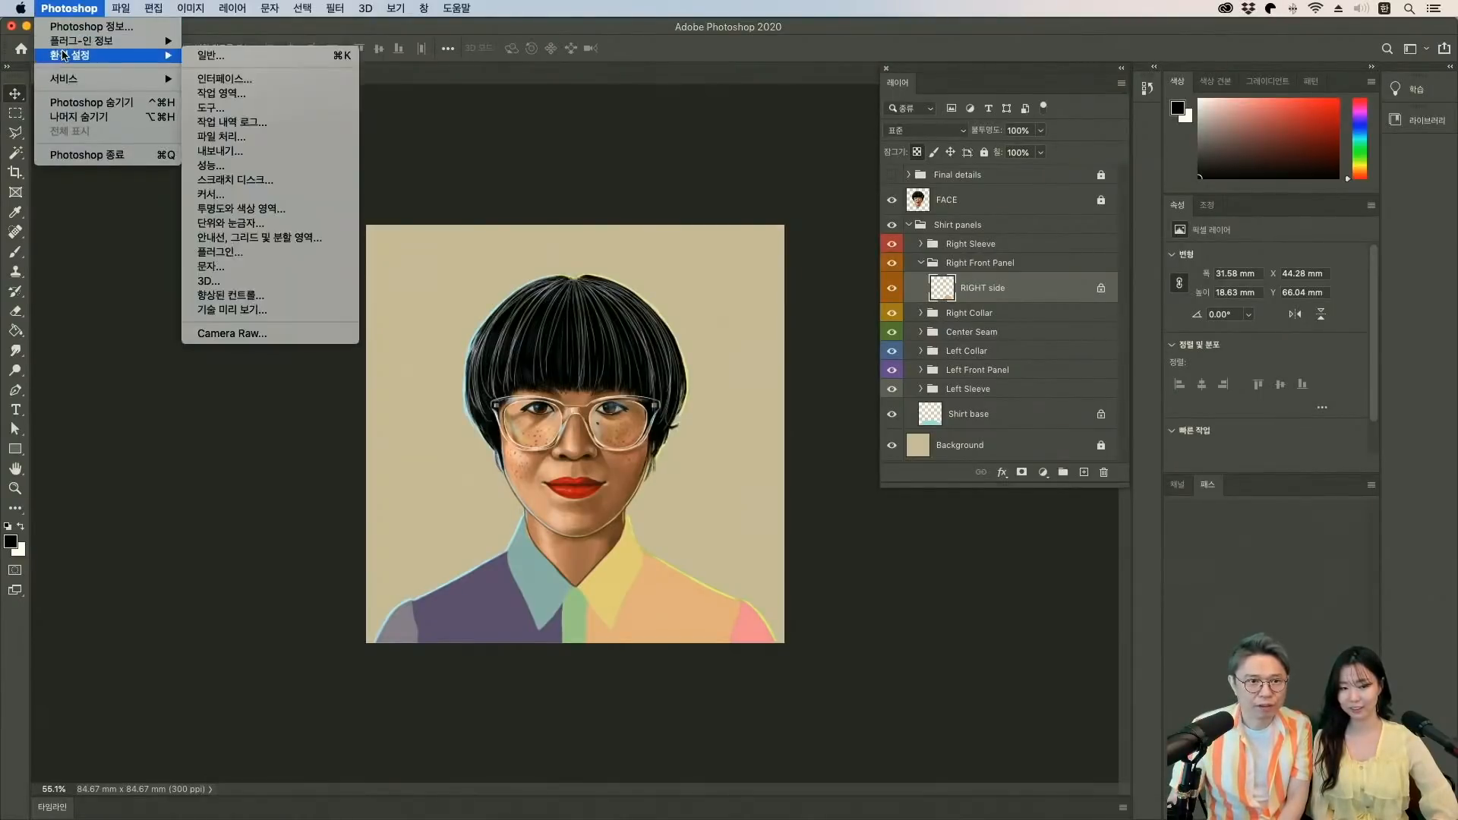
mouse_move(82, 41)
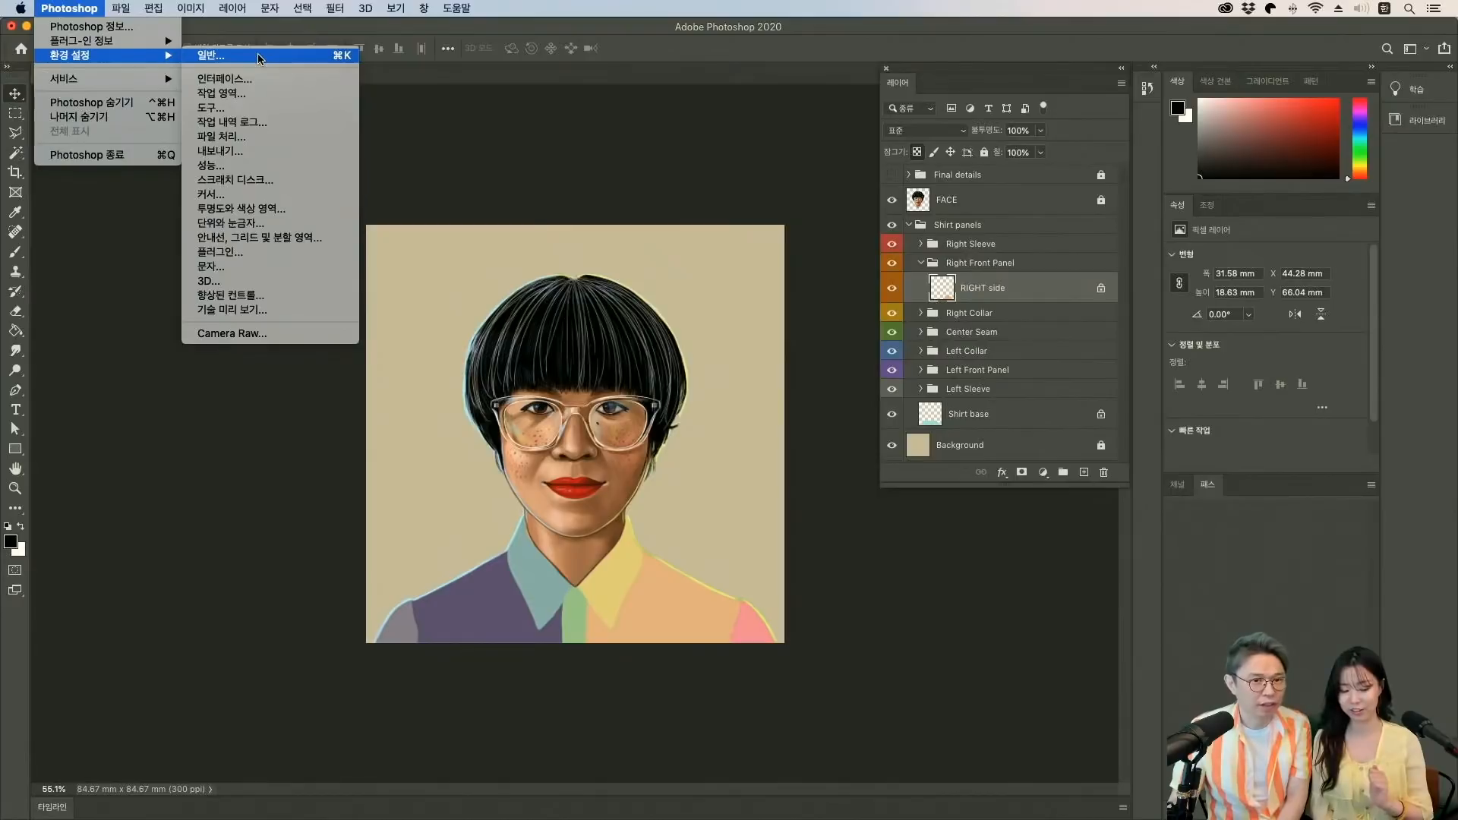
left_click(211, 55)
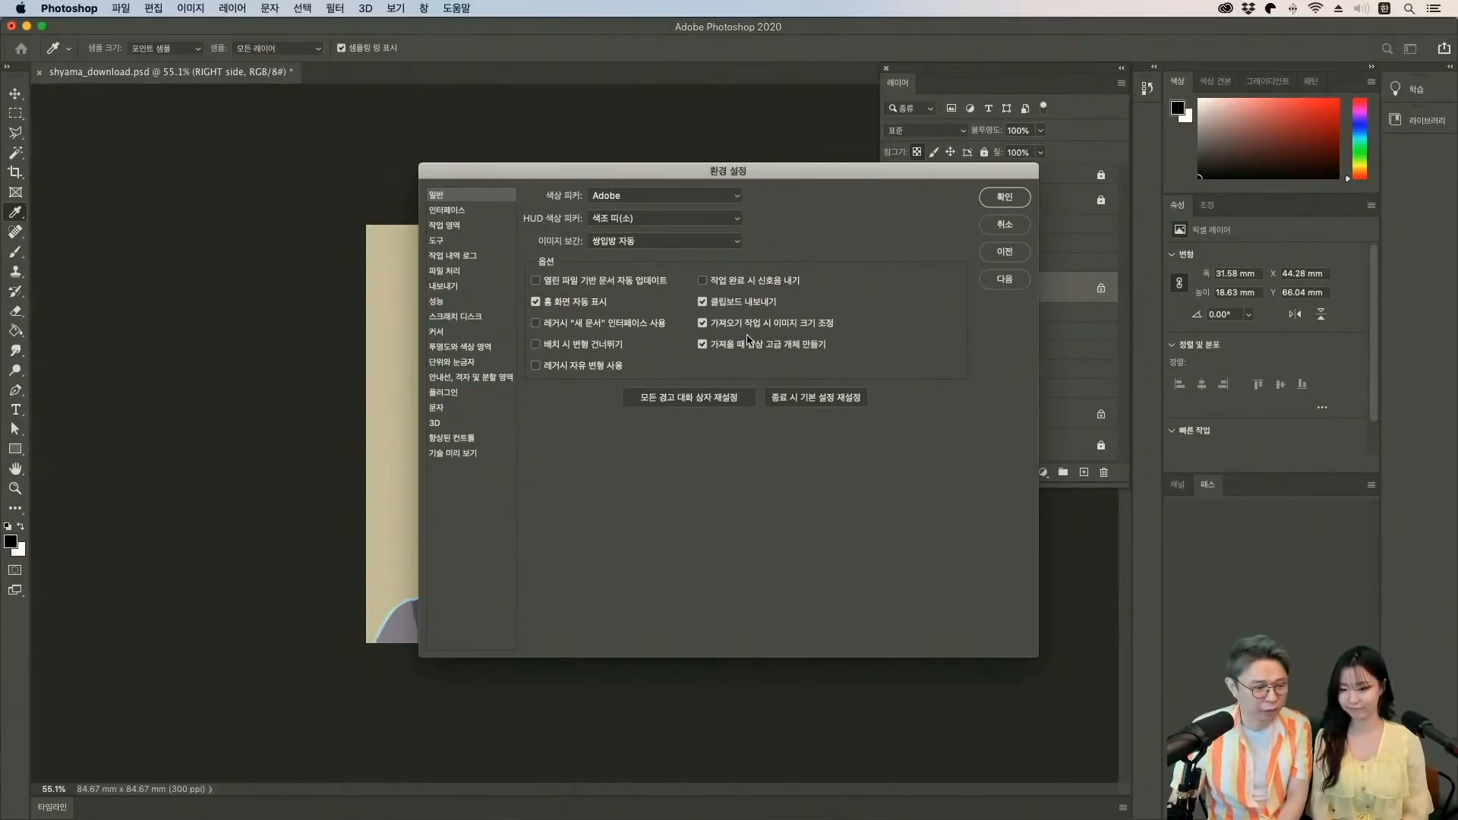
mouse_move(767, 320)
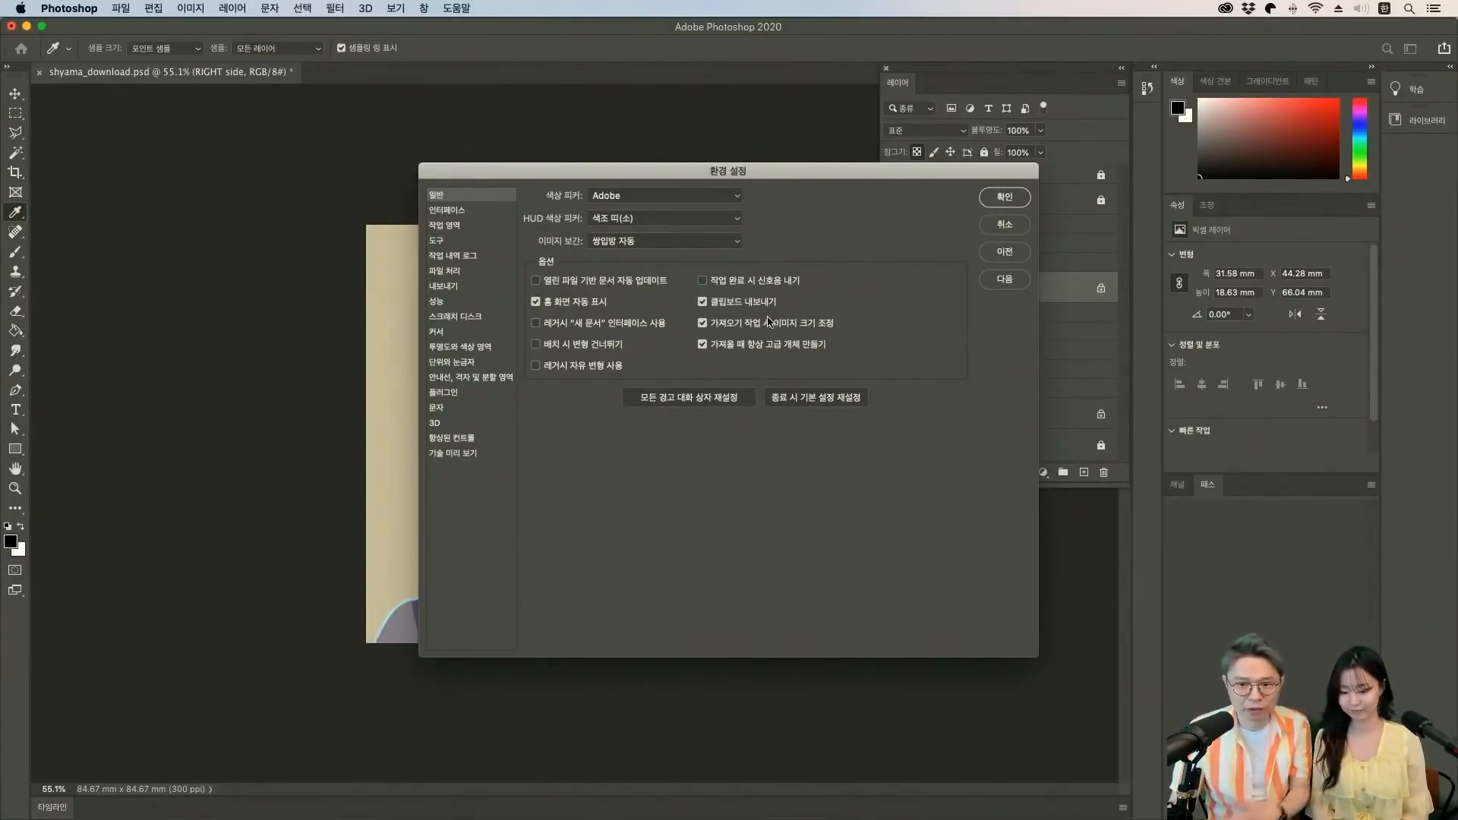
left_click(701, 323)
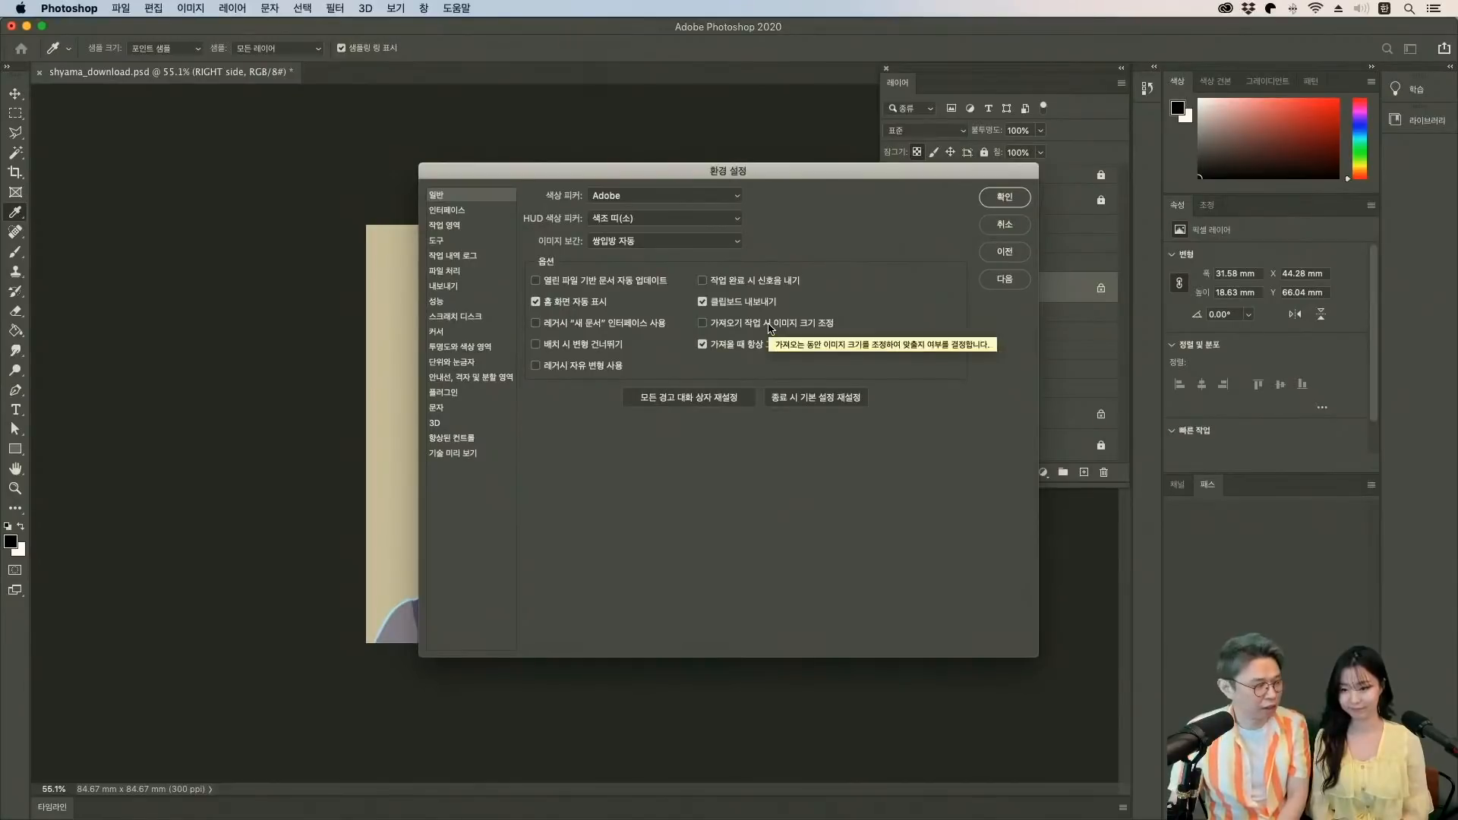
mouse_move(974, 225)
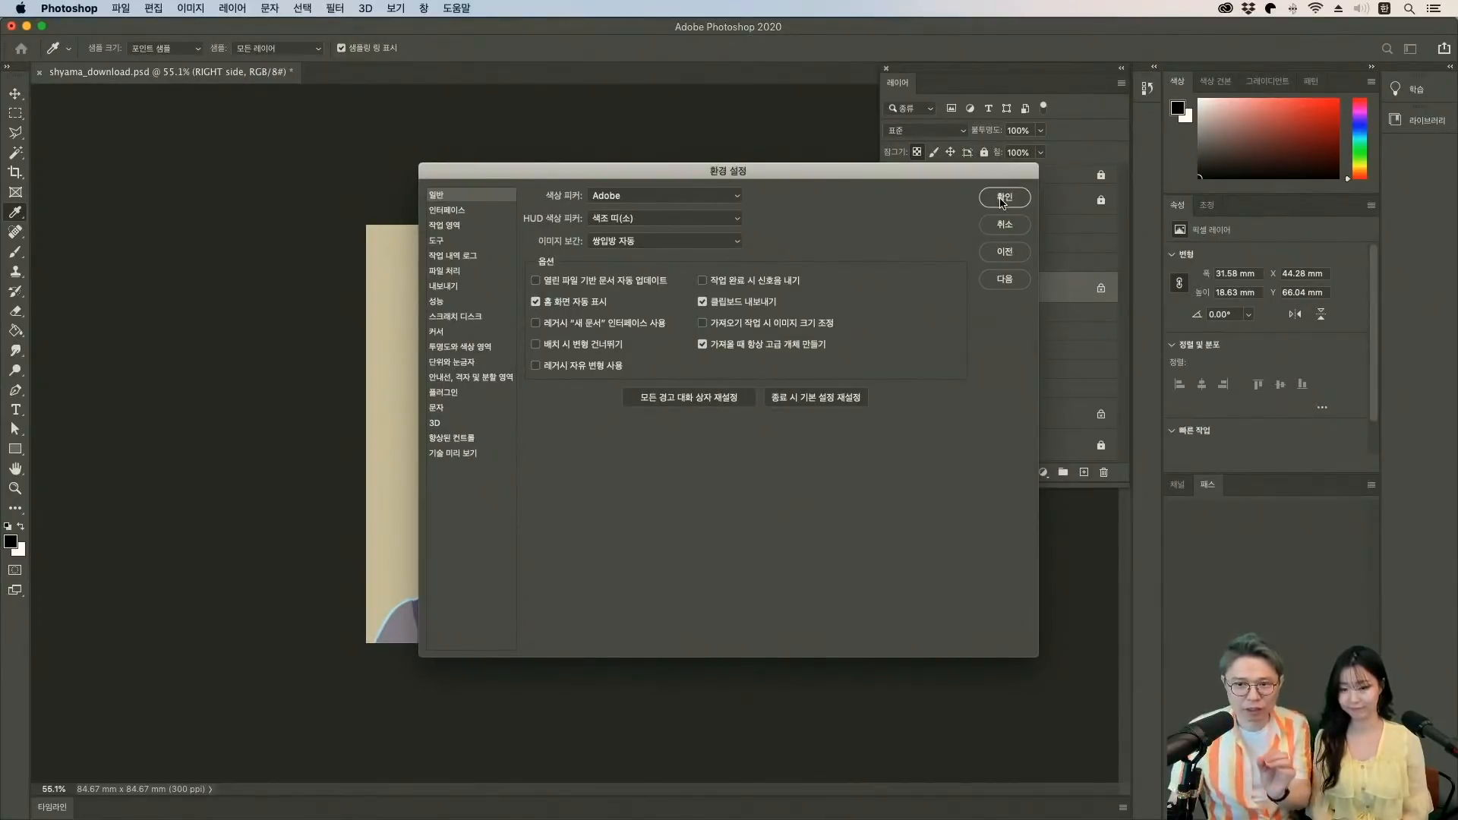
Accept the preferences with OK and toggle the RIGHT side layer's visibility off and on.
left_click(1003, 197)
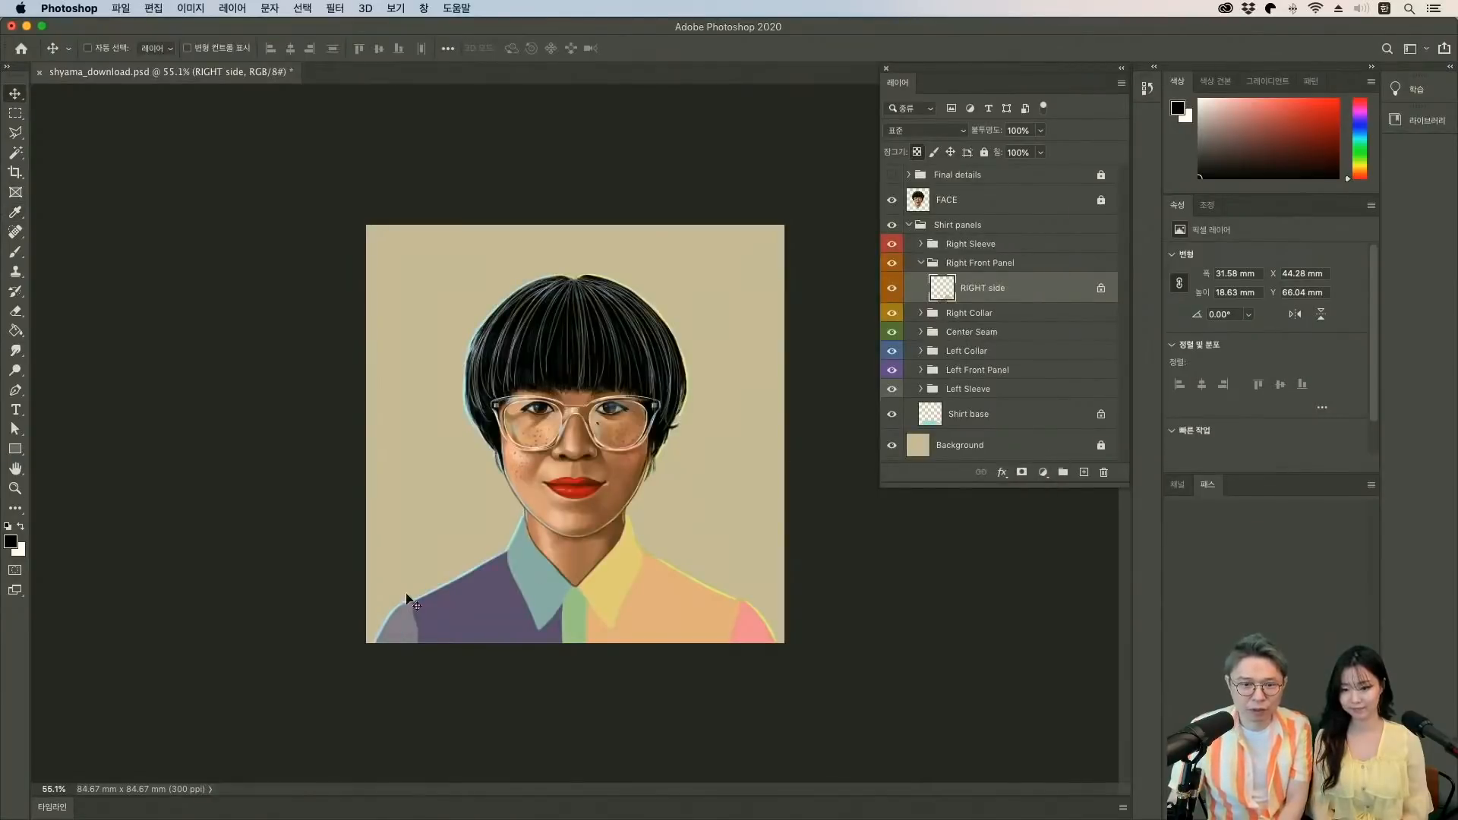
mouse_move(591, 402)
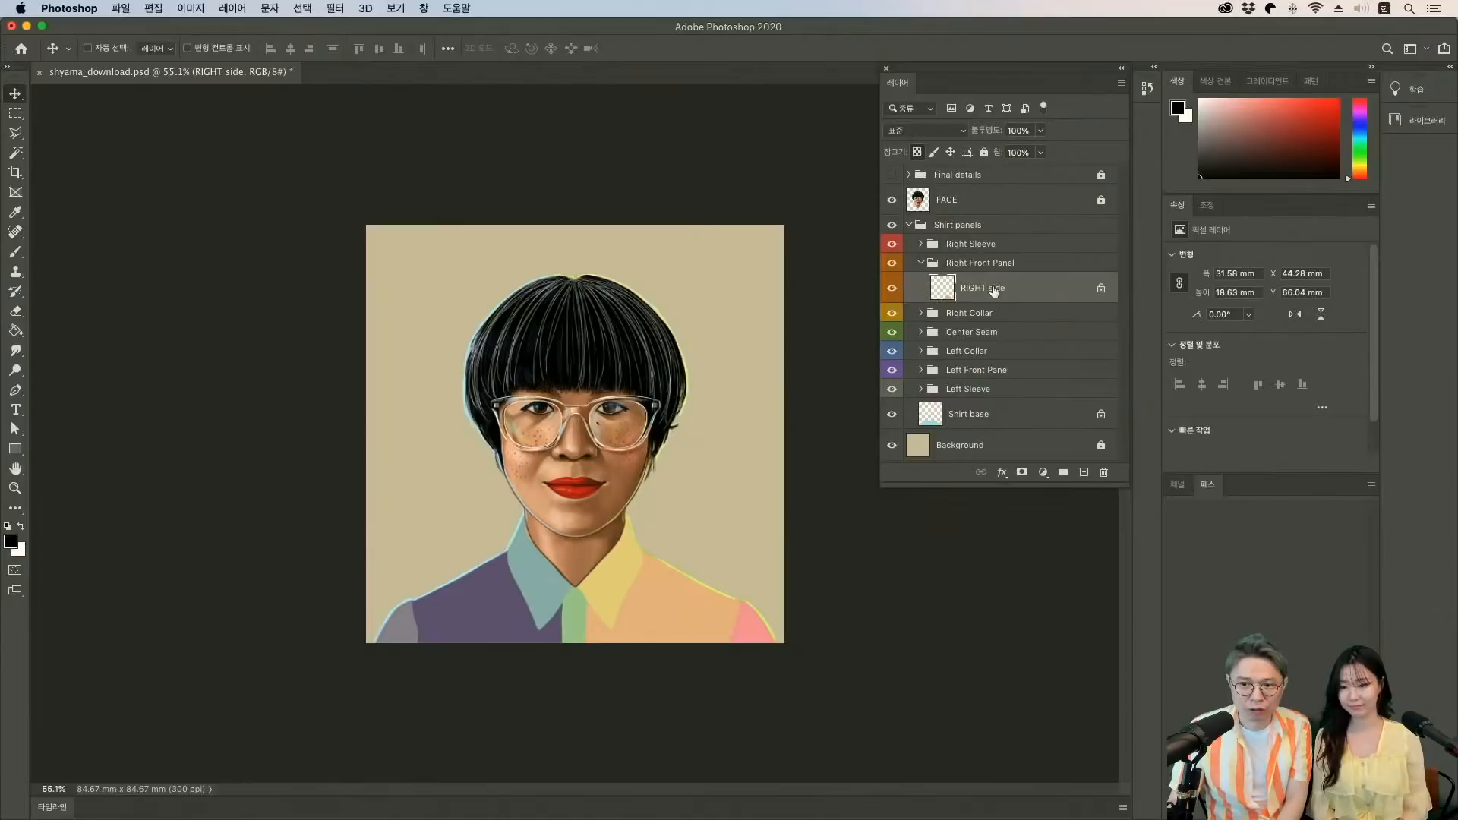
left_click(891, 287)
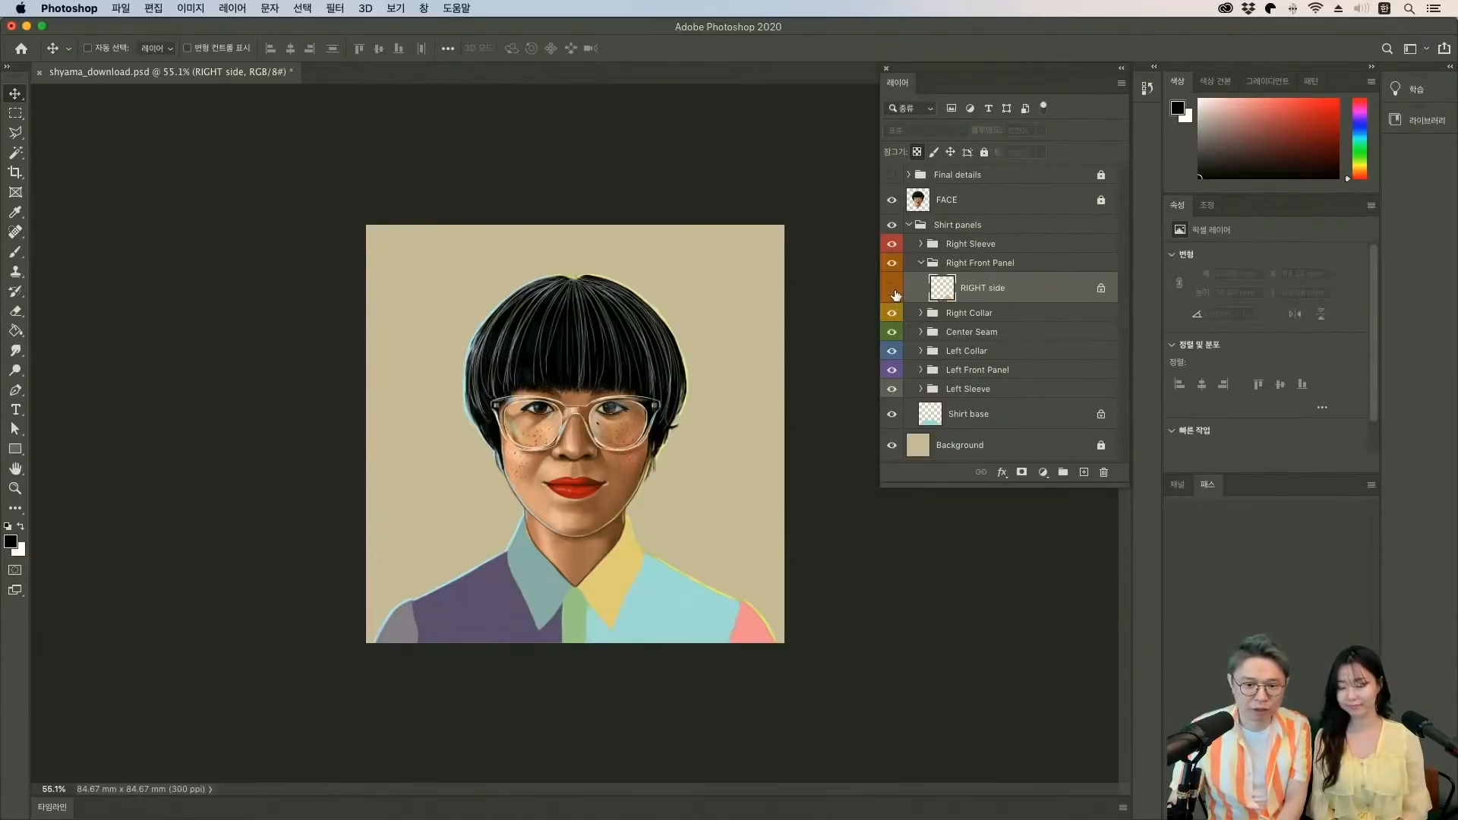
left_click(890, 287)
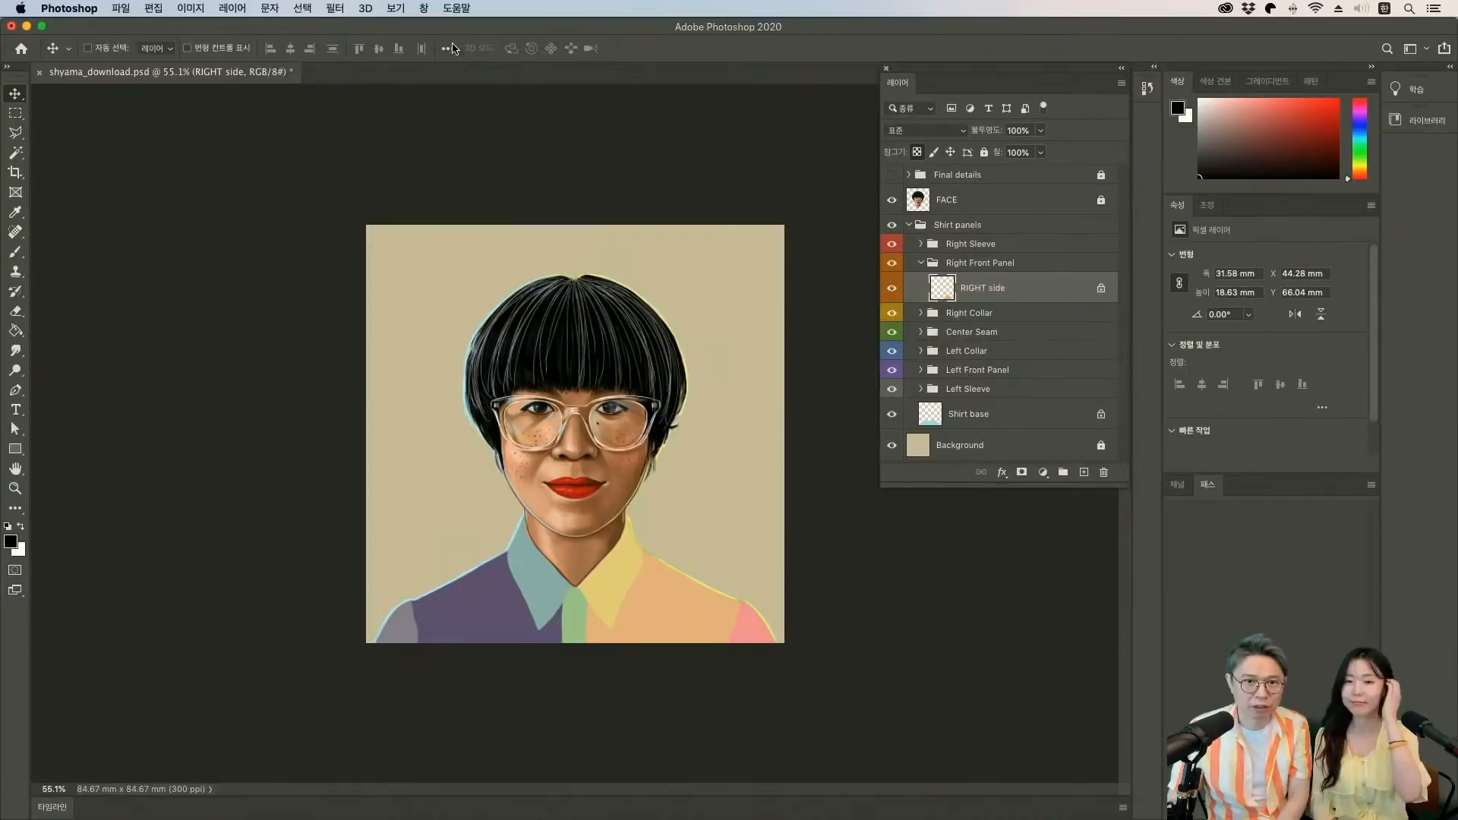
Show the Timeline panel via Window > Timeline.
left_click(423, 9)
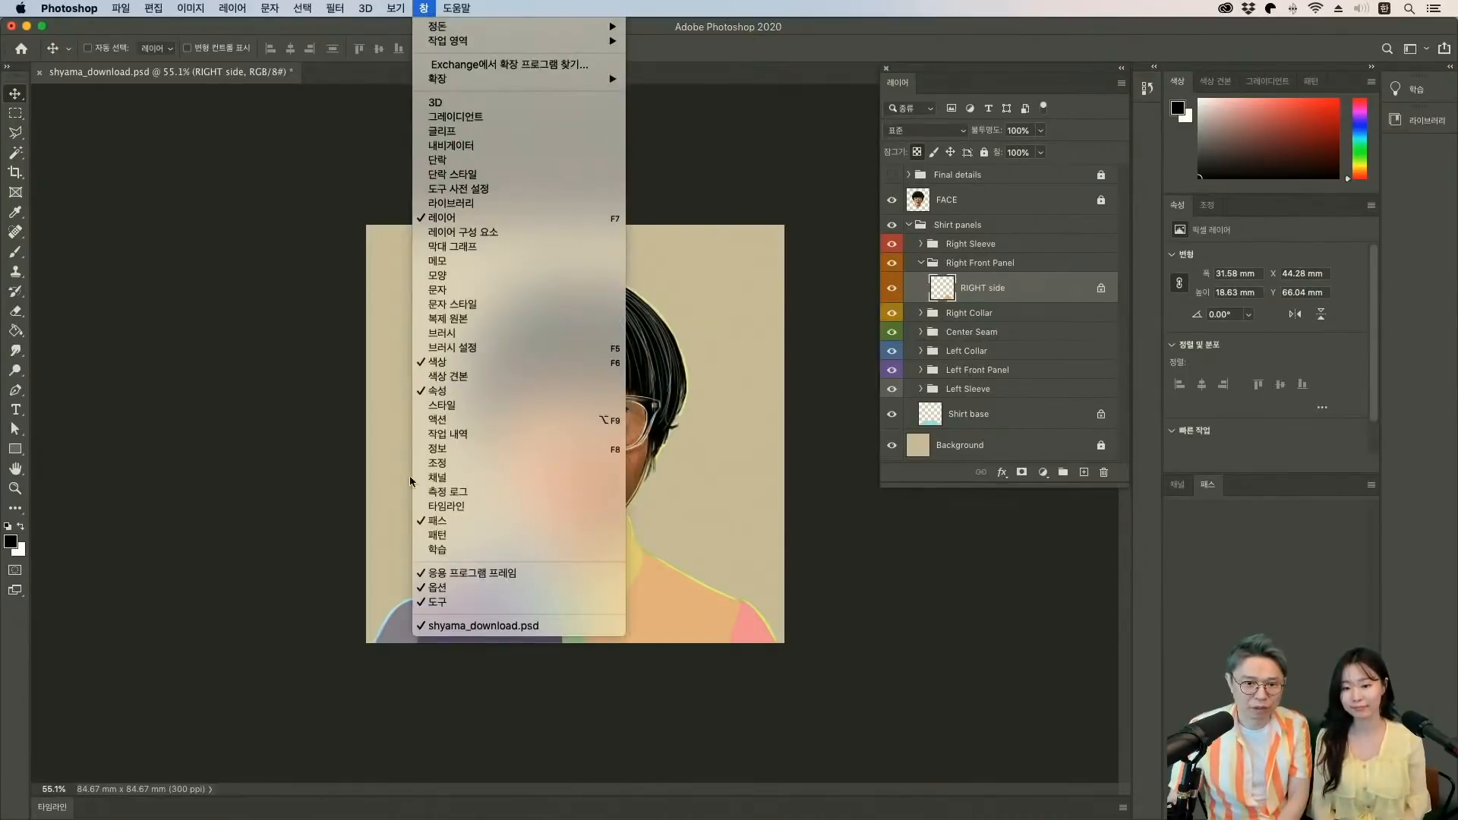
left_click(446, 506)
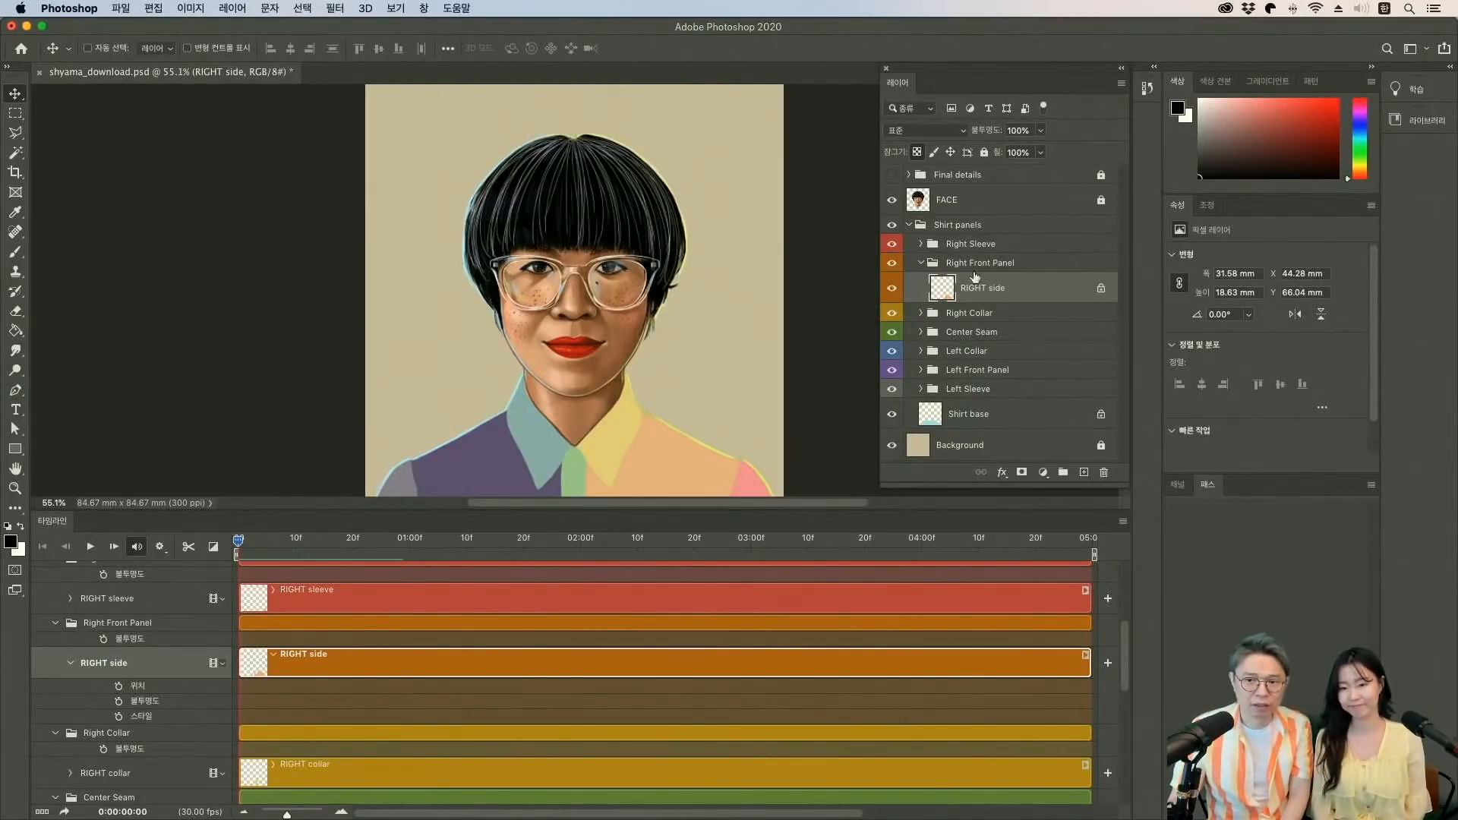
mouse_move(223, 568)
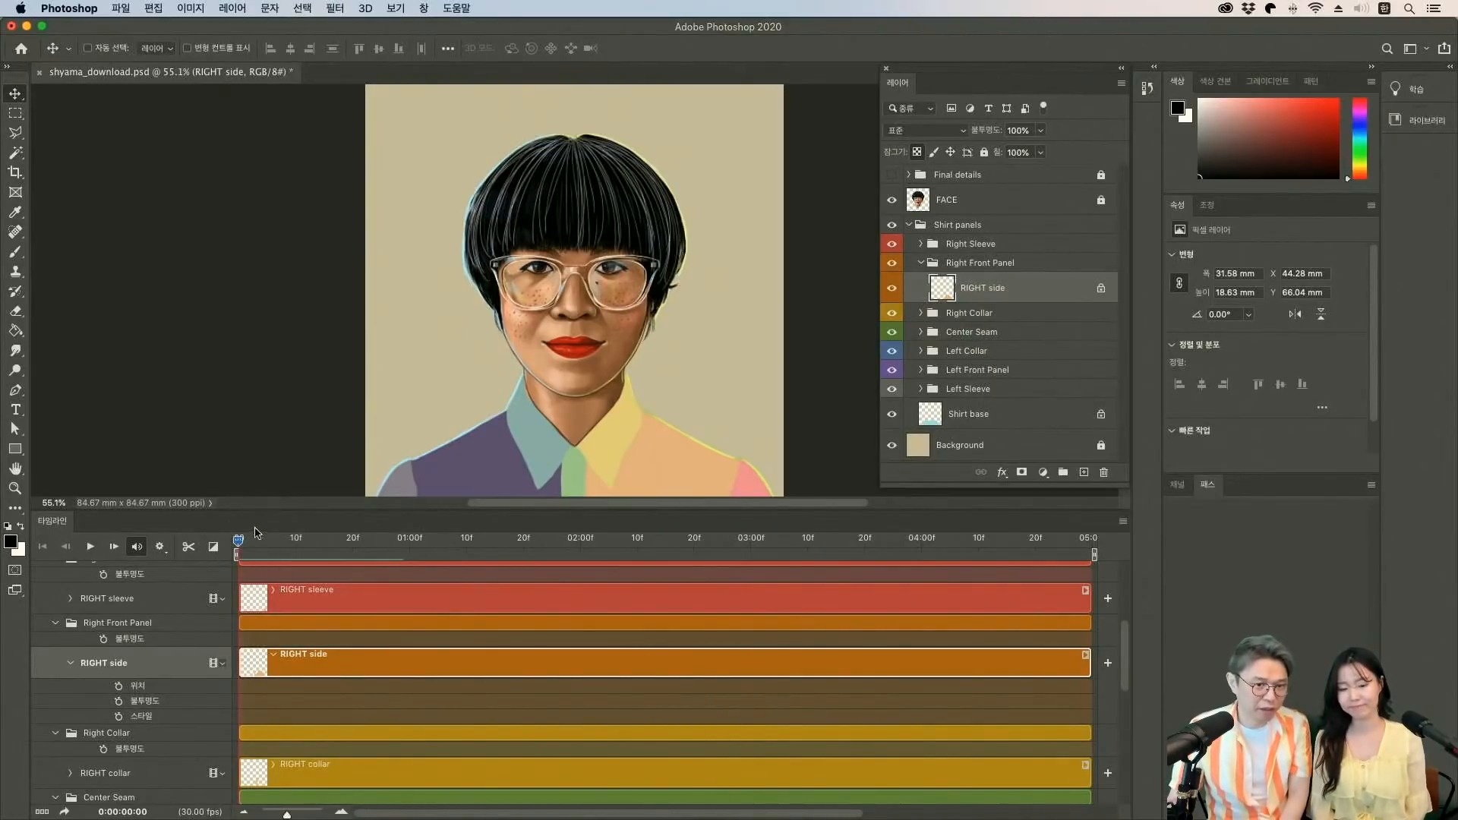
Place shyama_golden_pattern.jpg as an embedded layer above RIGHT side.
left_click(120, 7)
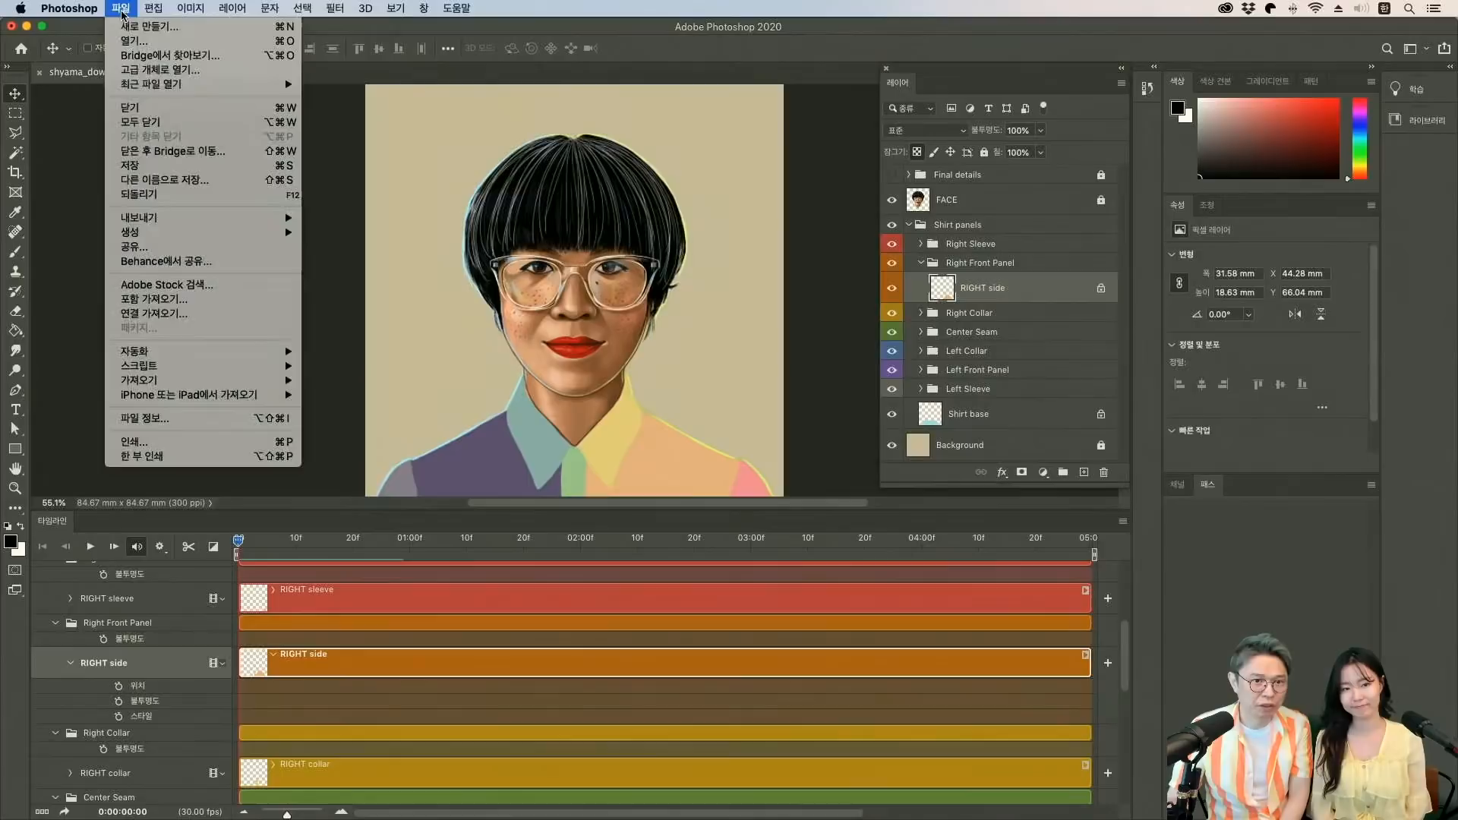
mouse_move(186, 299)
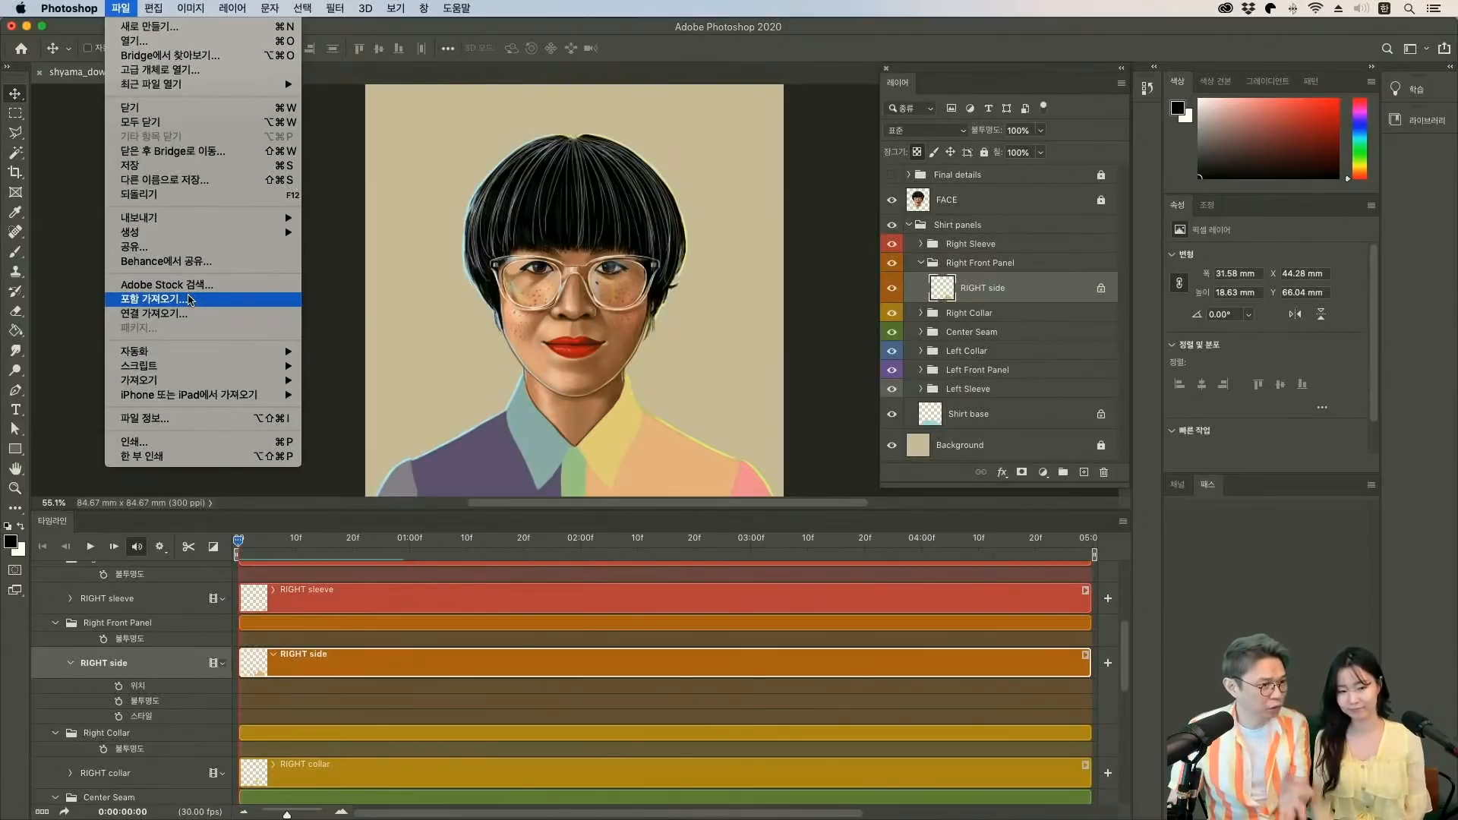
mouse_move(220, 314)
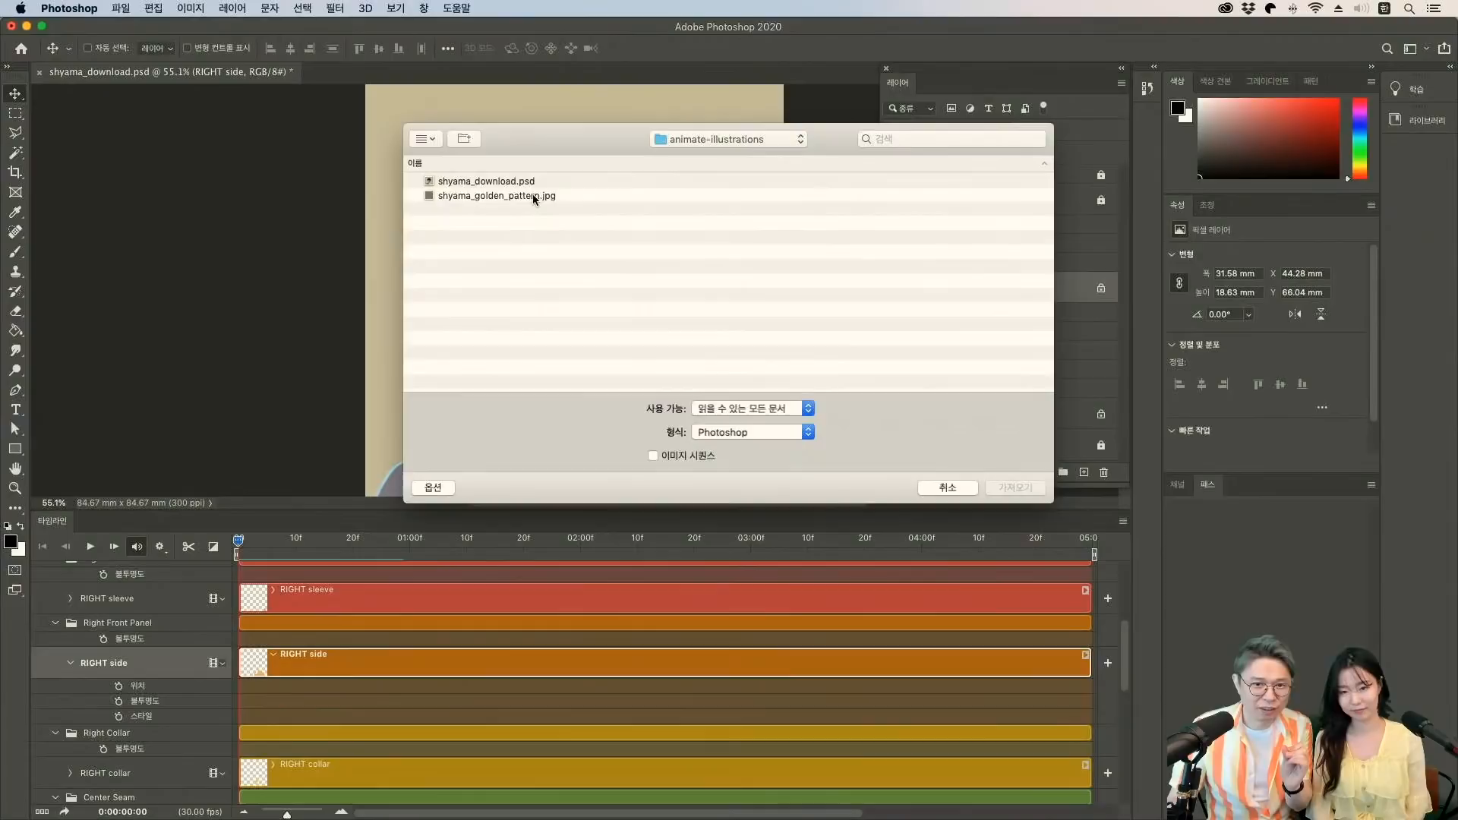
left_click(496, 195)
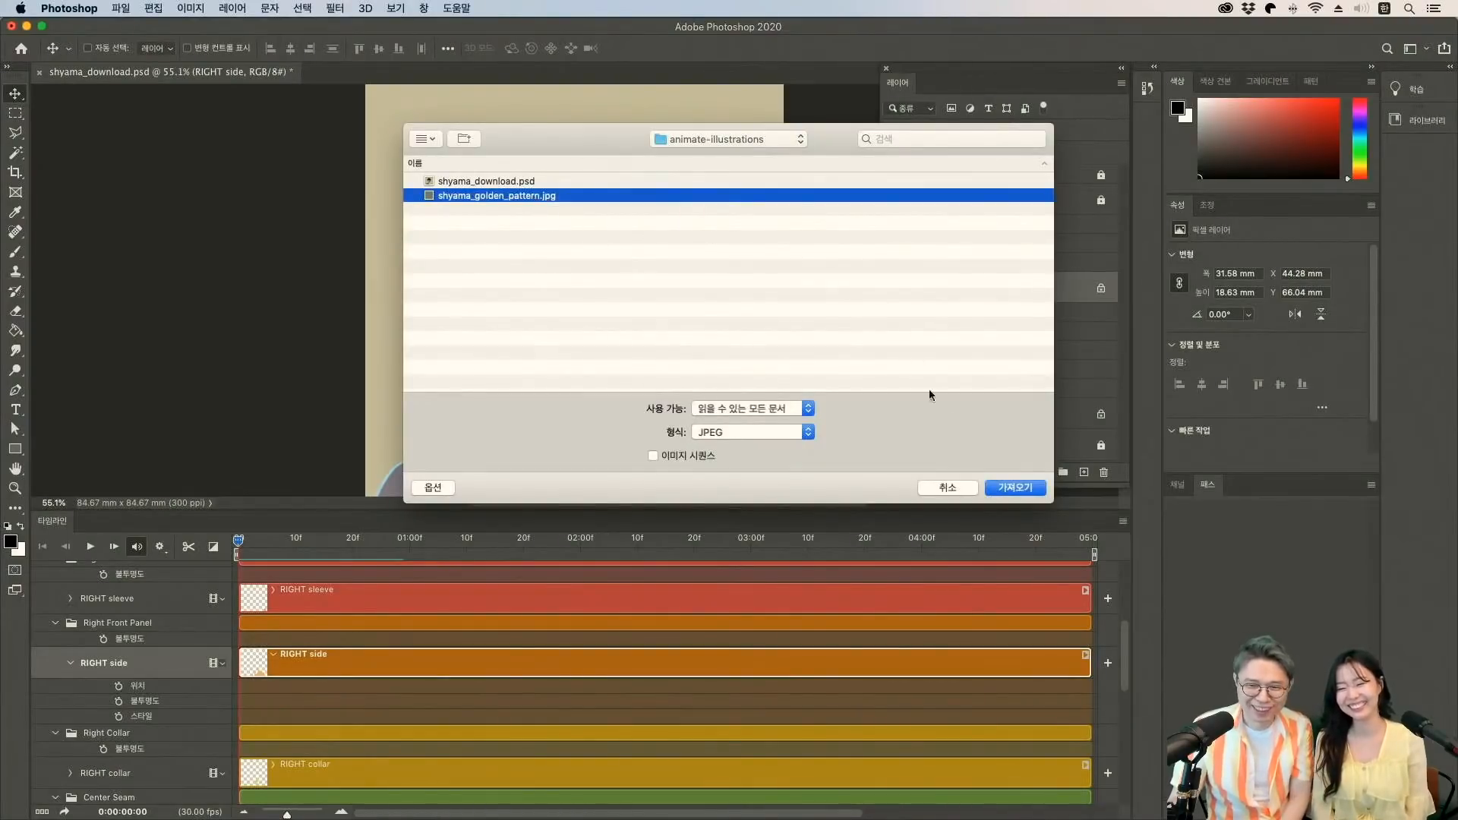
mouse_move(1015, 489)
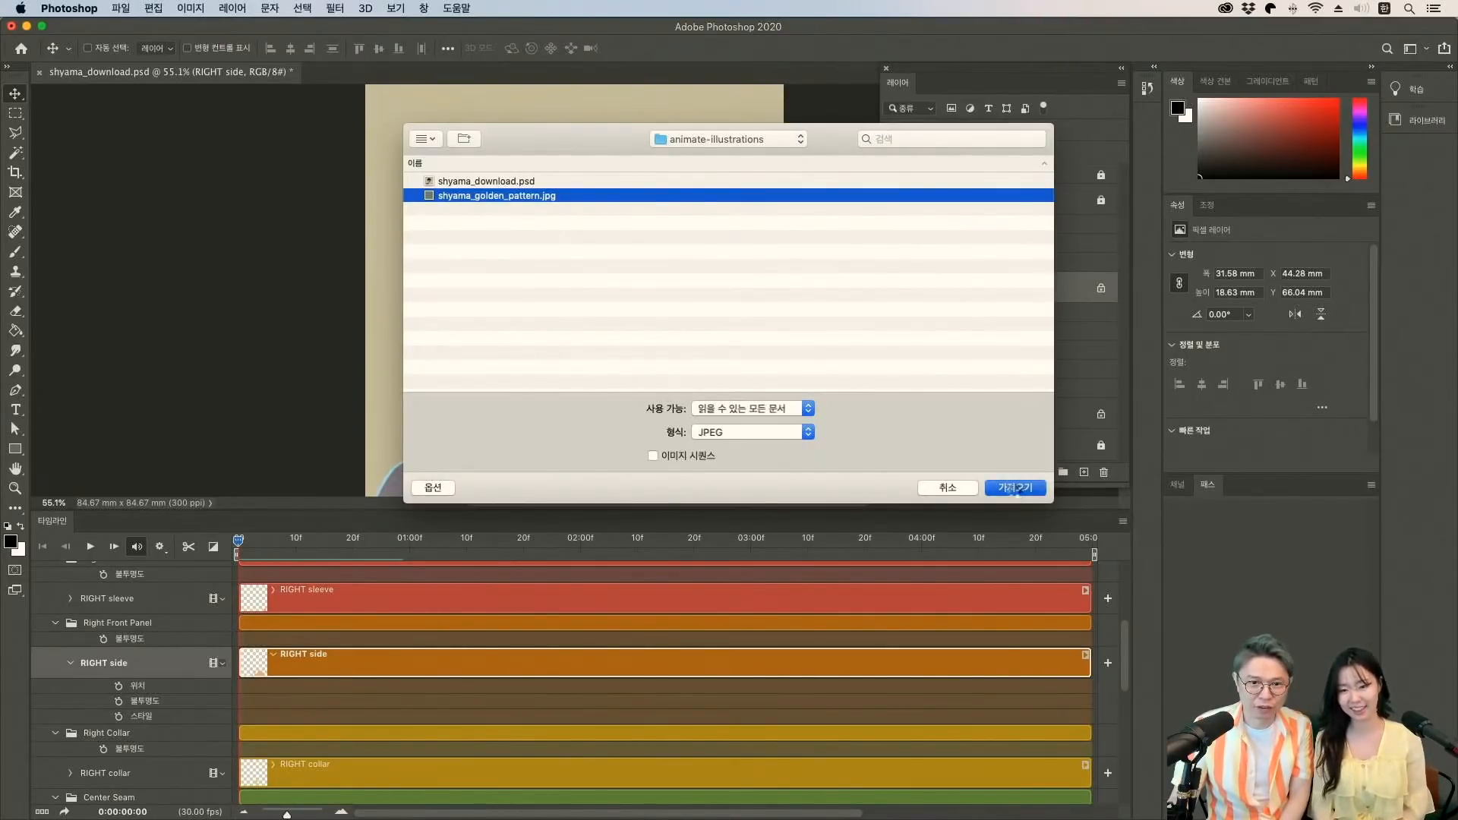
left_click(1015, 487)
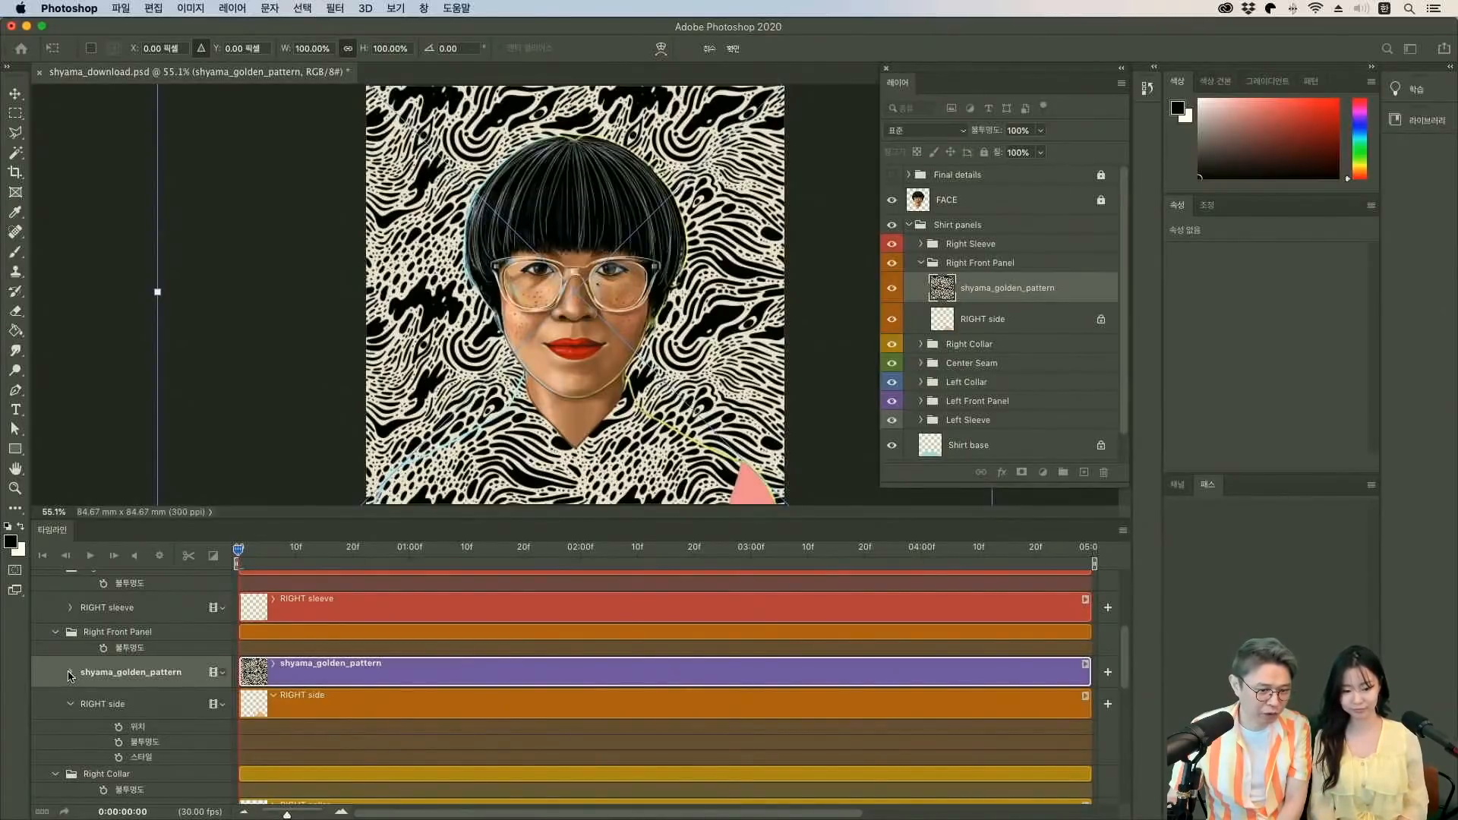
Expand the shyama_golden_pattern track and set a starting Transform keyframe.
left_click(70, 672)
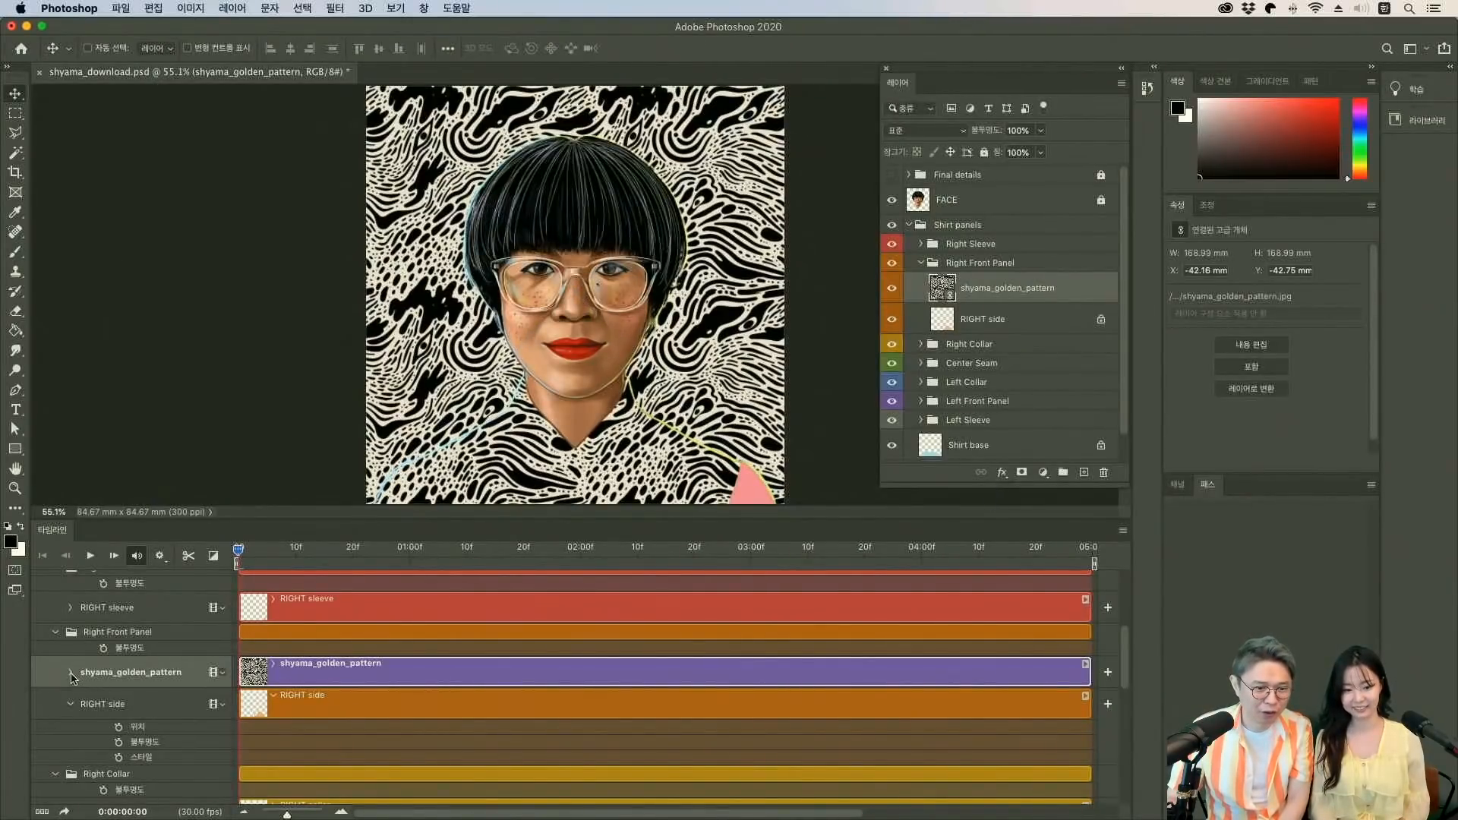
left_click(71, 671)
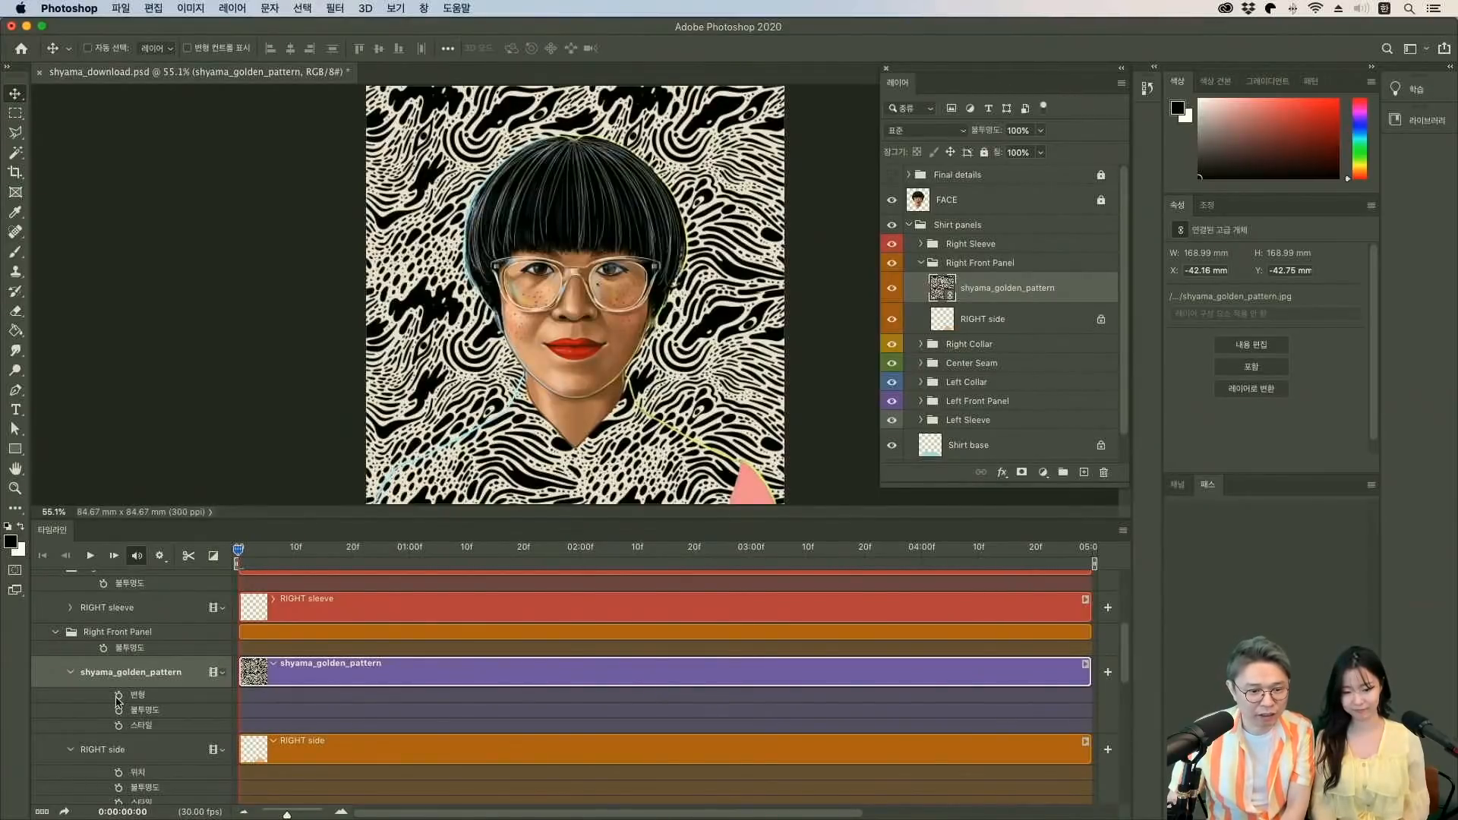
left_click(117, 696)
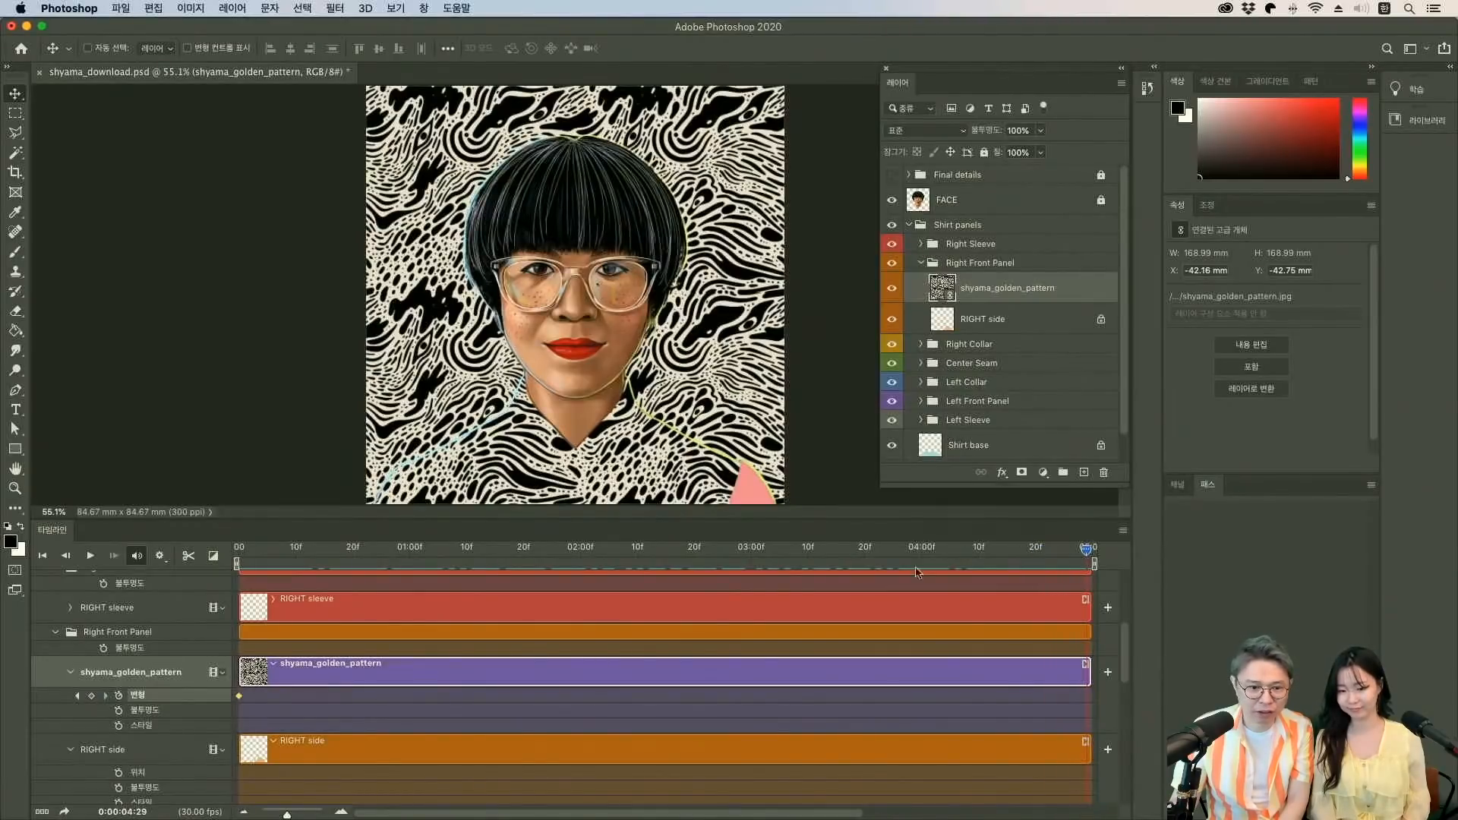
mouse_move(381, 633)
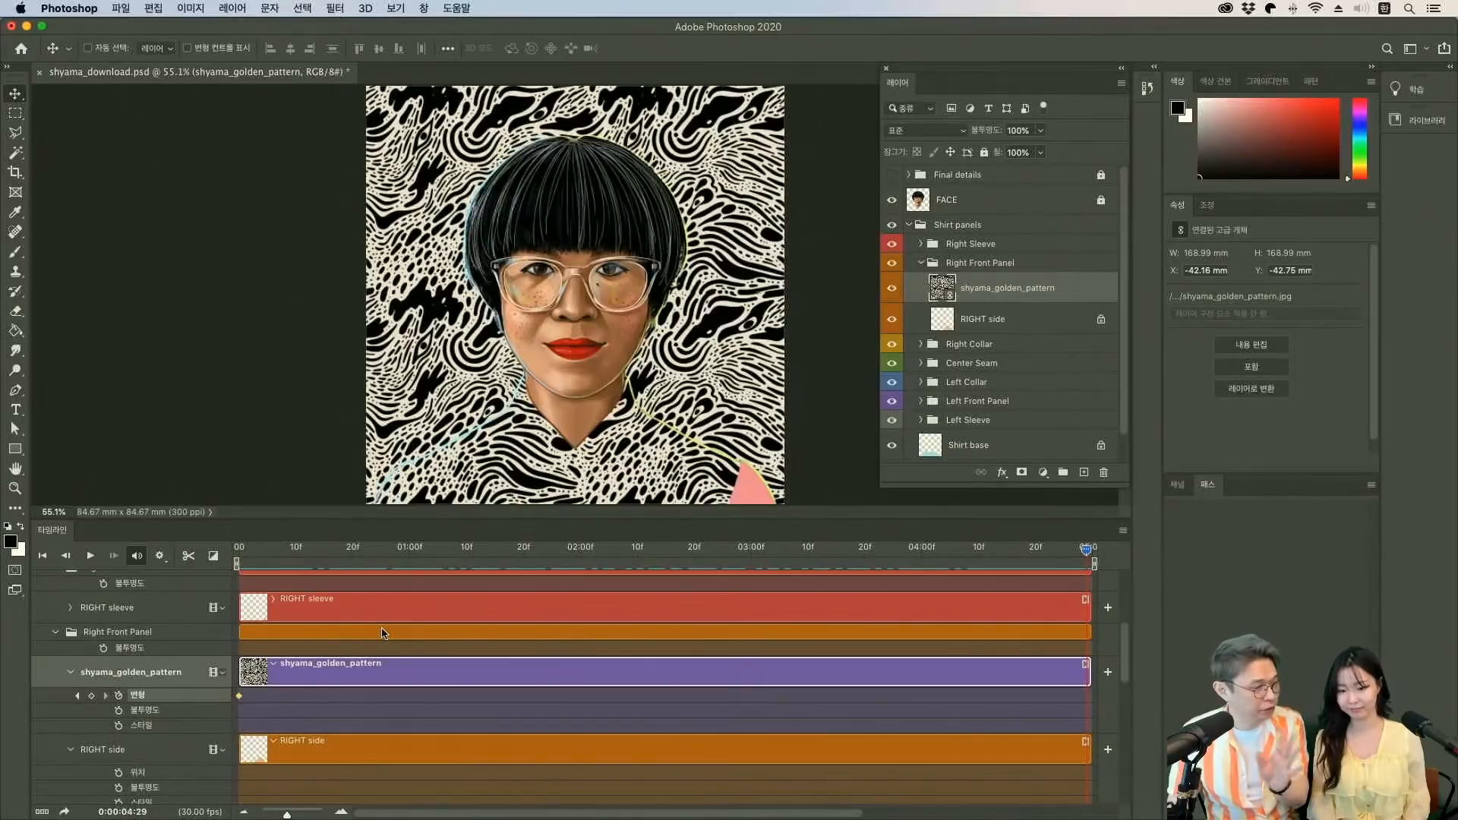
mouse_move(856, 345)
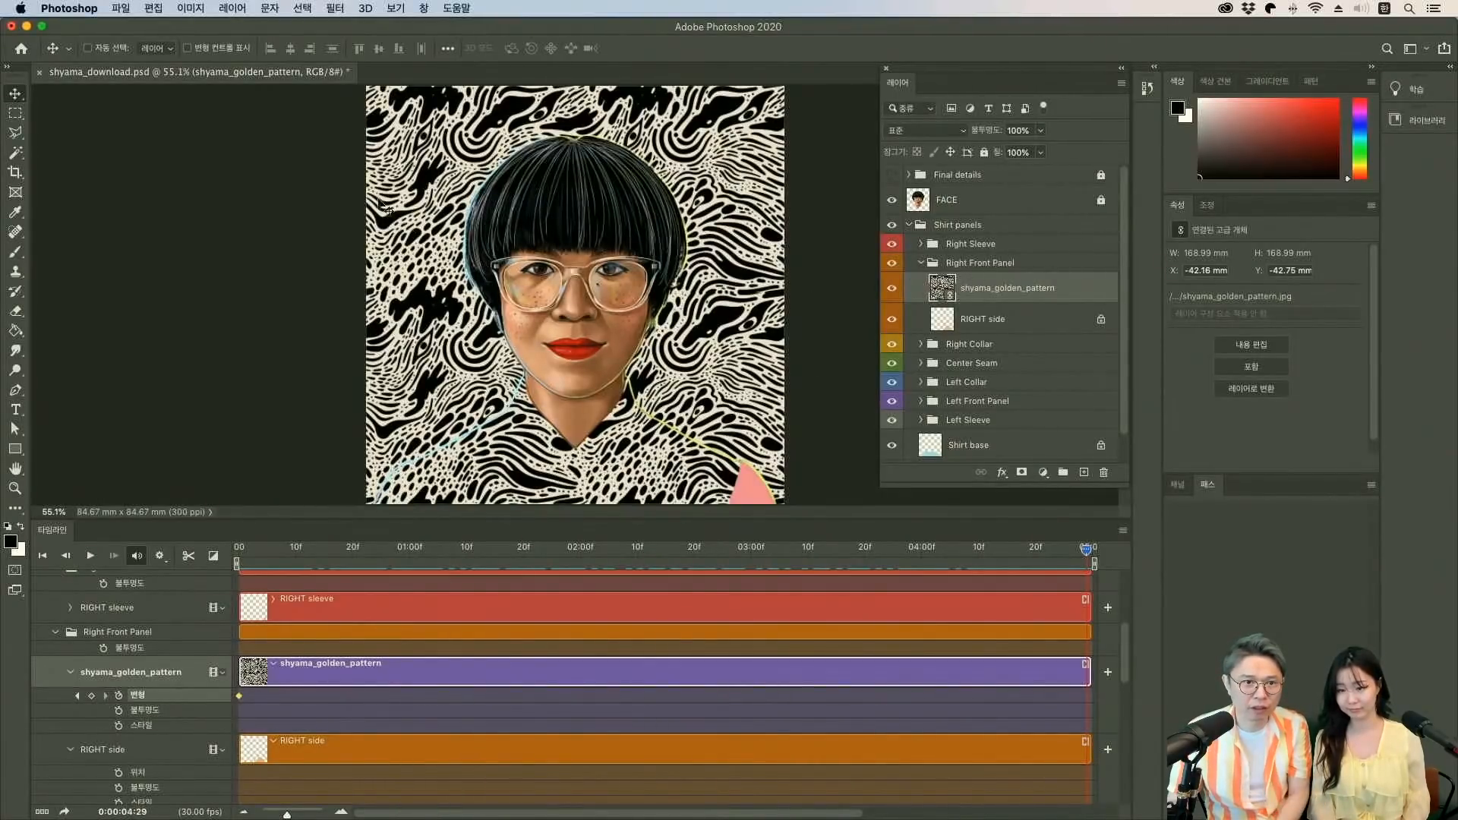
left_click(152, 9)
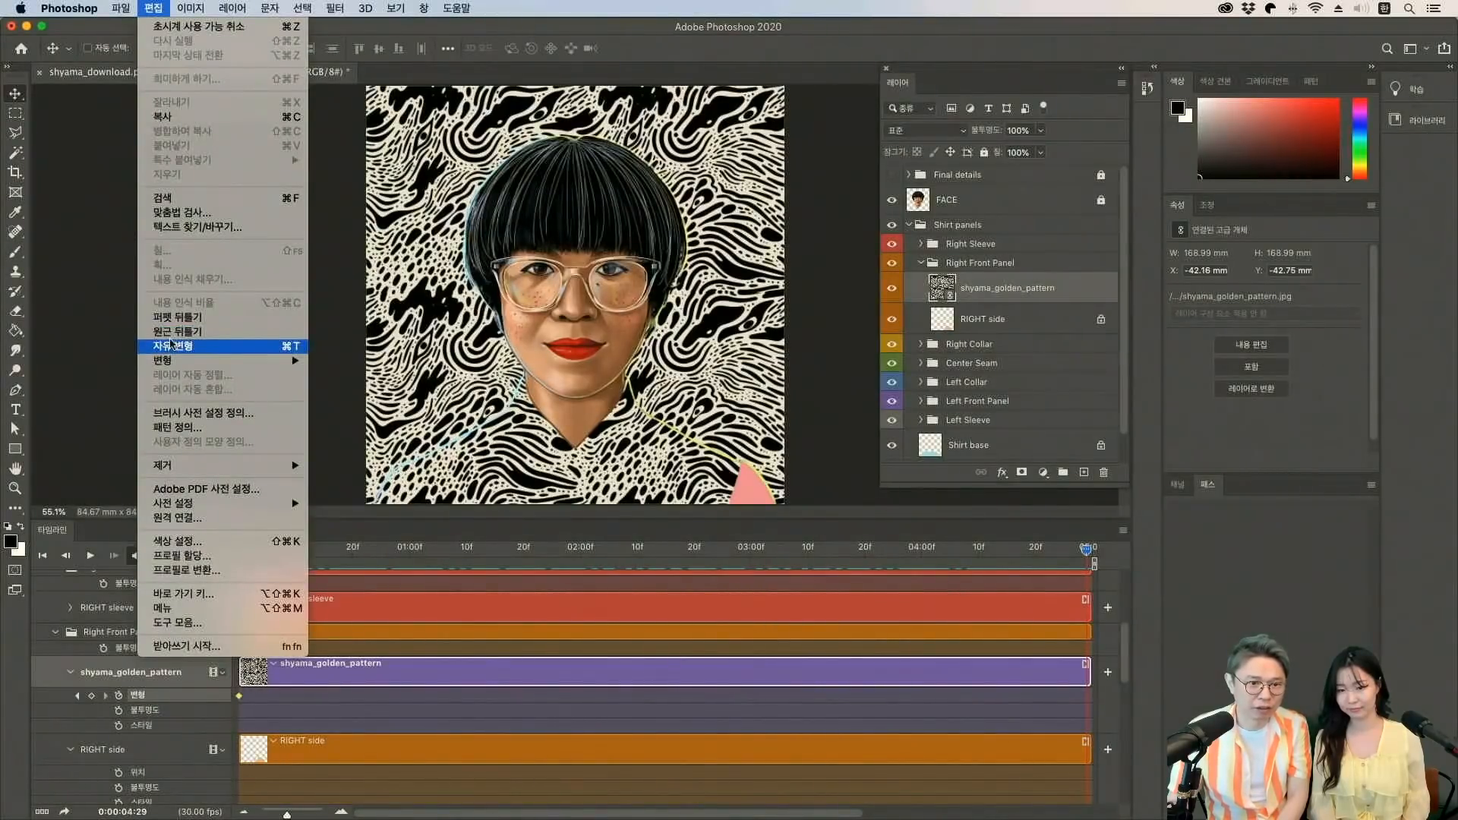
Free Transform the pattern to X +500 px and Y -500 px.
left_click(170, 345)
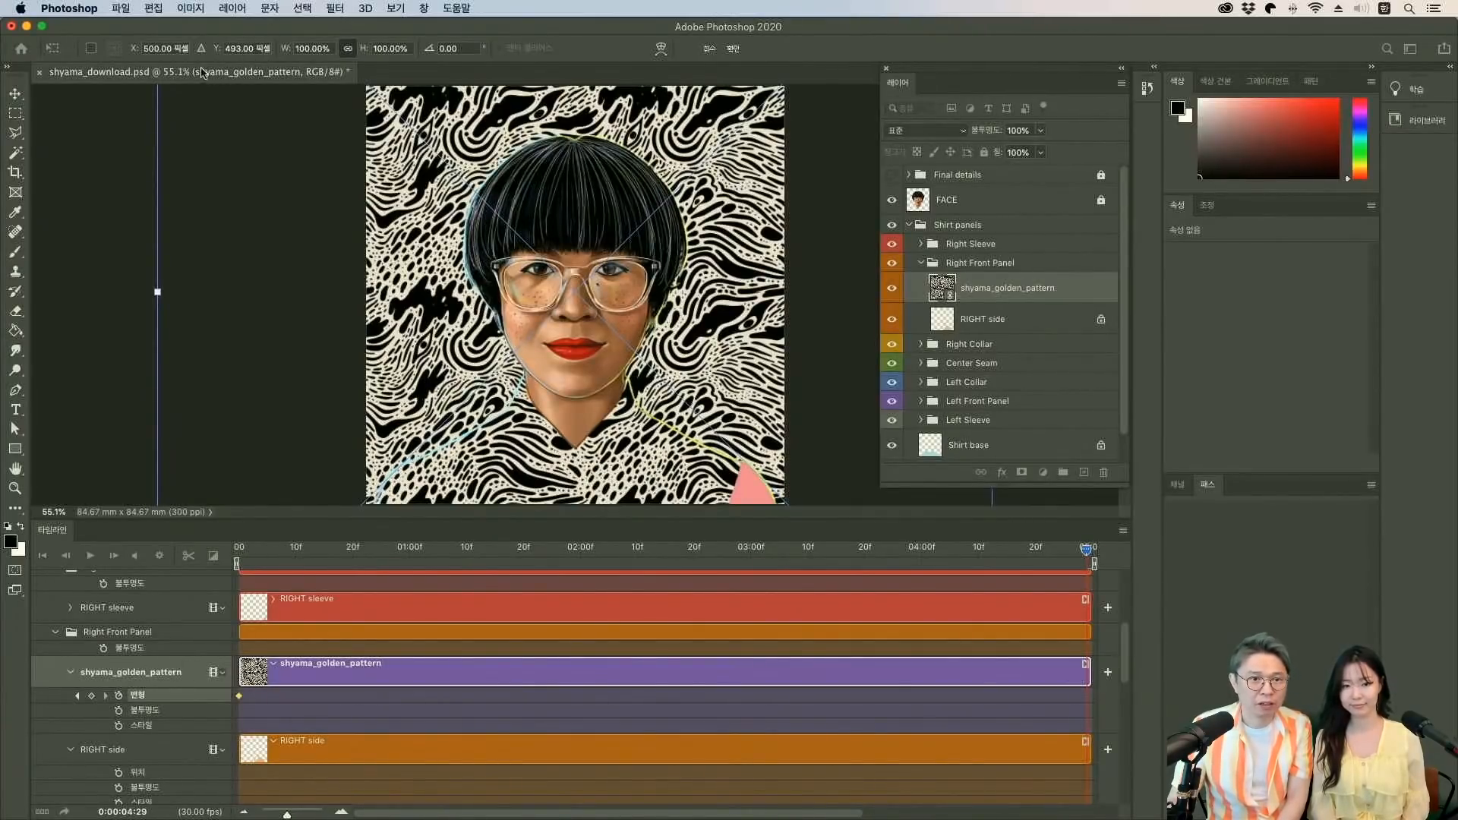
mouse_move(202, 49)
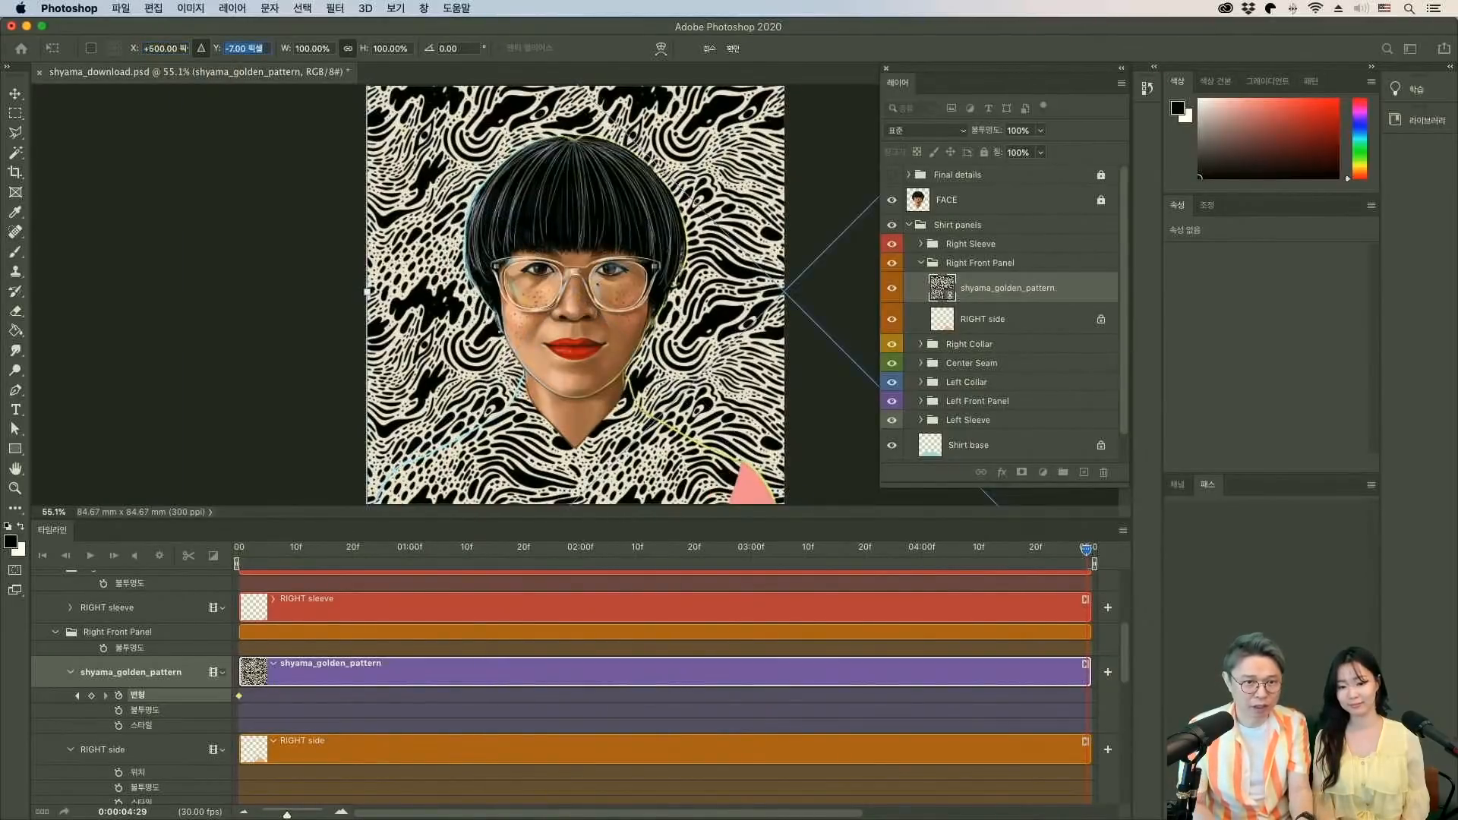
triple_click(244, 47)
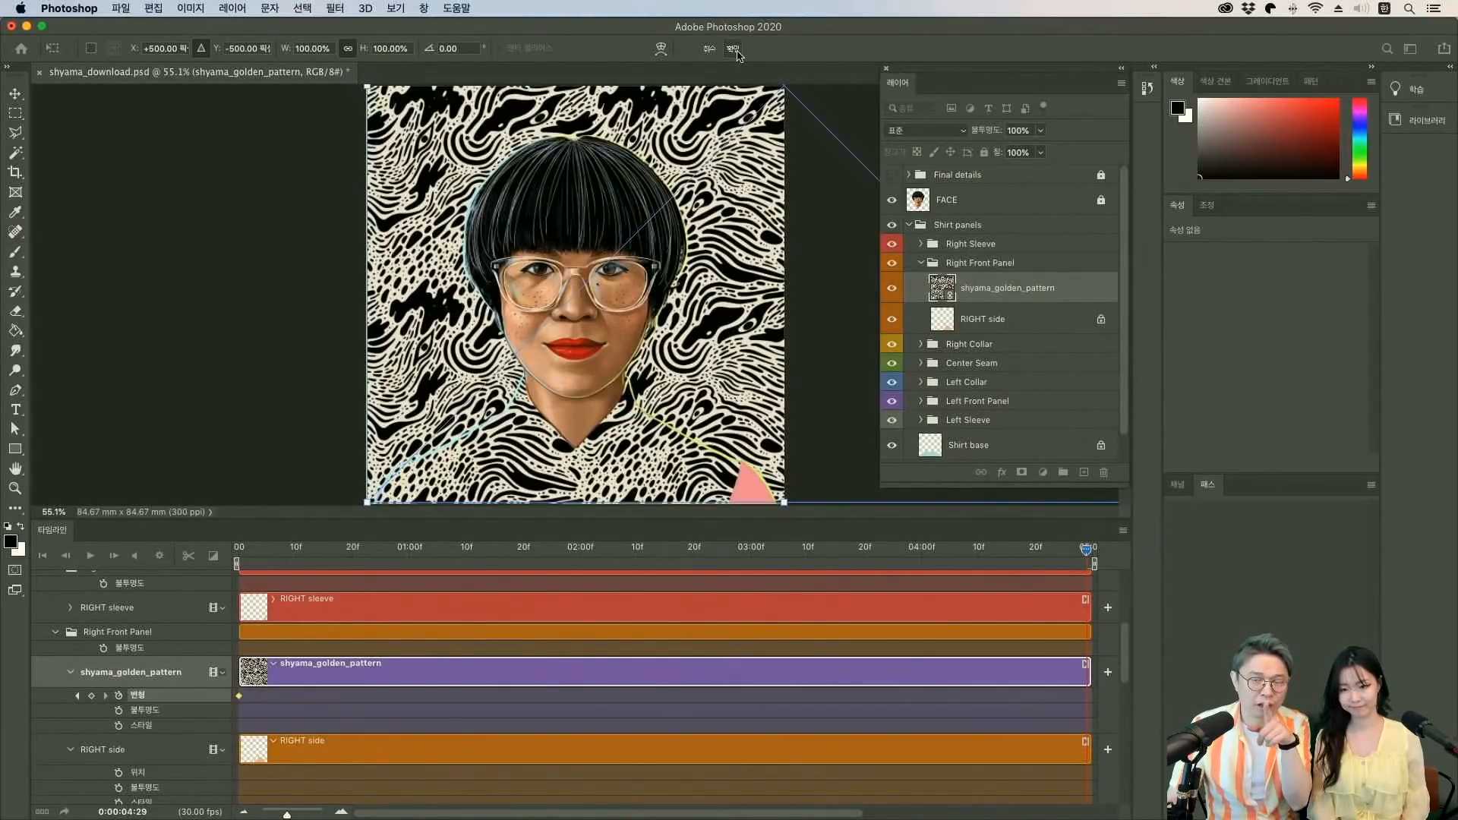
mouse_move(734, 49)
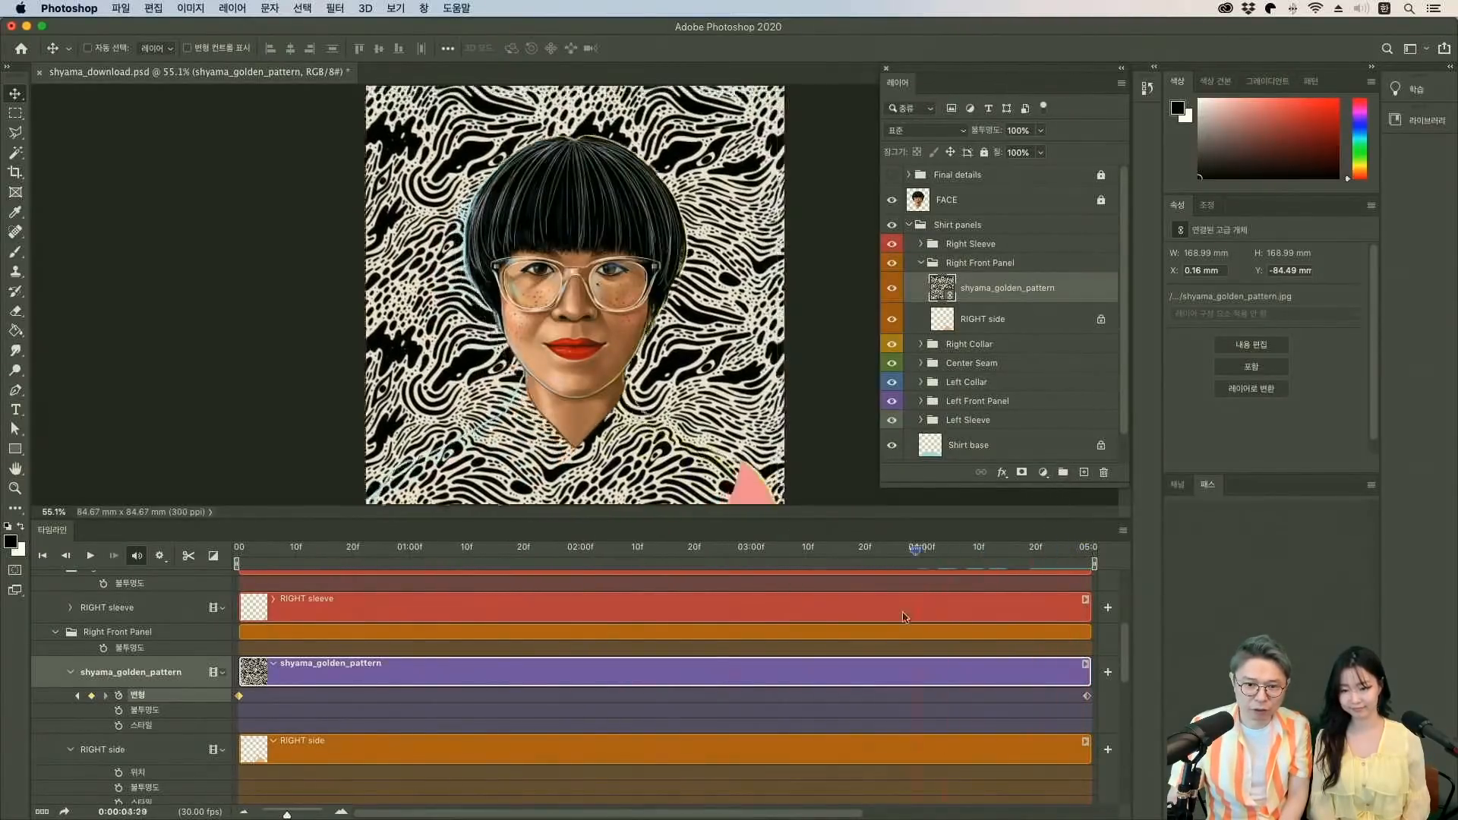
Commit the 500 px offset, creating the ending transform keyframe.
left_click(418, 548)
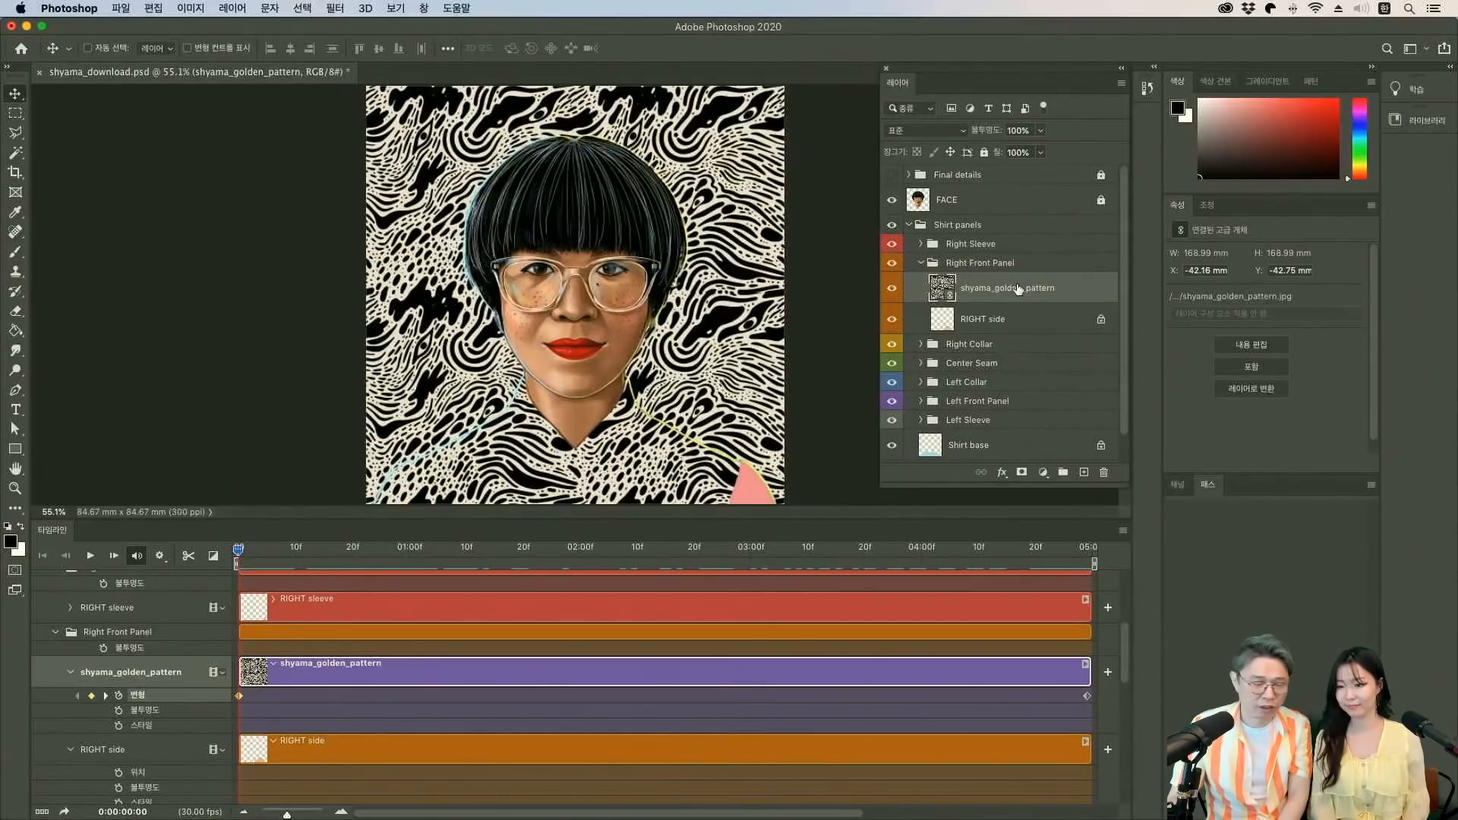
mouse_move(1010, 287)
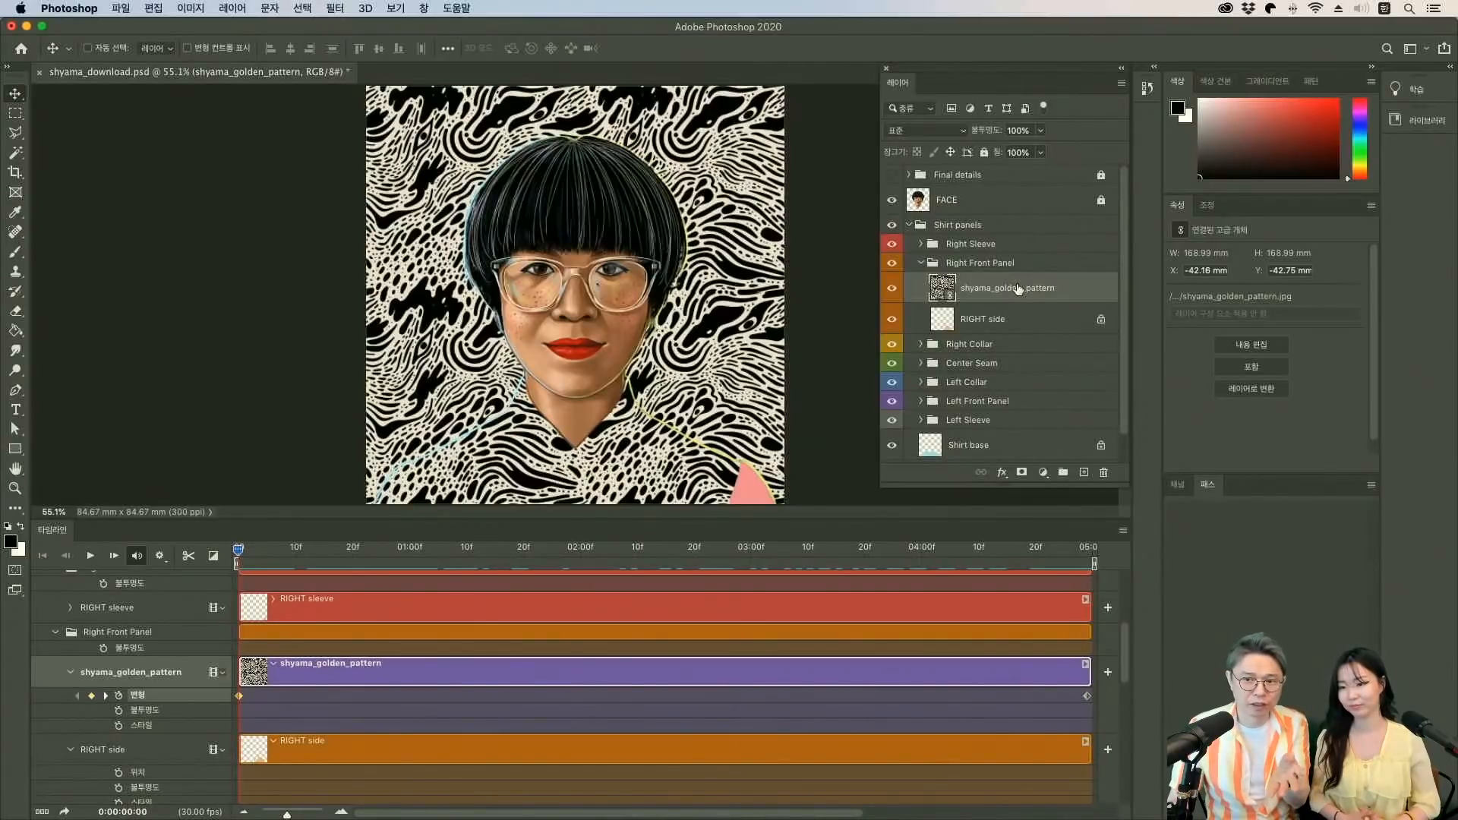
Clip the shyama_golden_pattern layer to the RIGHT side layer with Create Clipping Mask.
right_click(1003, 287)
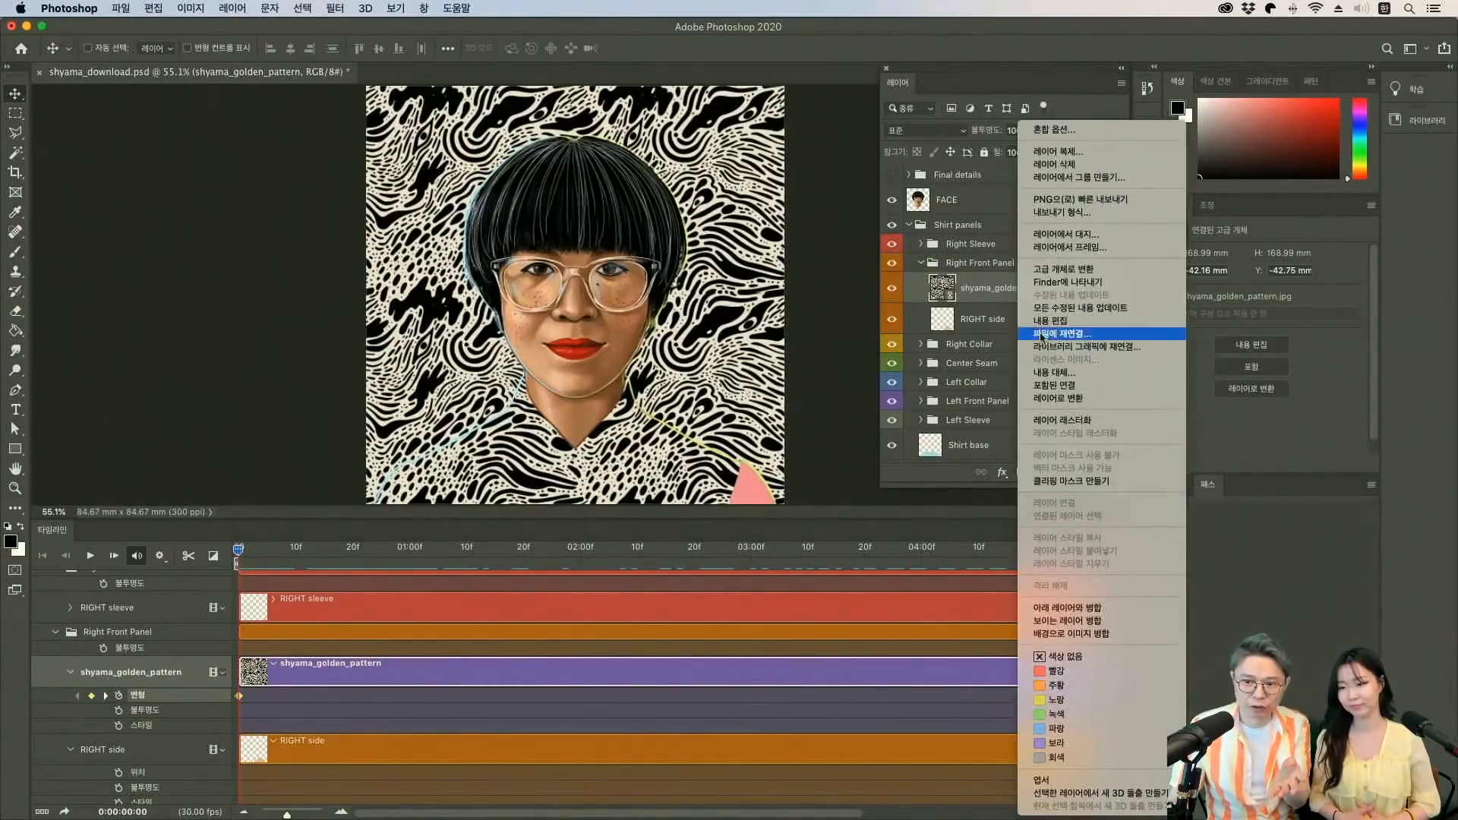
mouse_move(1102, 482)
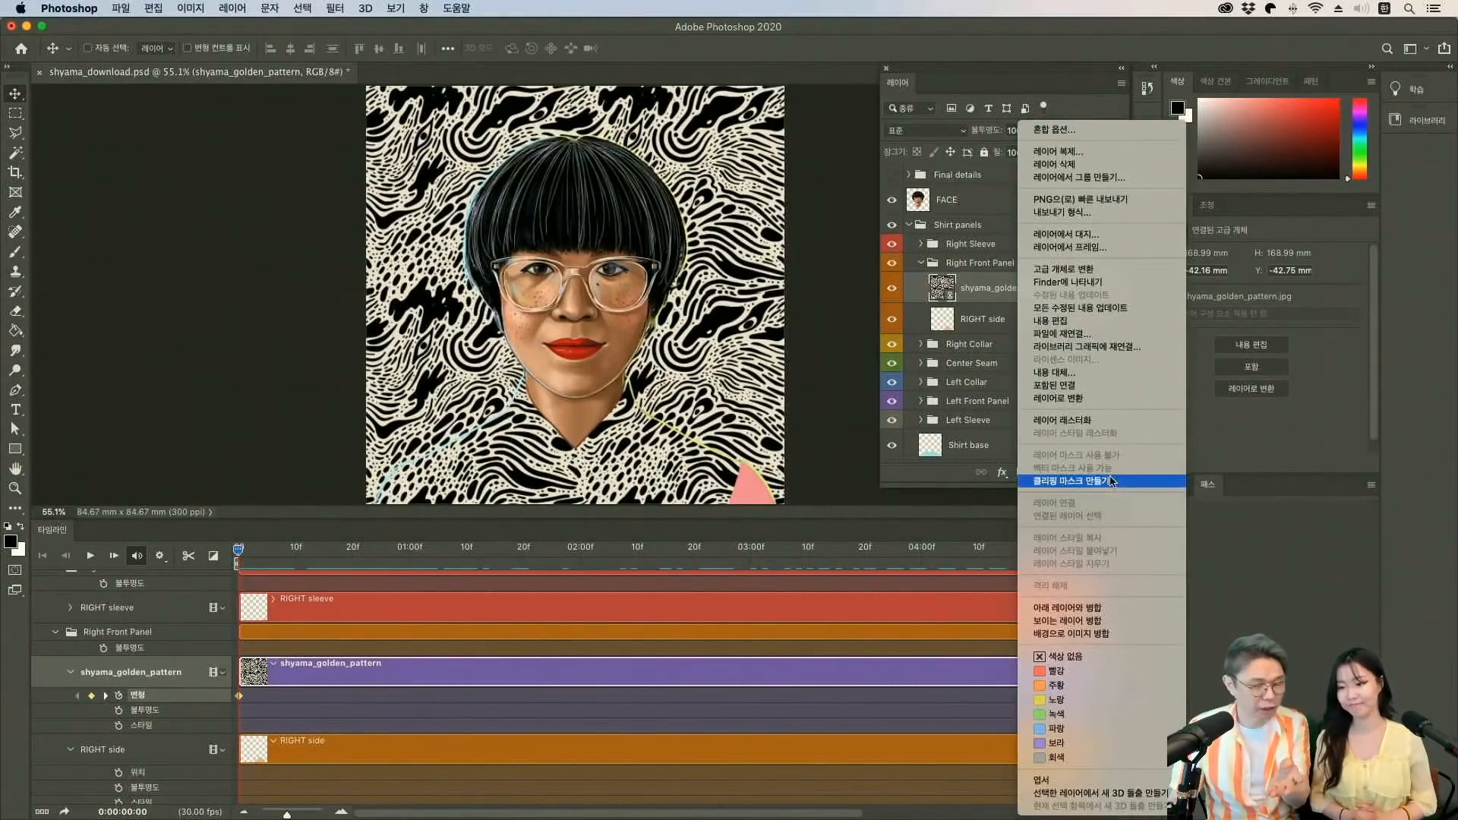
left_click(1073, 480)
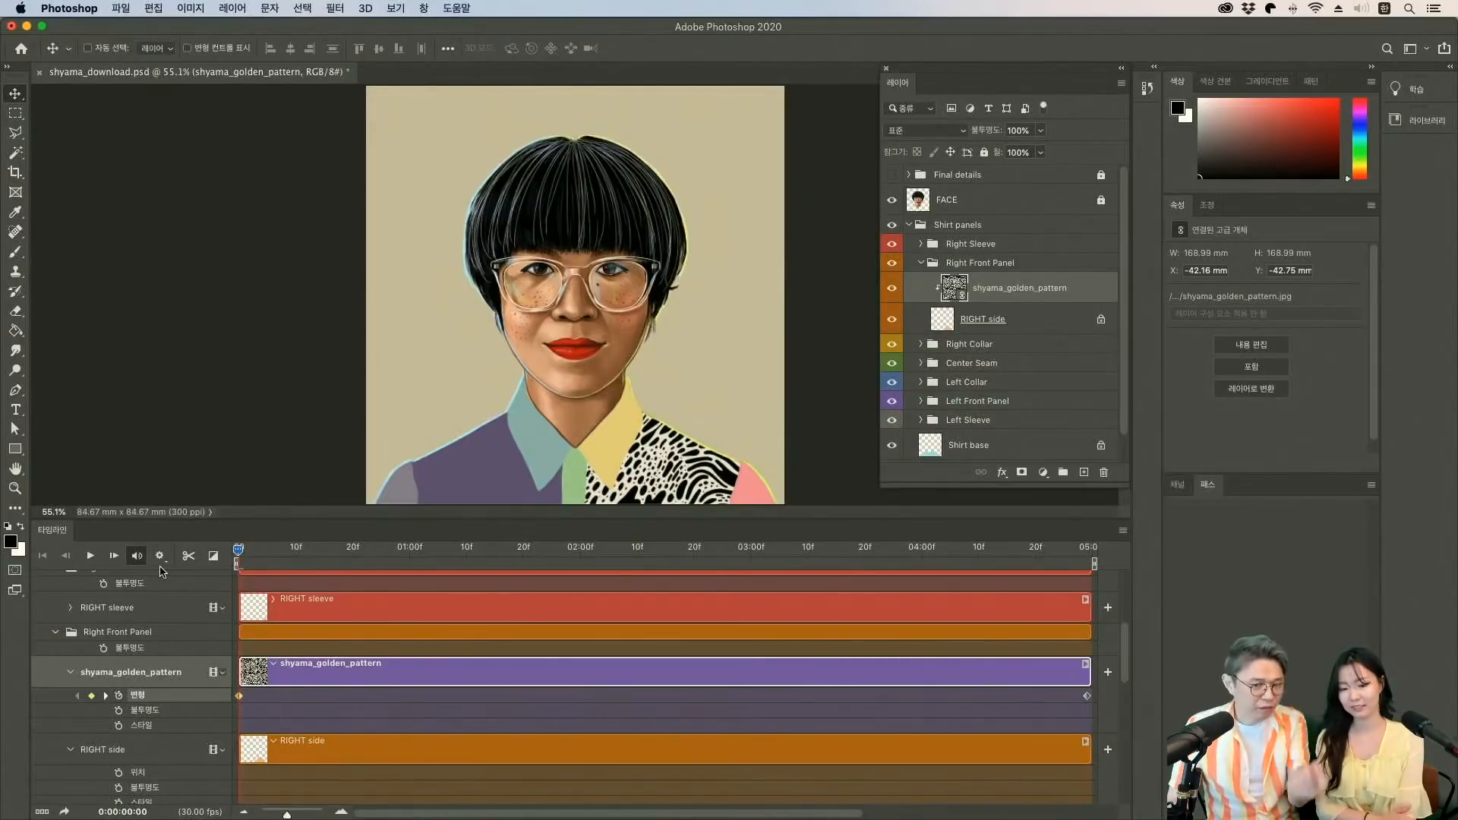
left_click(158, 555)
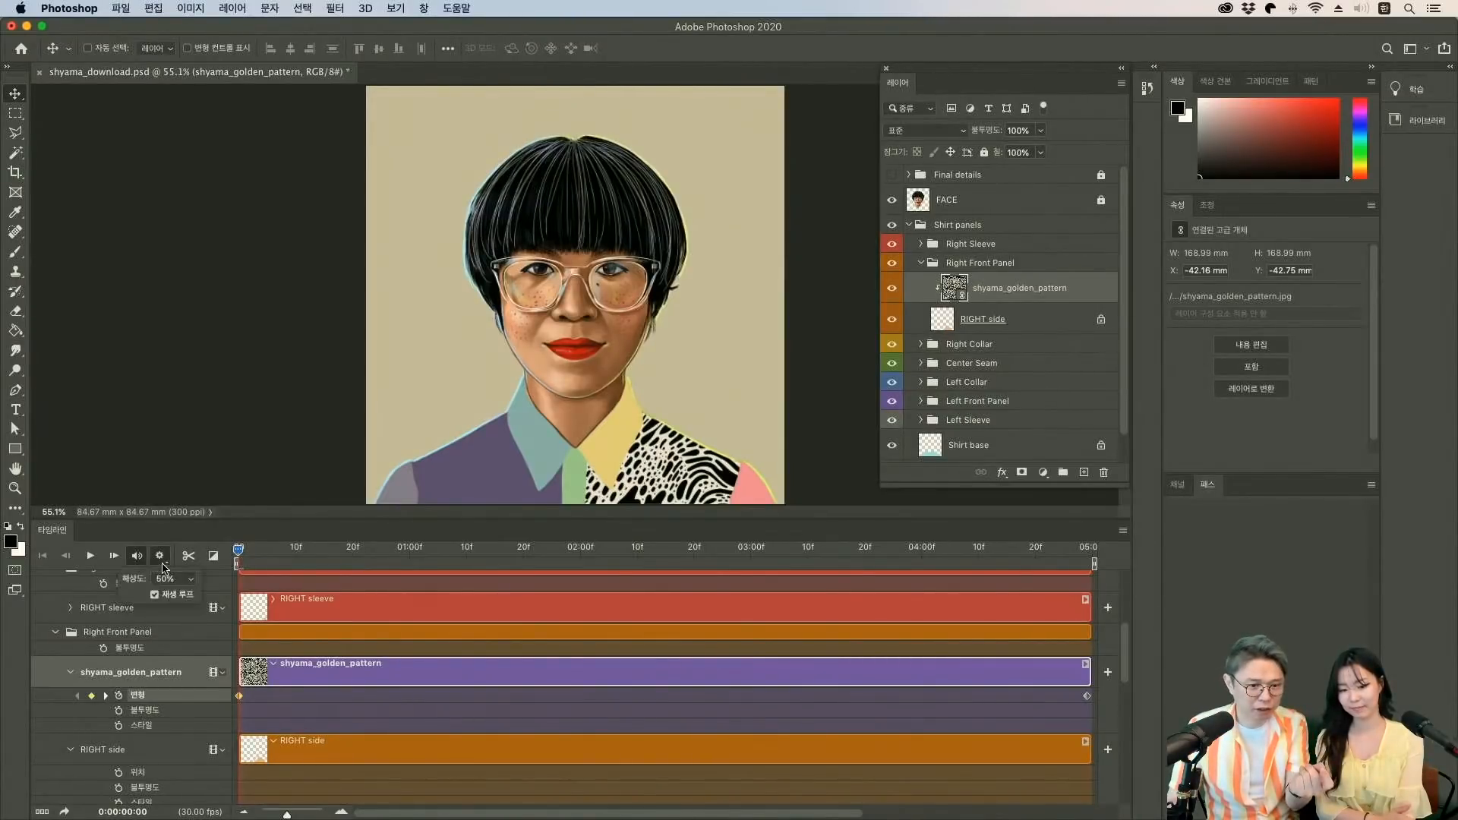
left_click(154, 593)
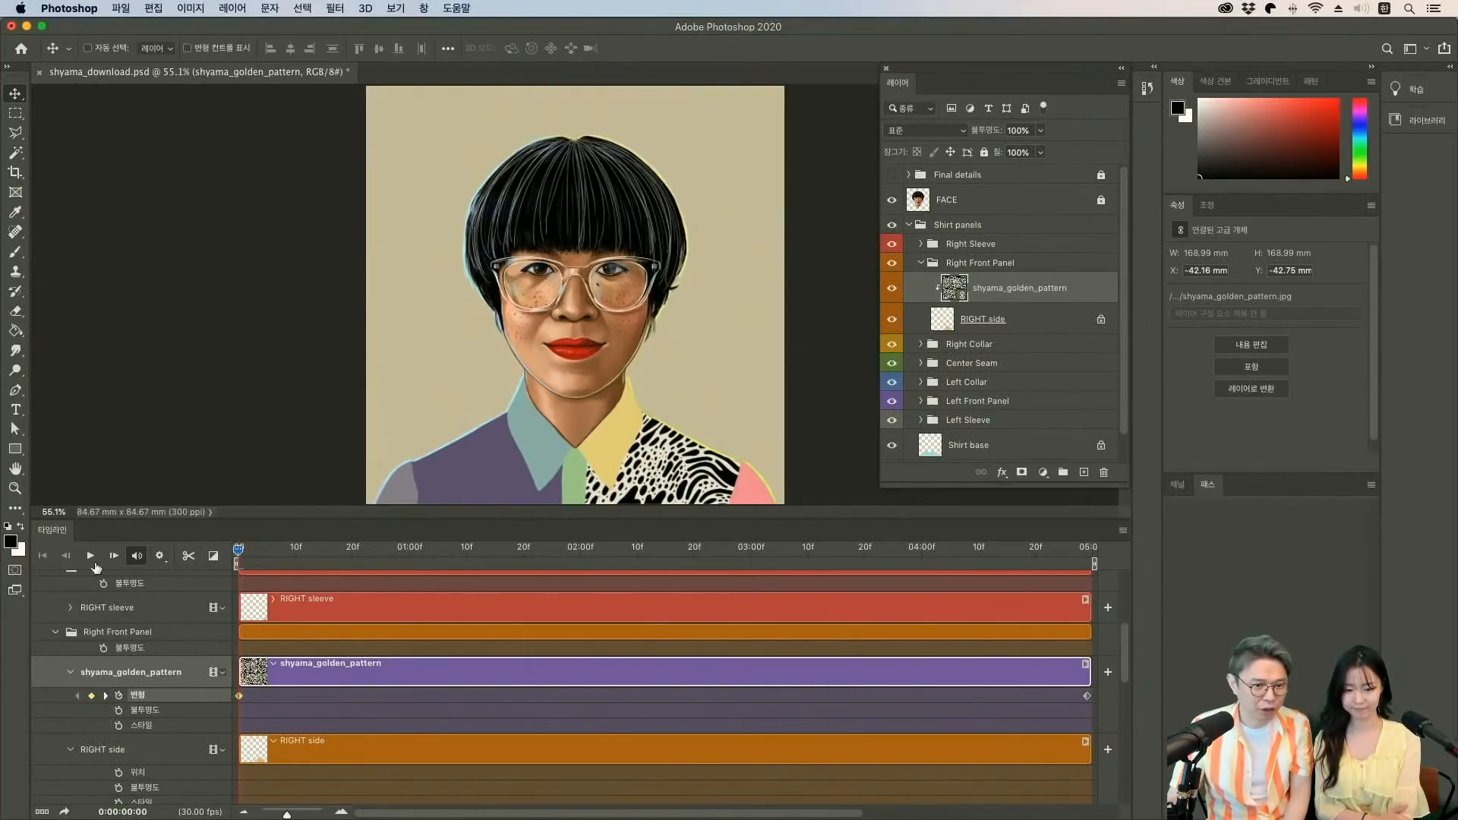
left_click(90, 555)
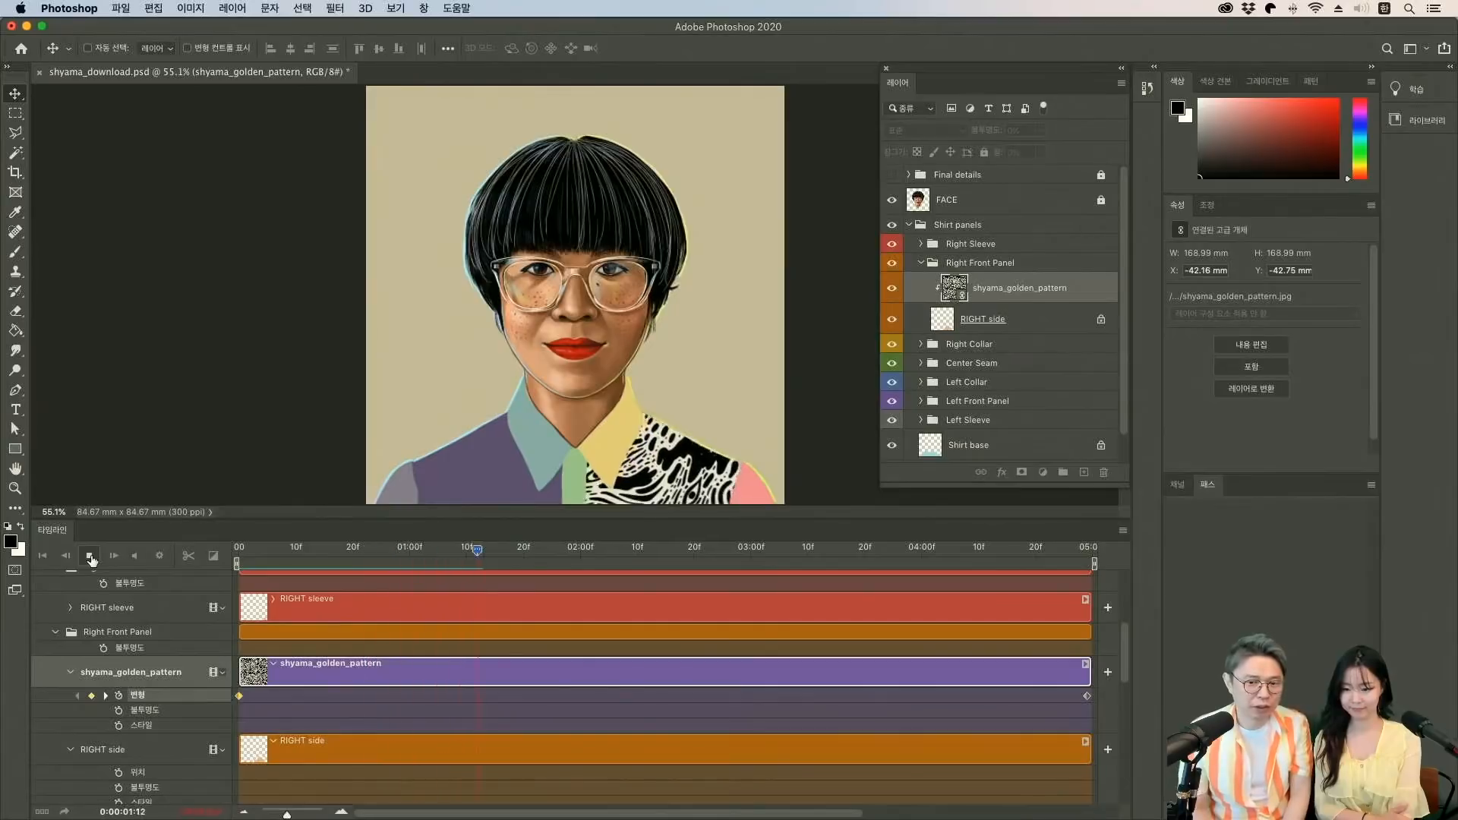
left_click(90, 555)
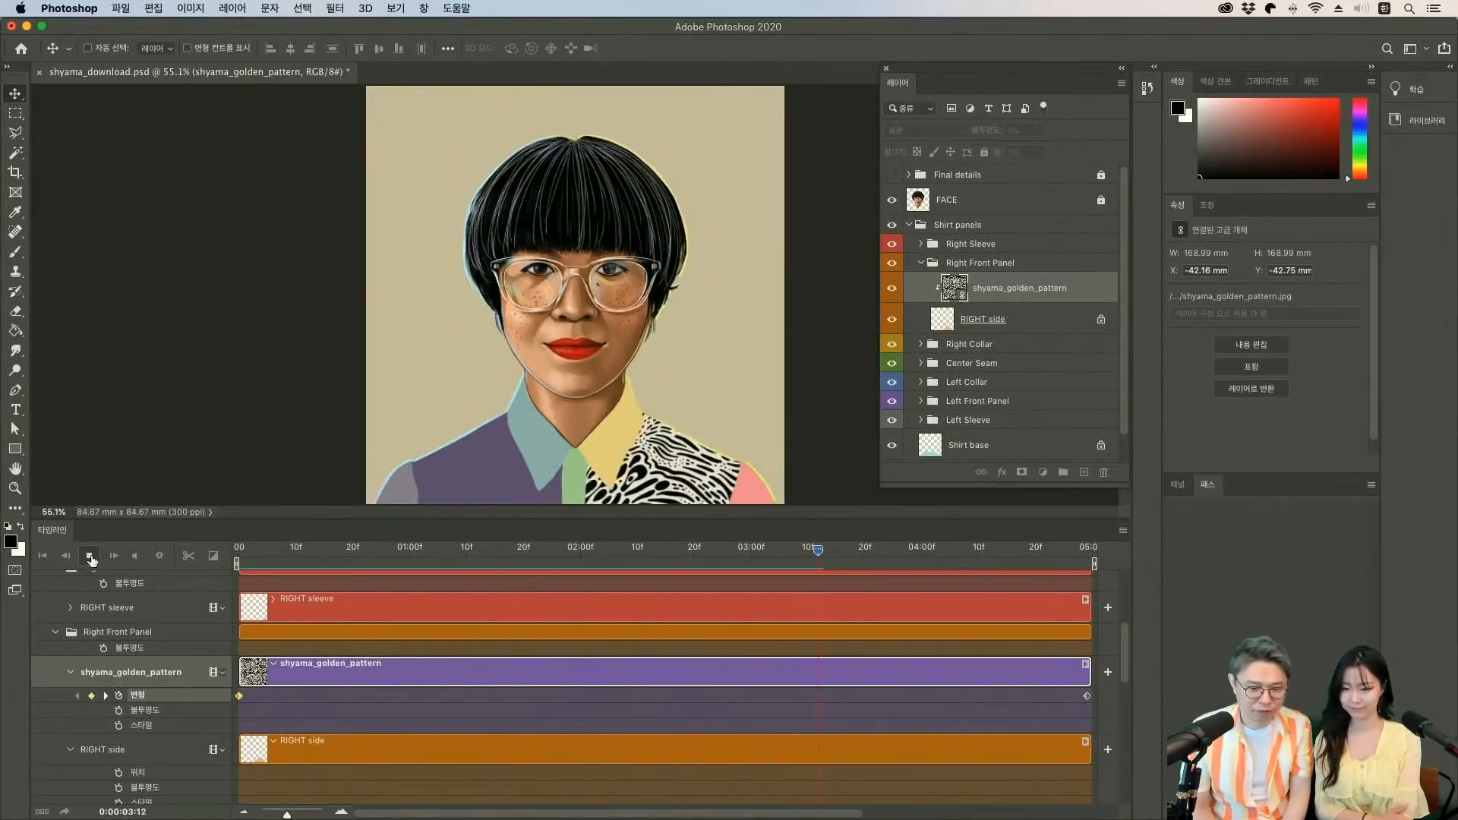
left_click(90, 555)
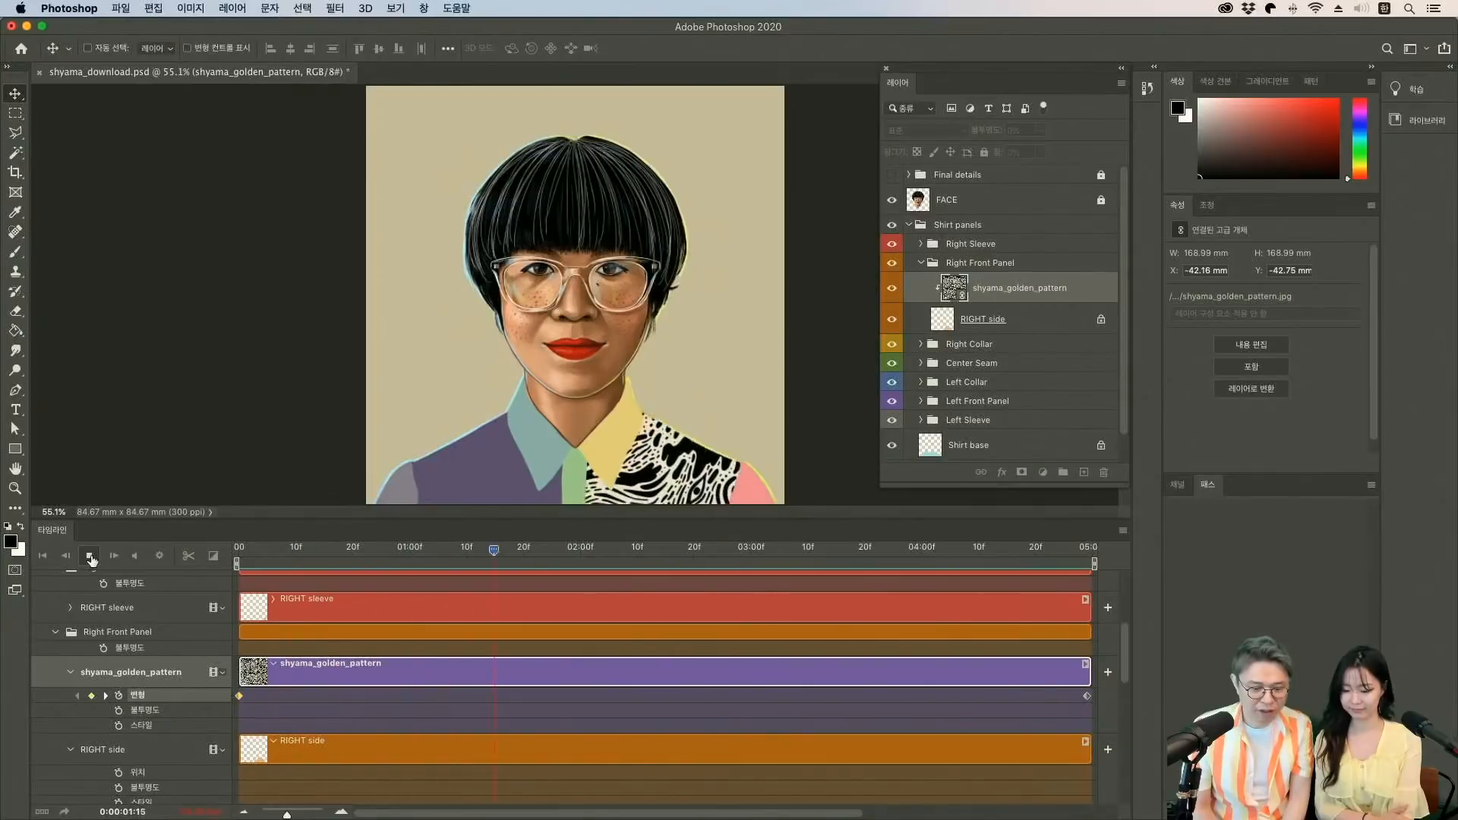
left_click(90, 555)
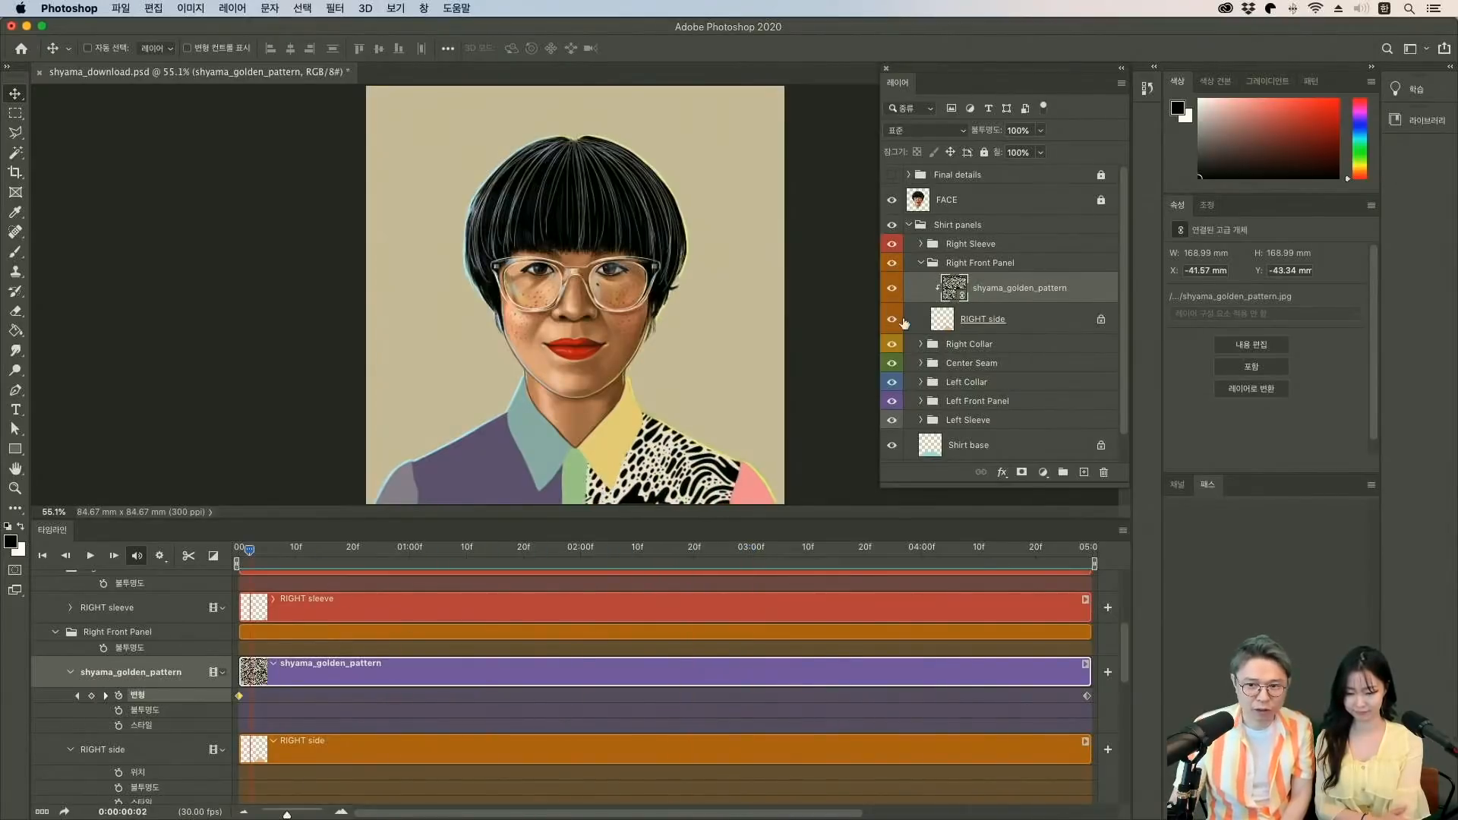
mouse_move(919, 407)
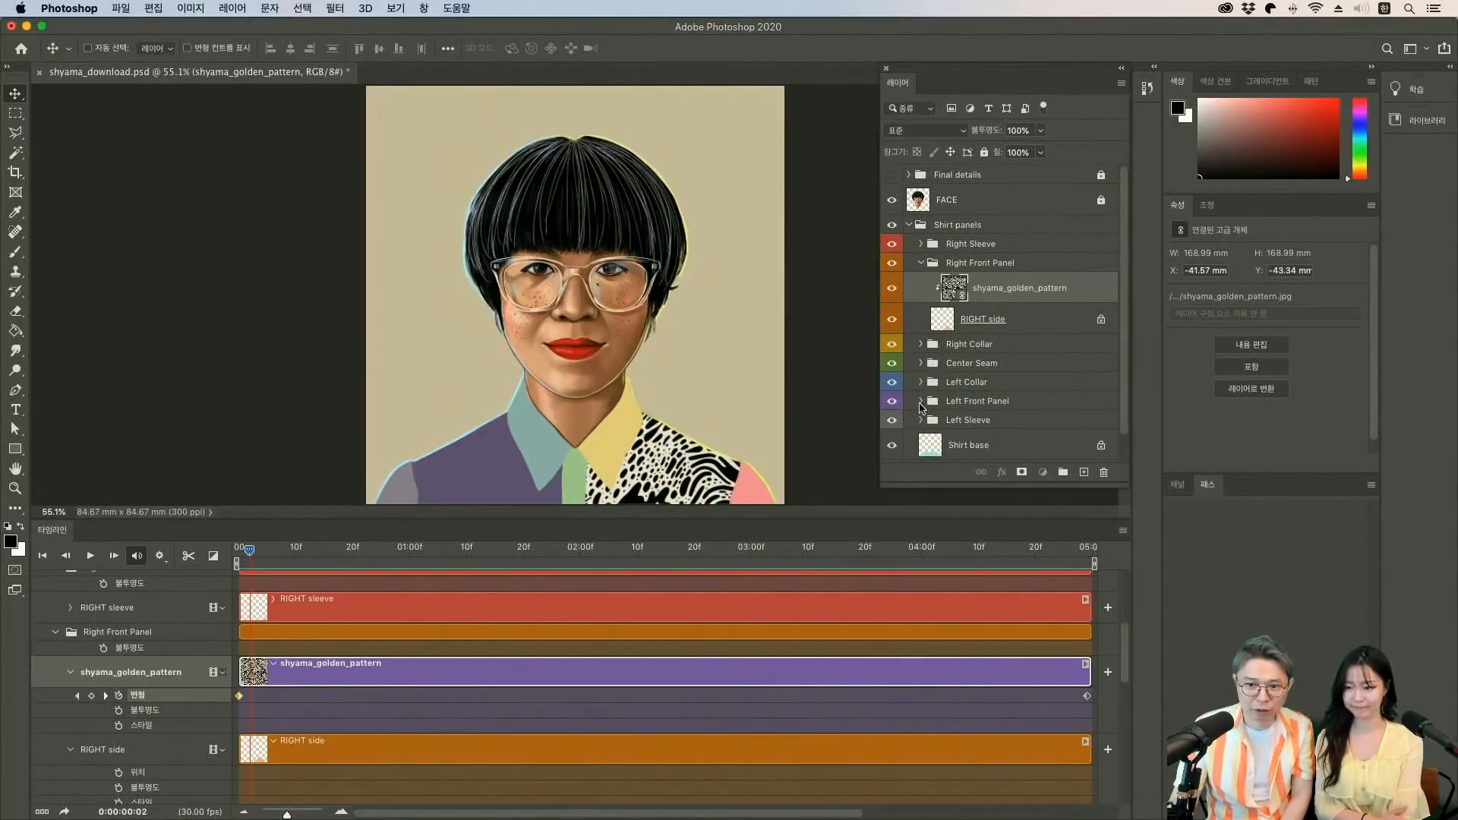
Expand Left Front Panel, select LEFT panel, and place shyama_golden_pattern.jpg above it.
left_click(908, 401)
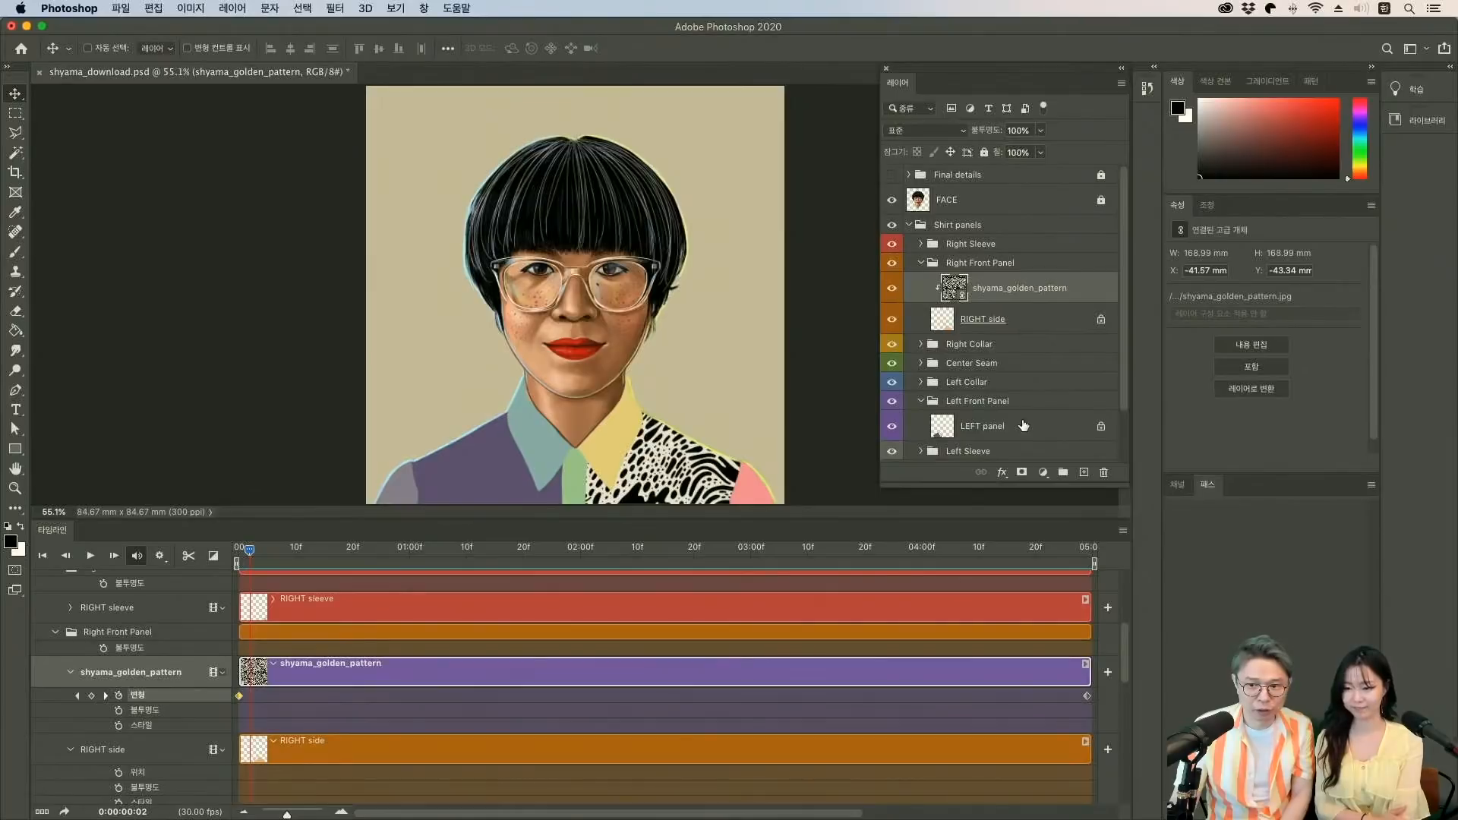
left_click(981, 426)
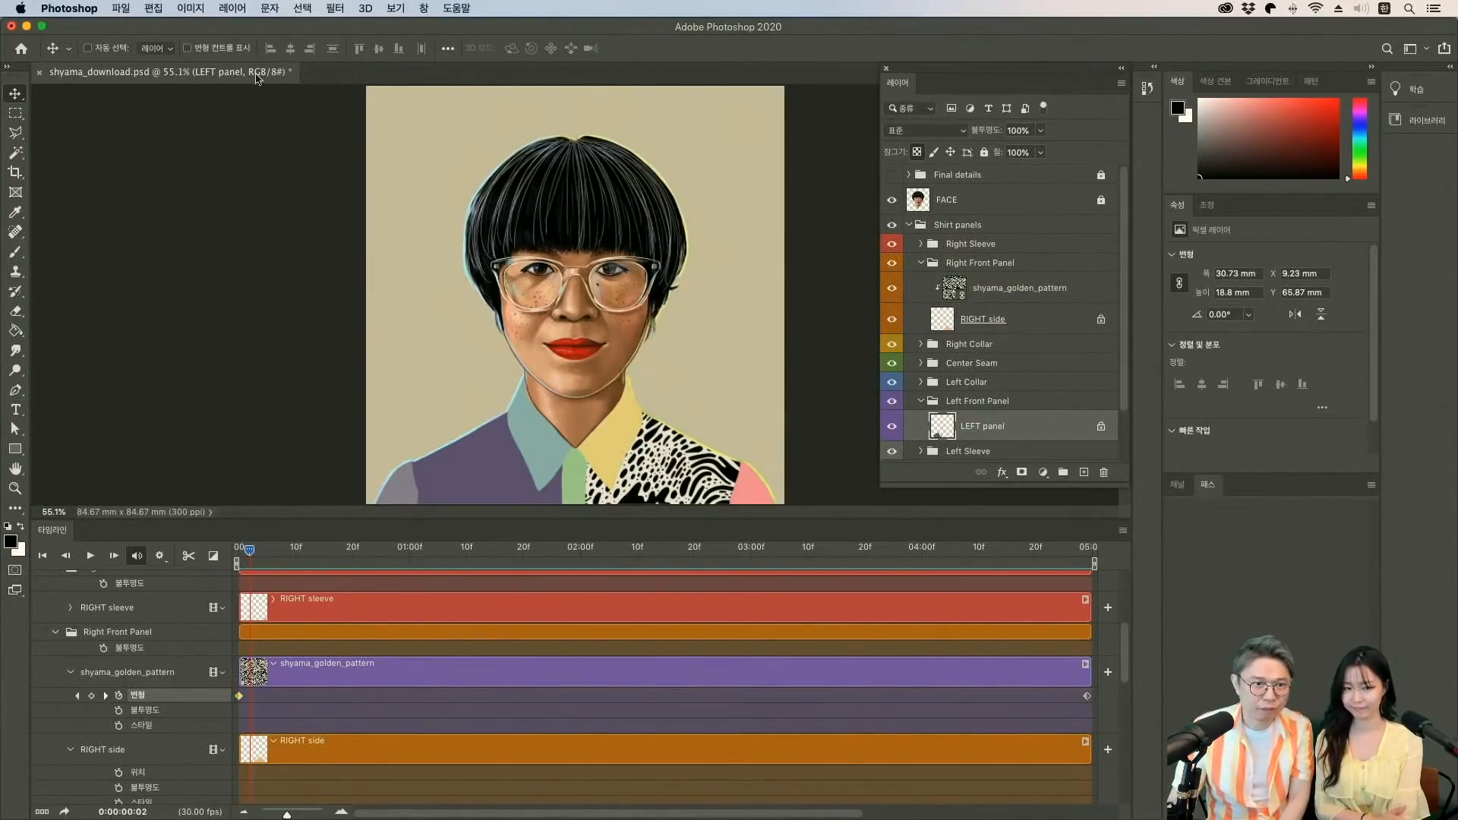
left_click(120, 8)
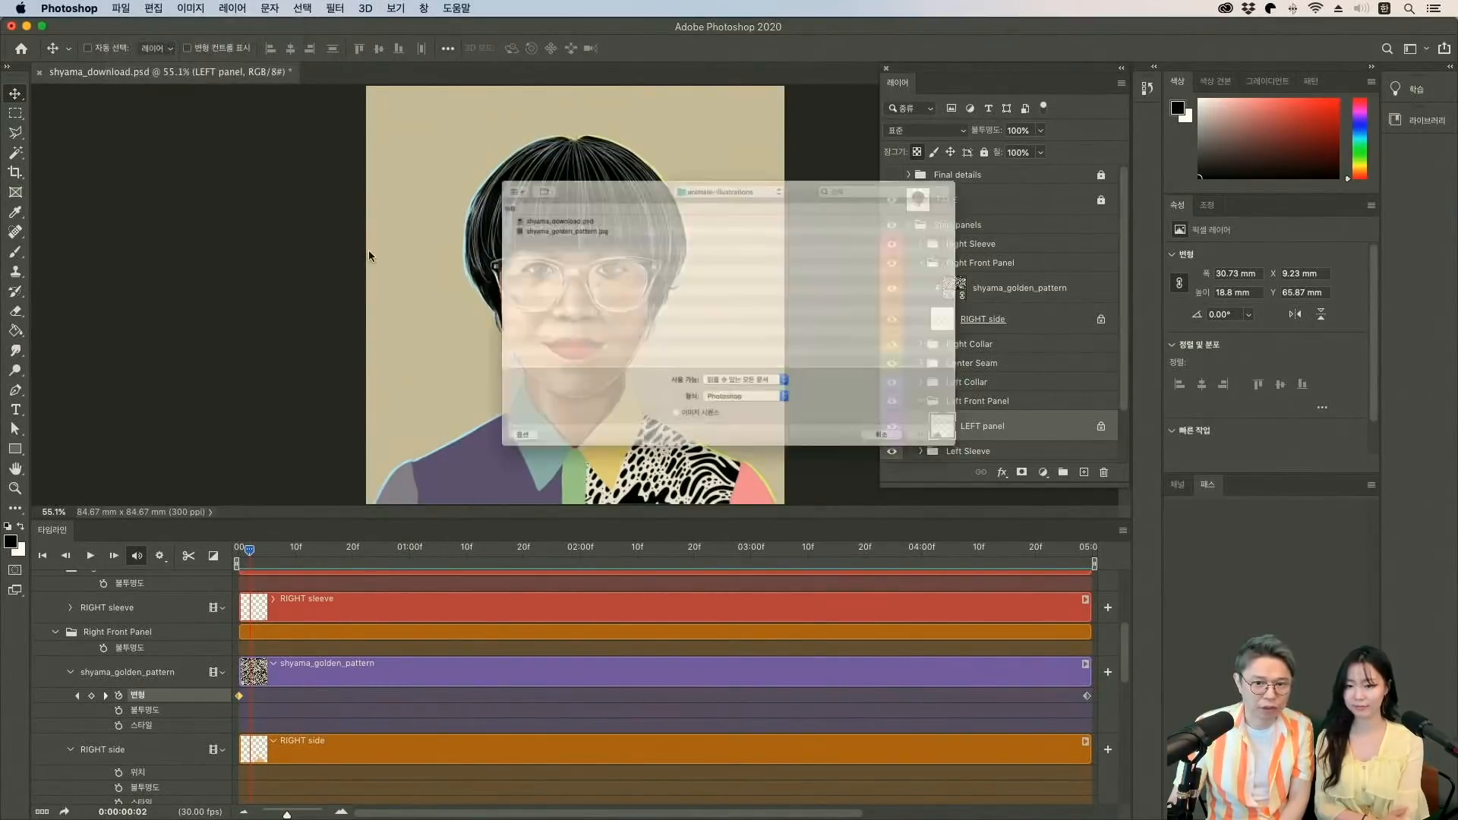
left_click(497, 195)
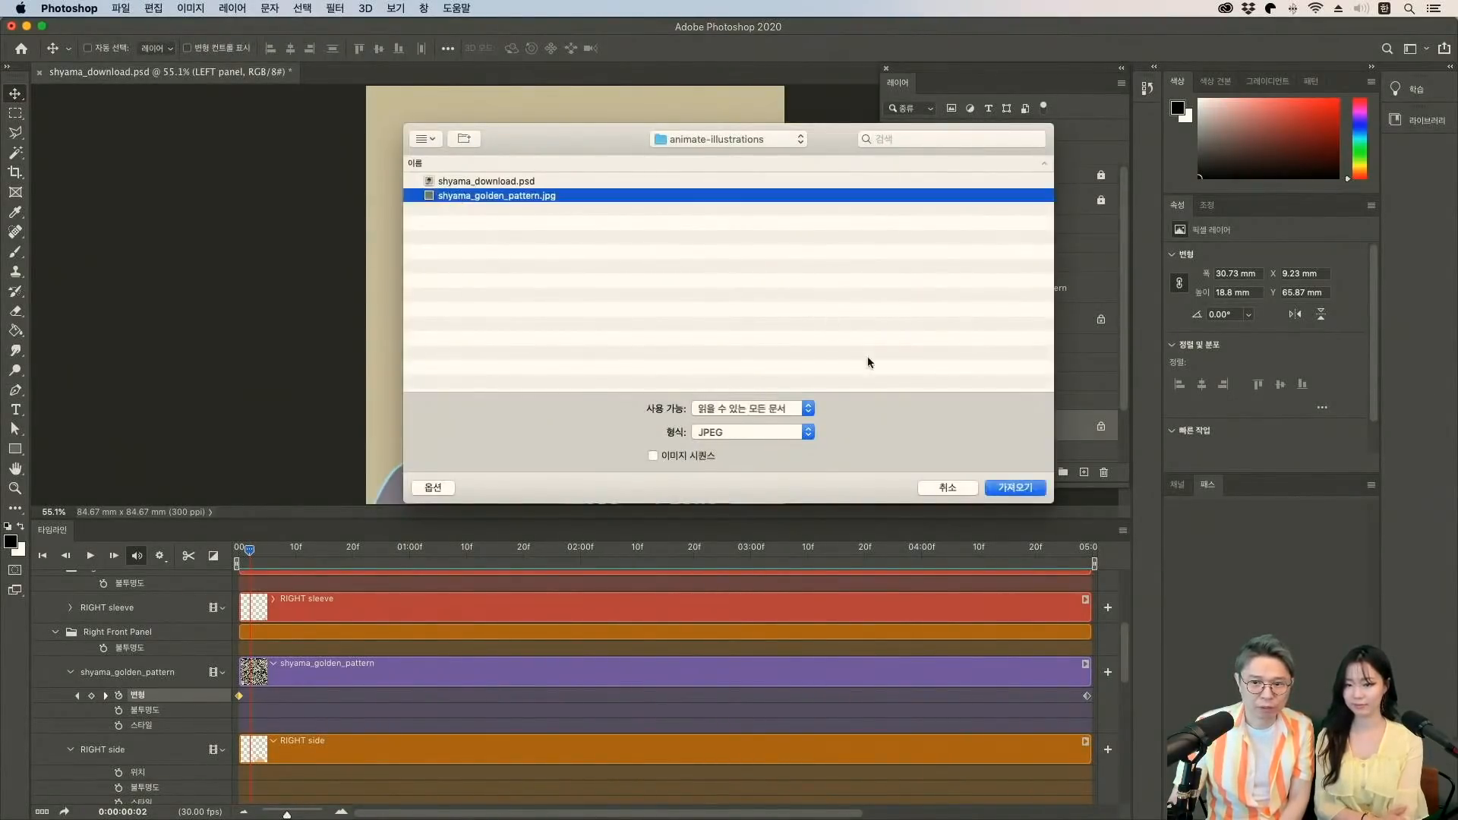
left_click(1014, 487)
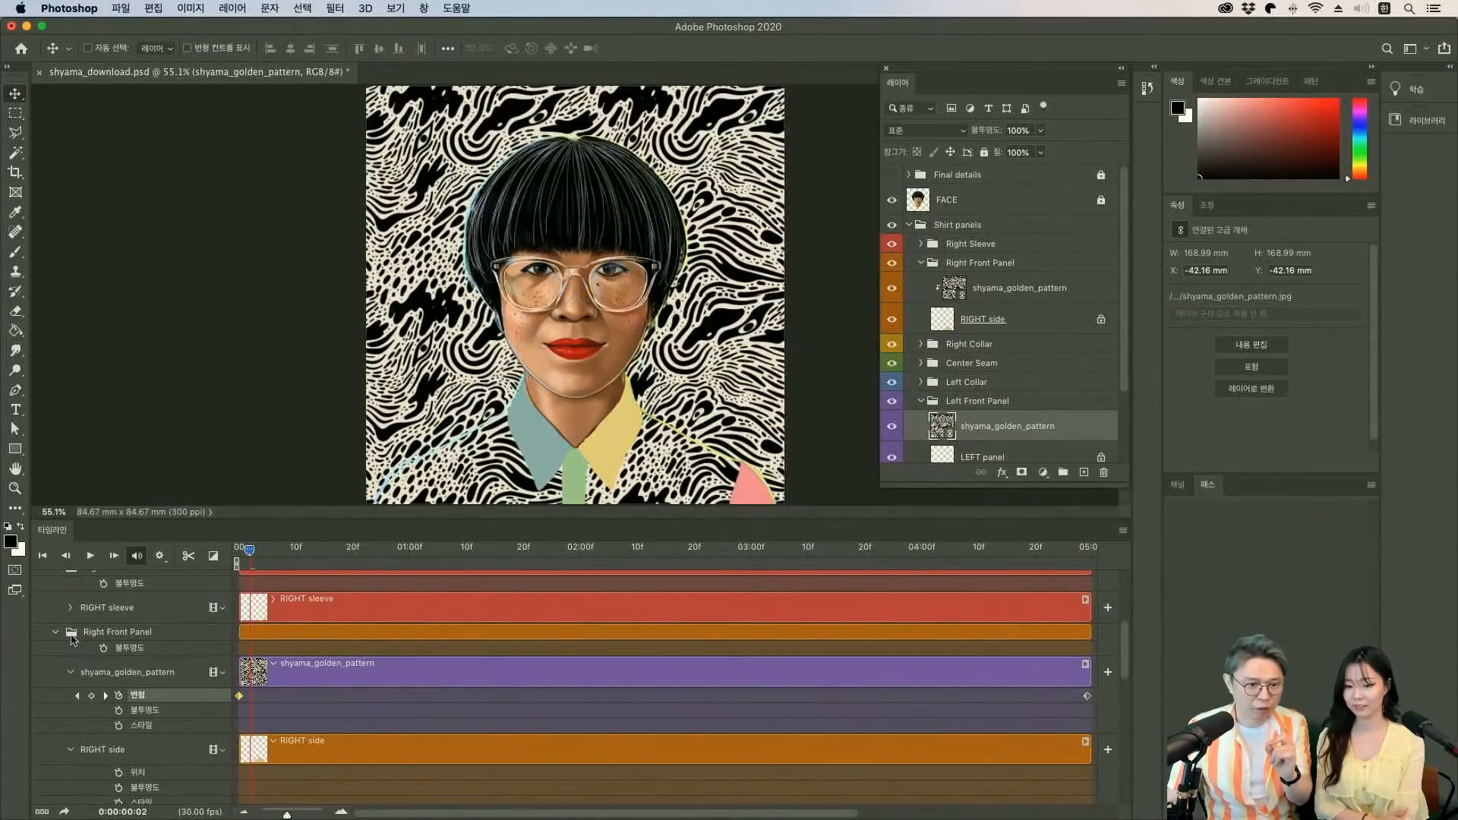
Collapse the Right Front Panel tracks and select the shyama_golden_pattern track under Left Front Panel.
left_click(55, 631)
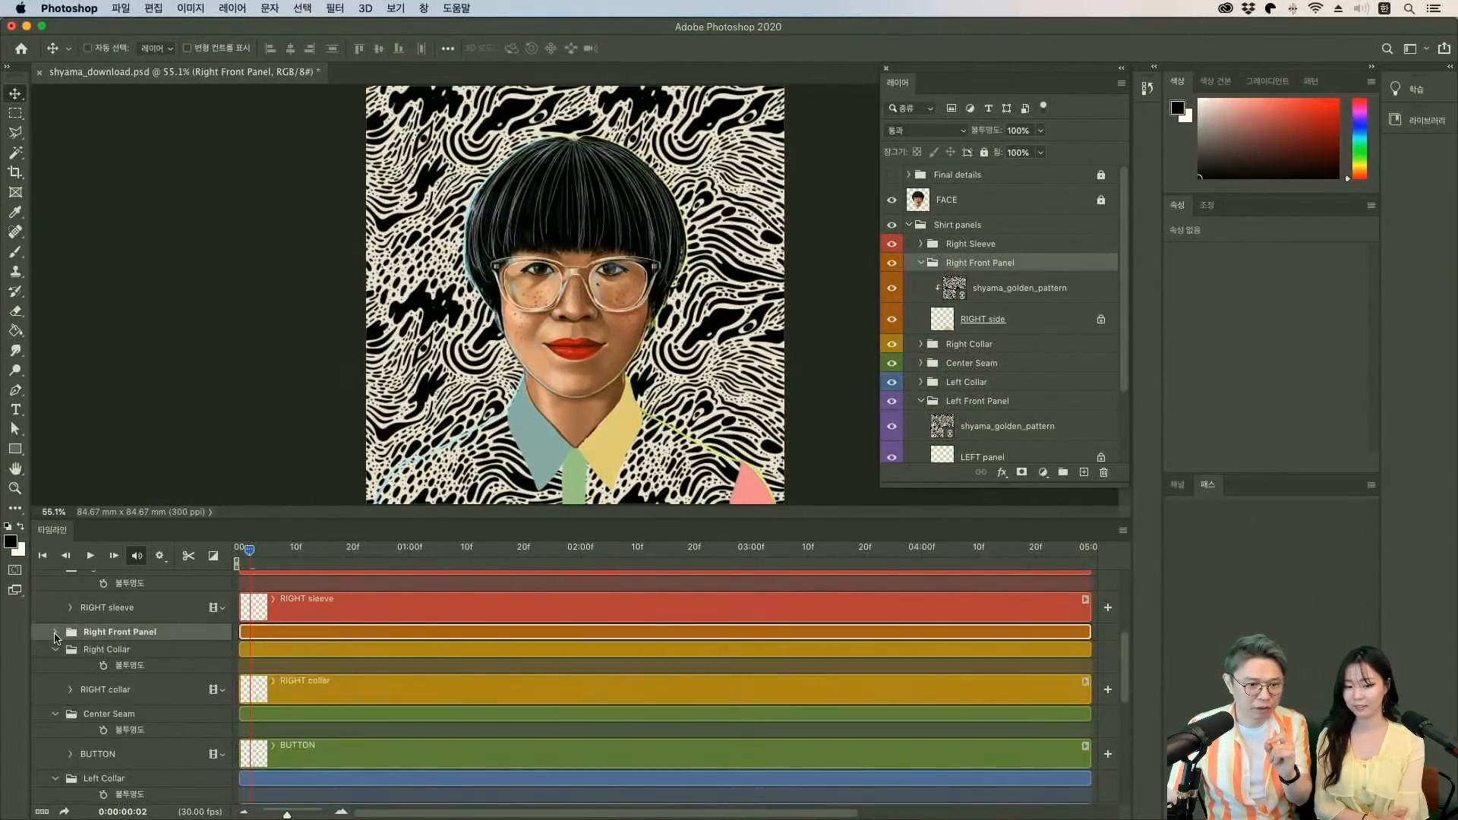
left_click(54, 631)
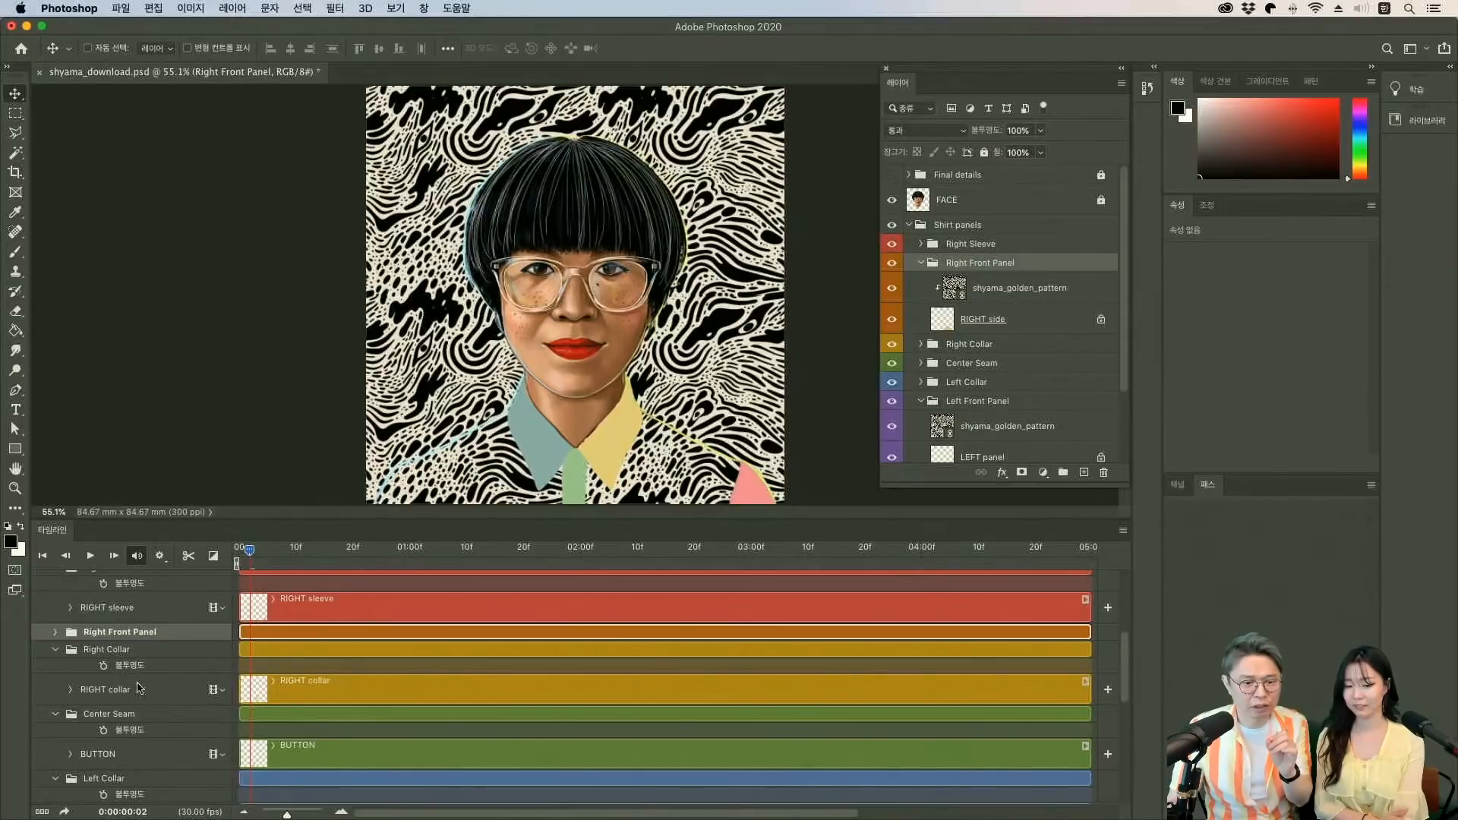
scroll("up", 3)
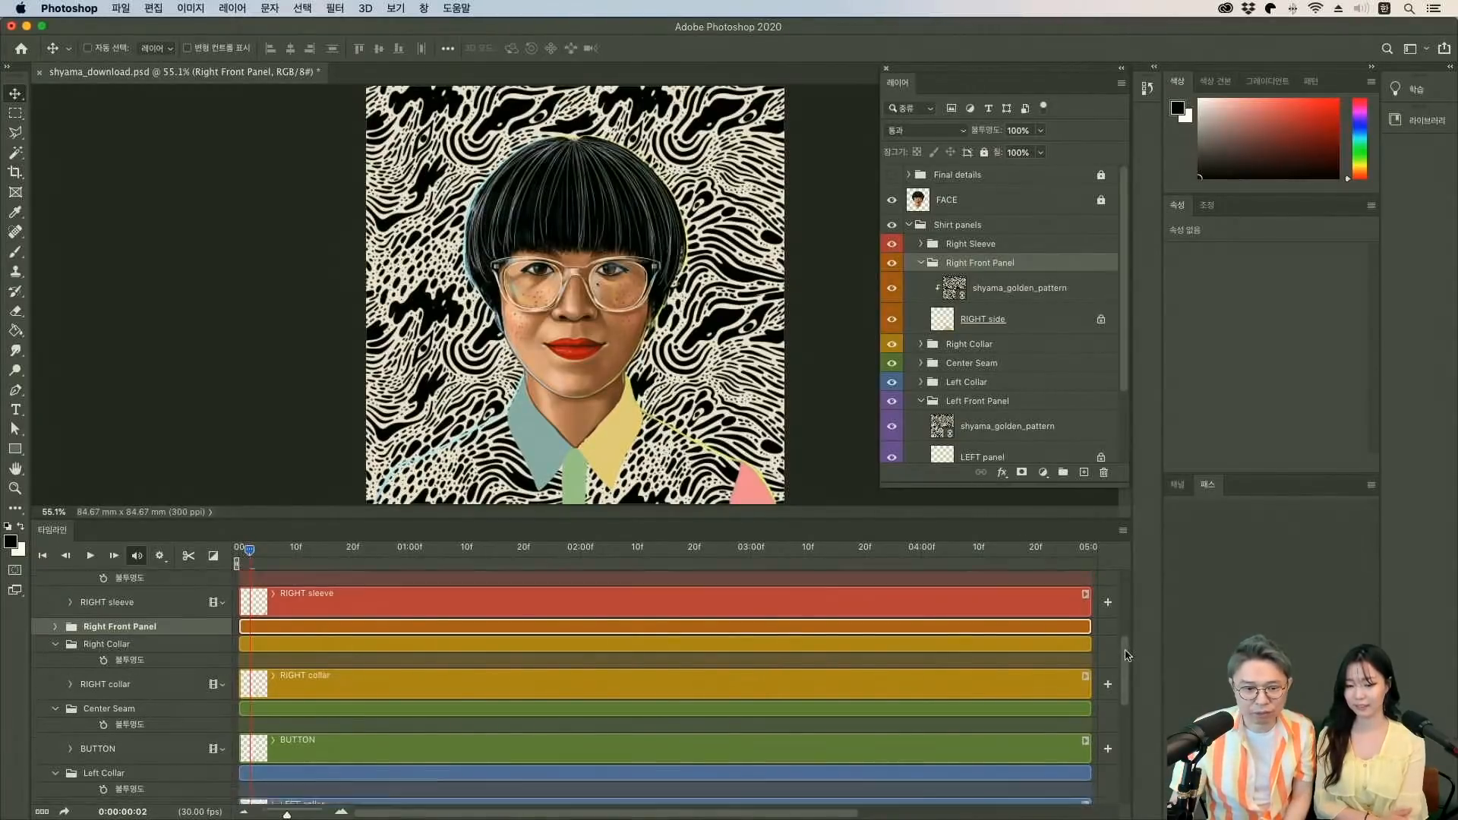
scroll("down", 3)
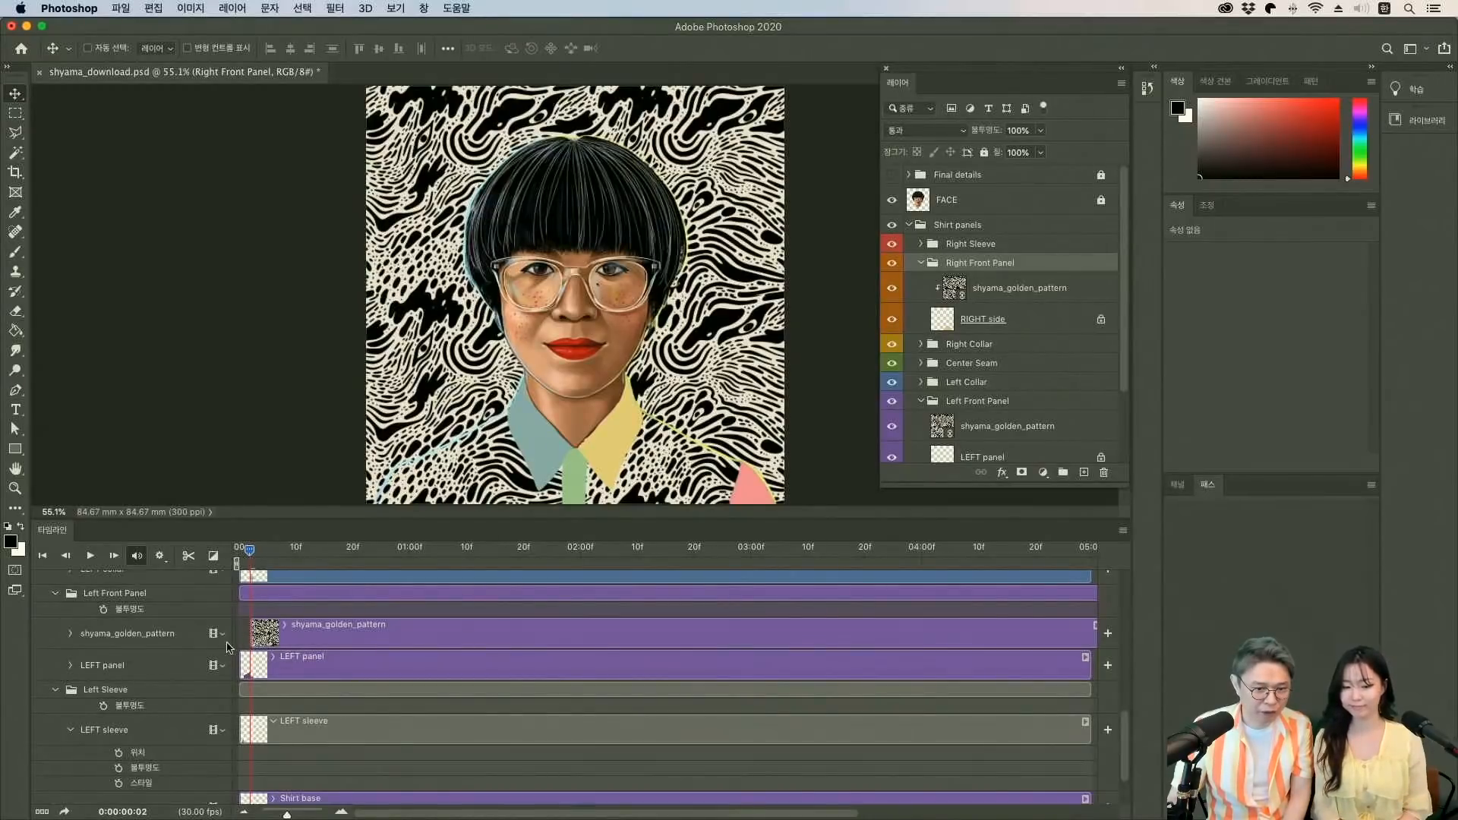
mouse_move(372, 639)
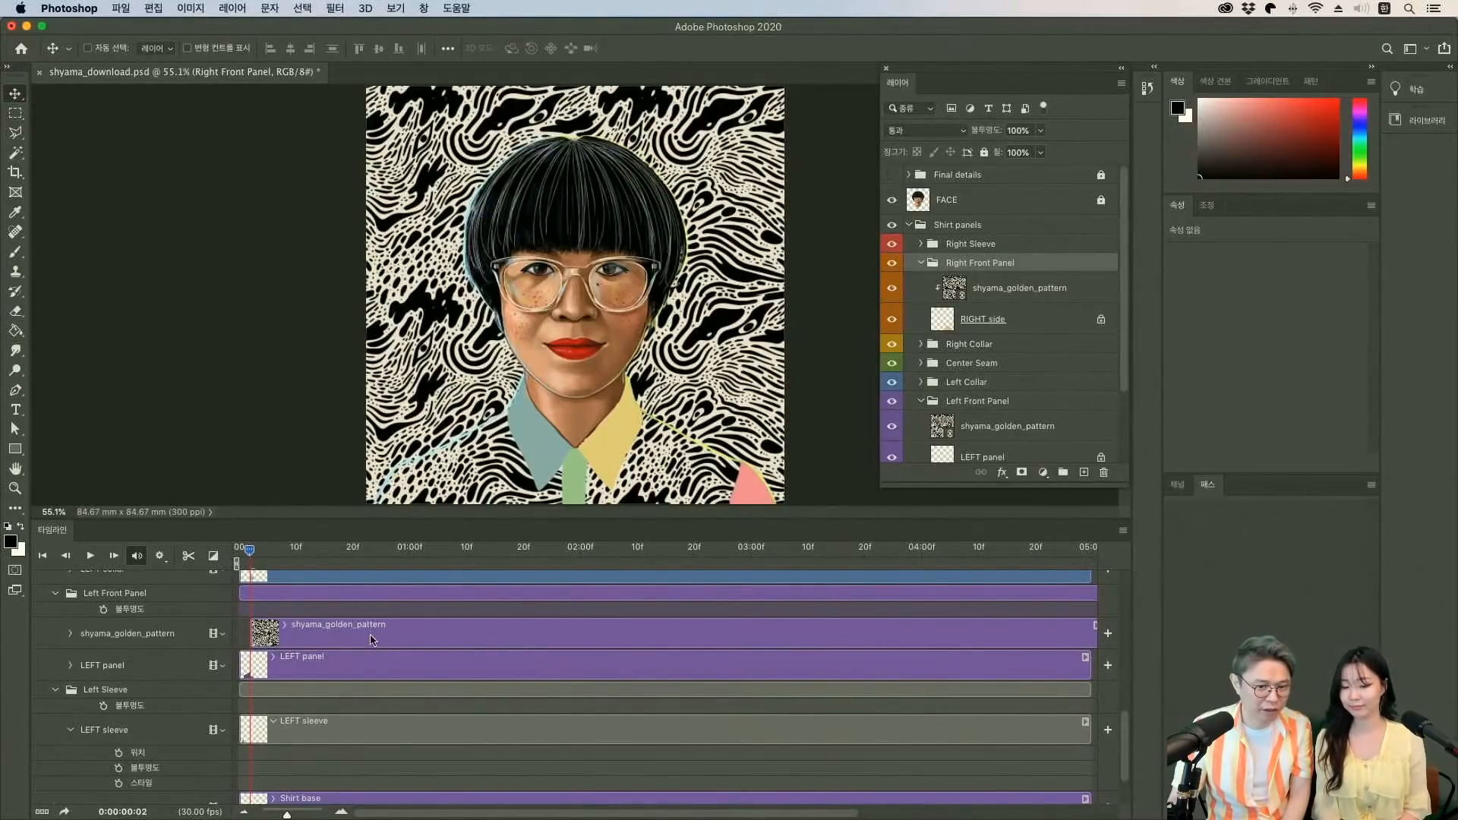
left_click(1004, 426)
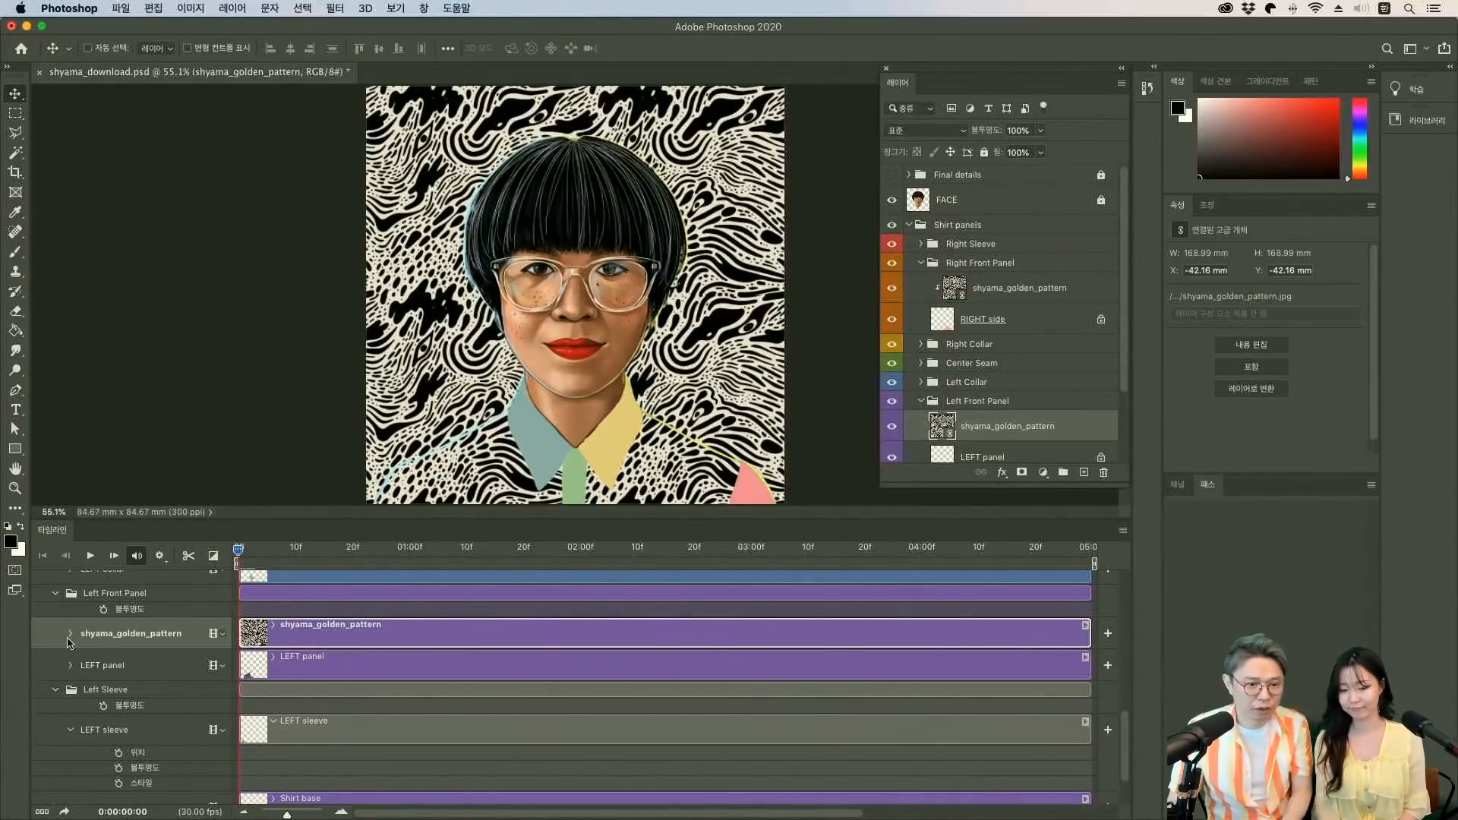
Expand the golden pattern track and apply Free Transform to keyframe the pattern's shift.
left_click(70, 634)
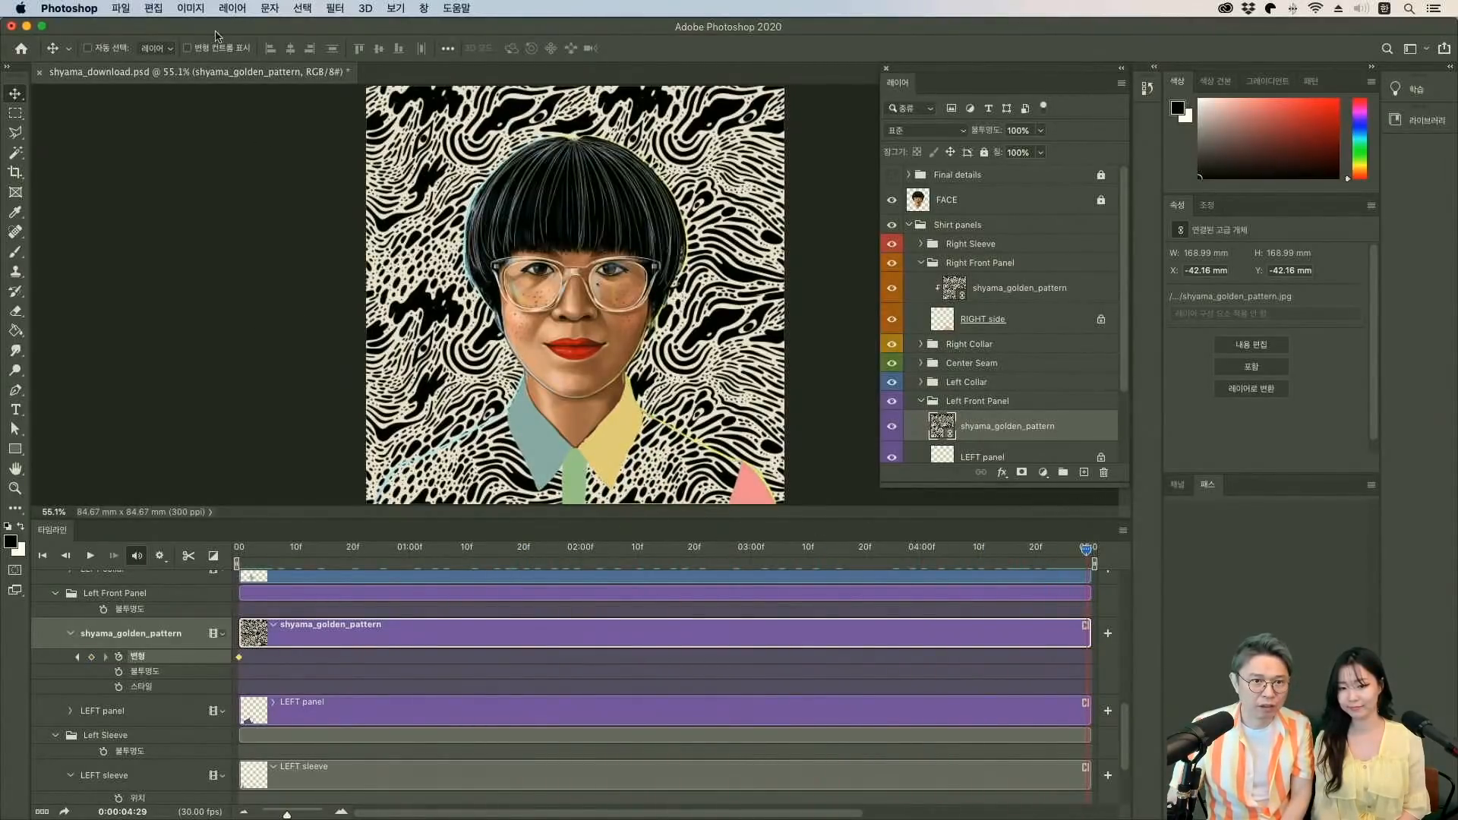
left_click(152, 8)
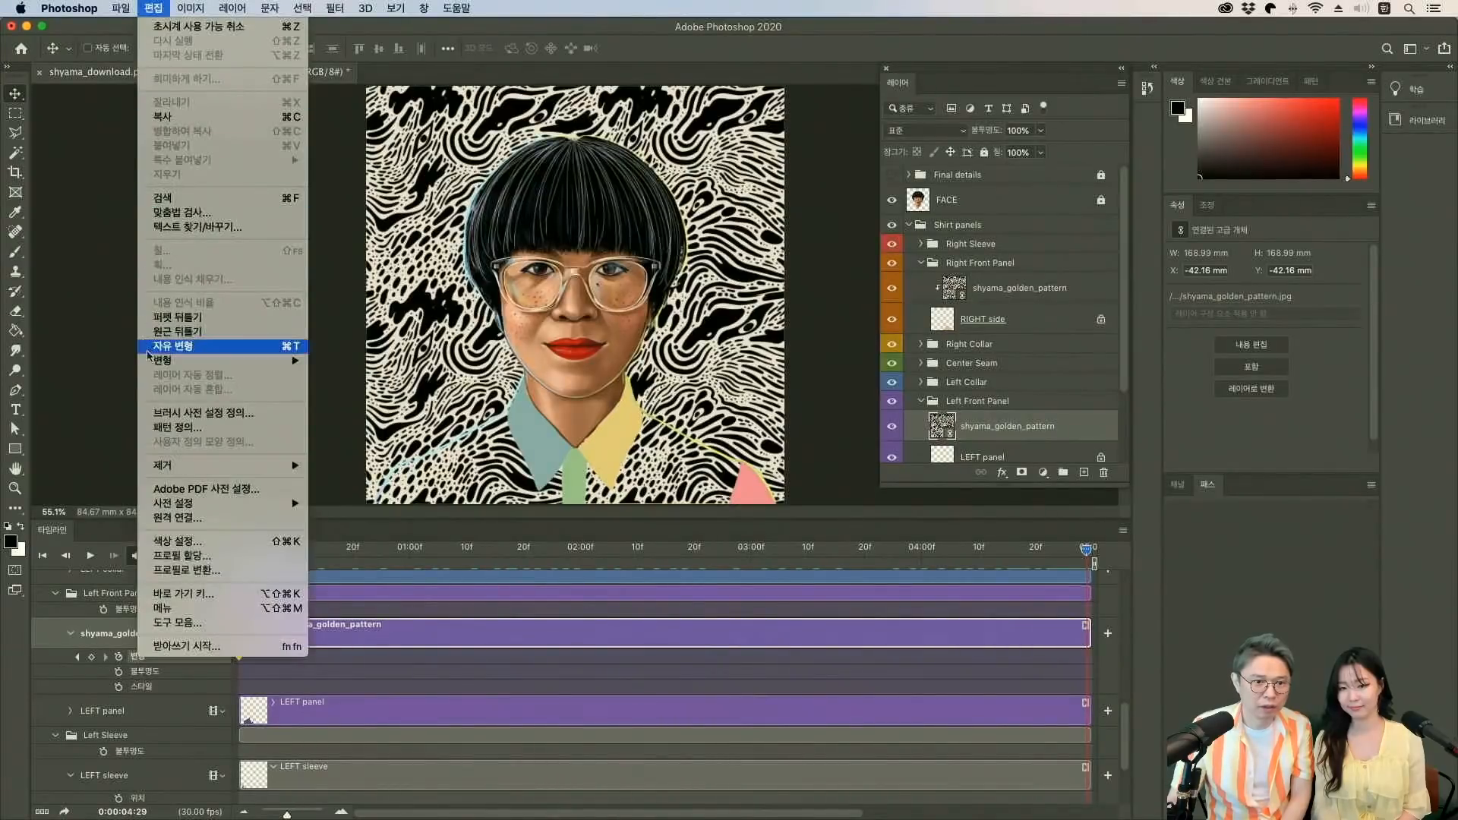
left_click(173, 346)
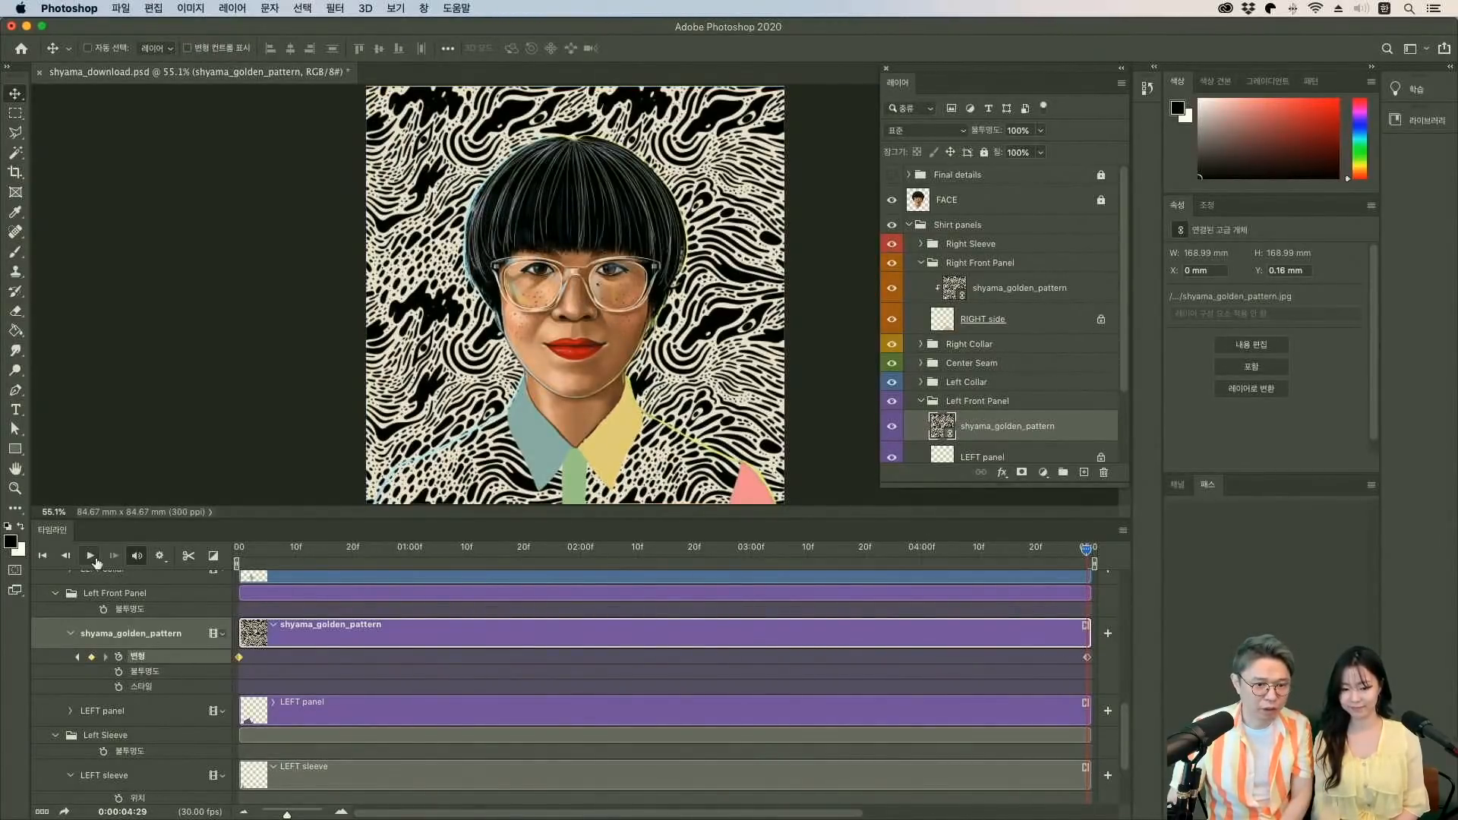
Preview the motion, then clip the golden pattern layer to the LEFT panel shape.
left_click(90, 555)
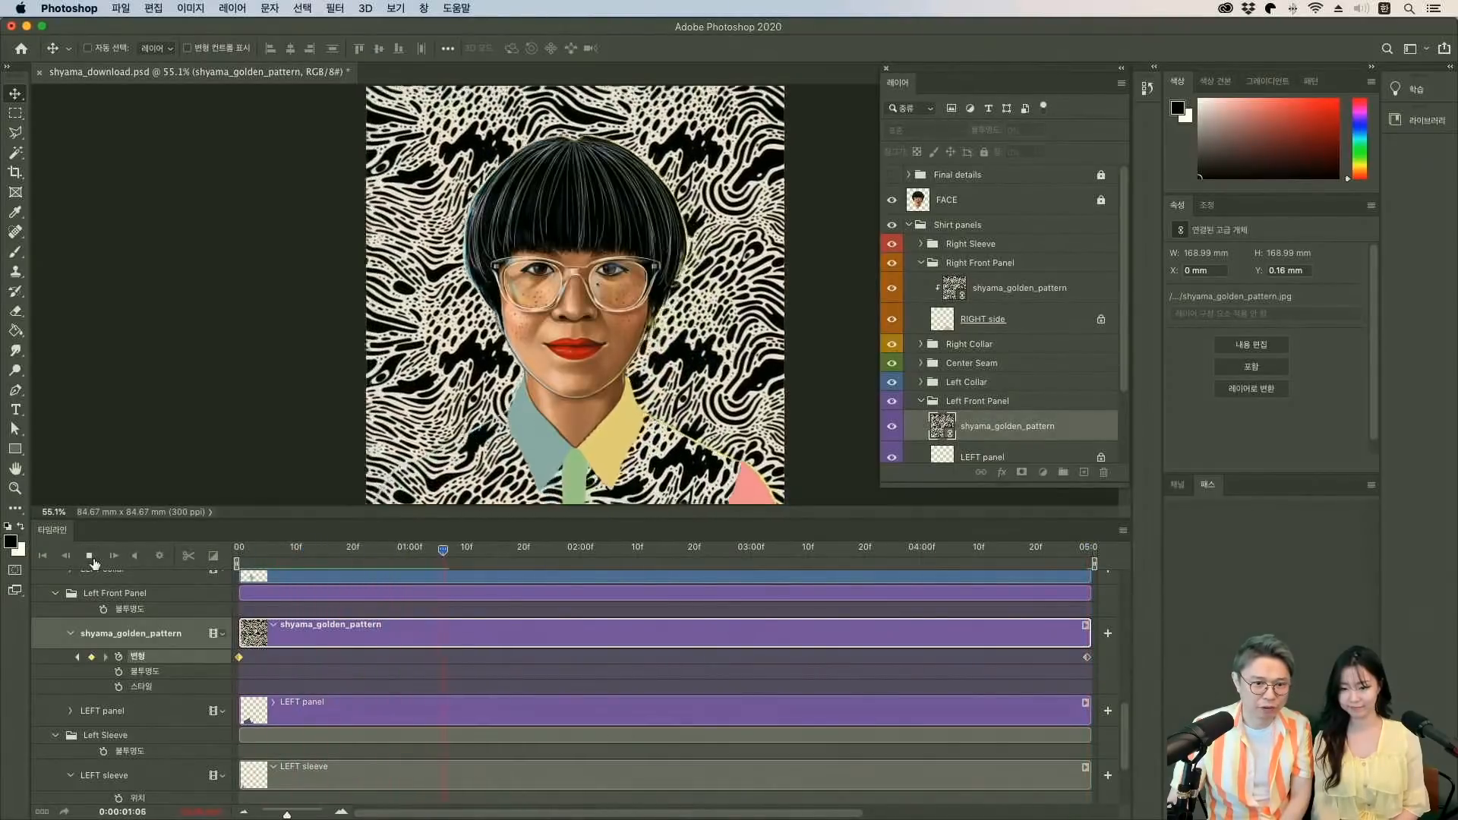
left_click(90, 555)
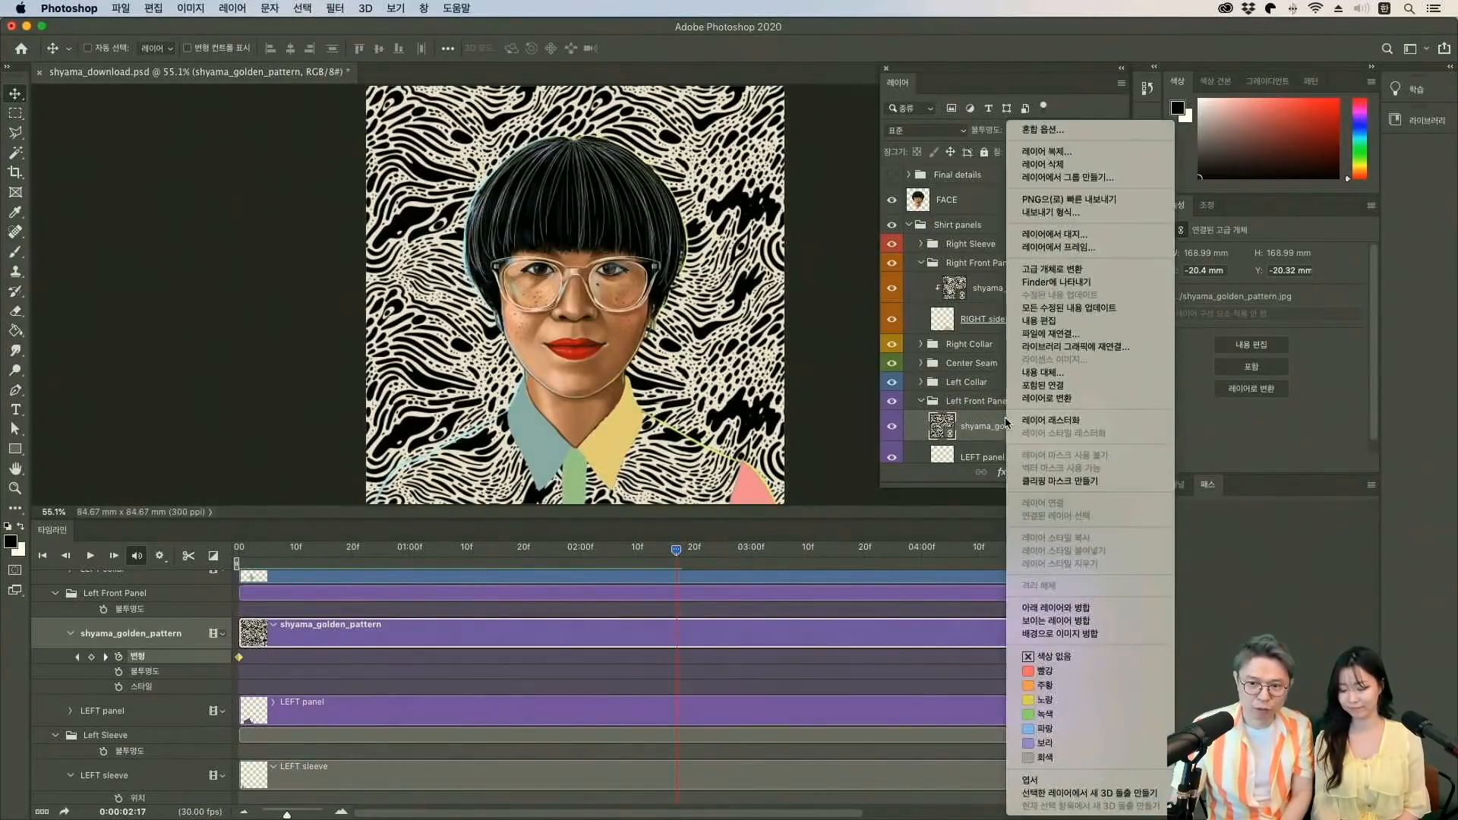
mouse_move(1089, 481)
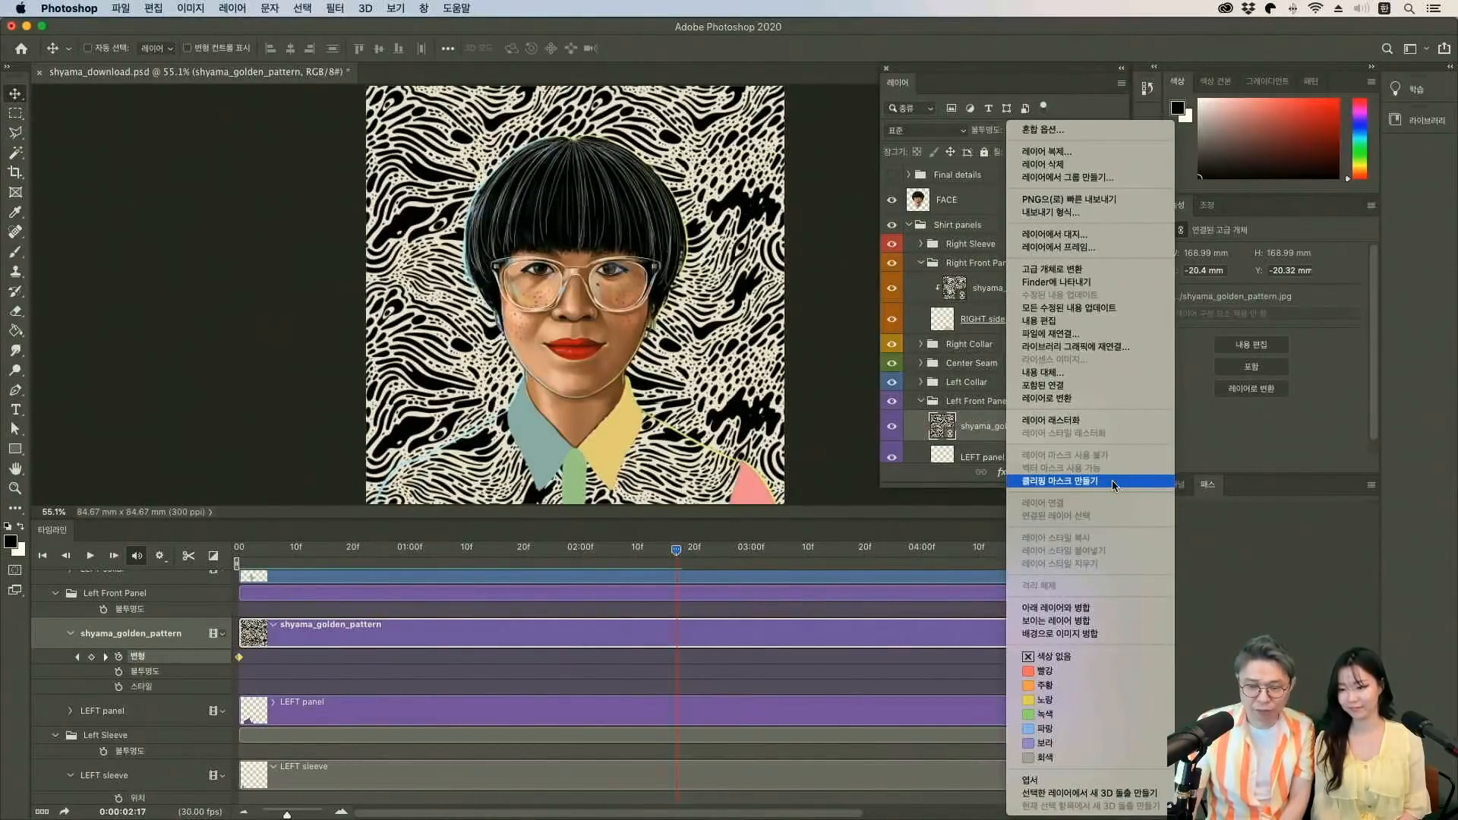
left_click(1065, 481)
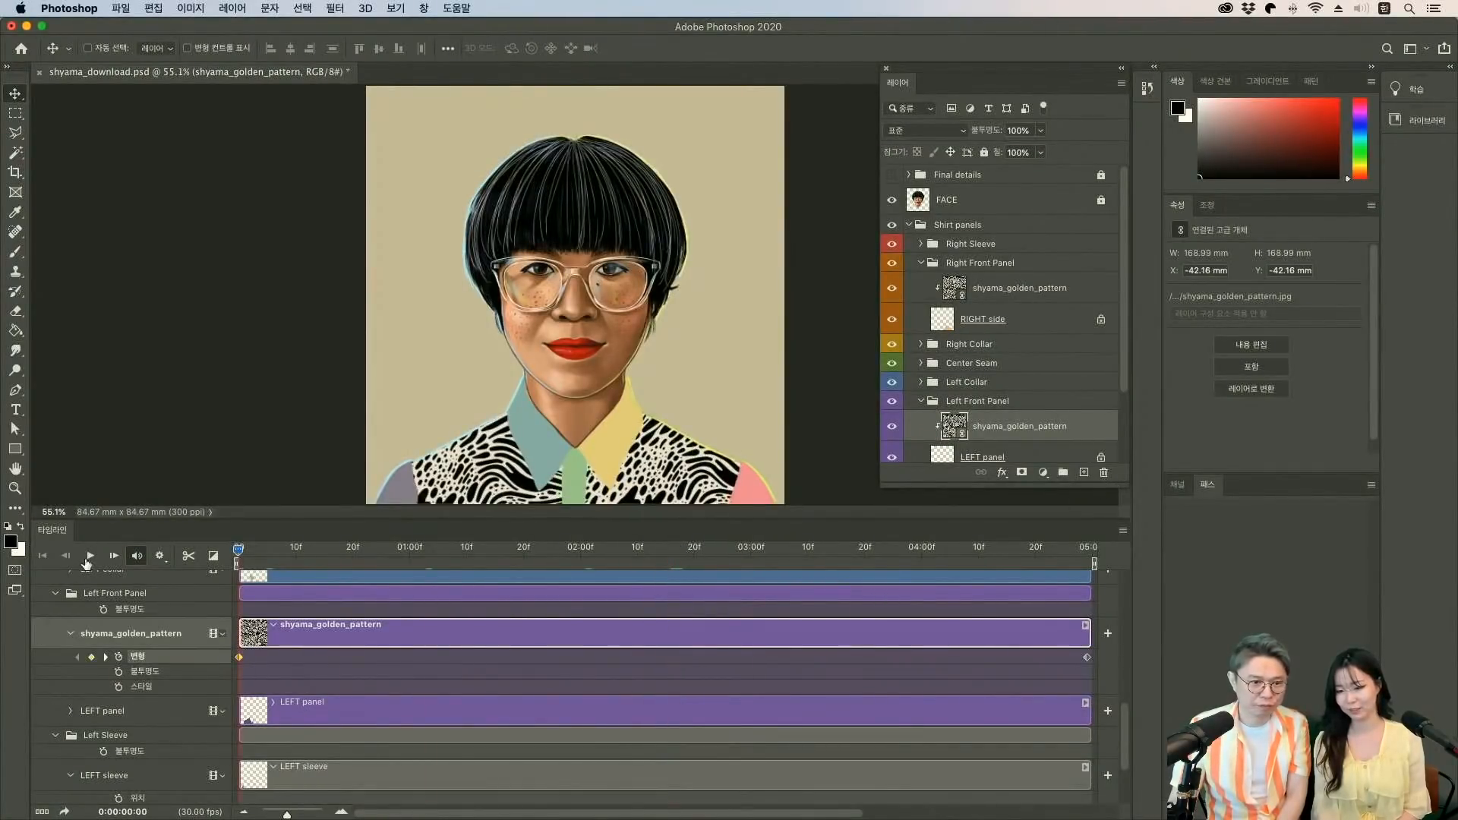
Preview both patterns and move the left pattern's end keyframe back to about 0:00:03:23.
left_click(88, 555)
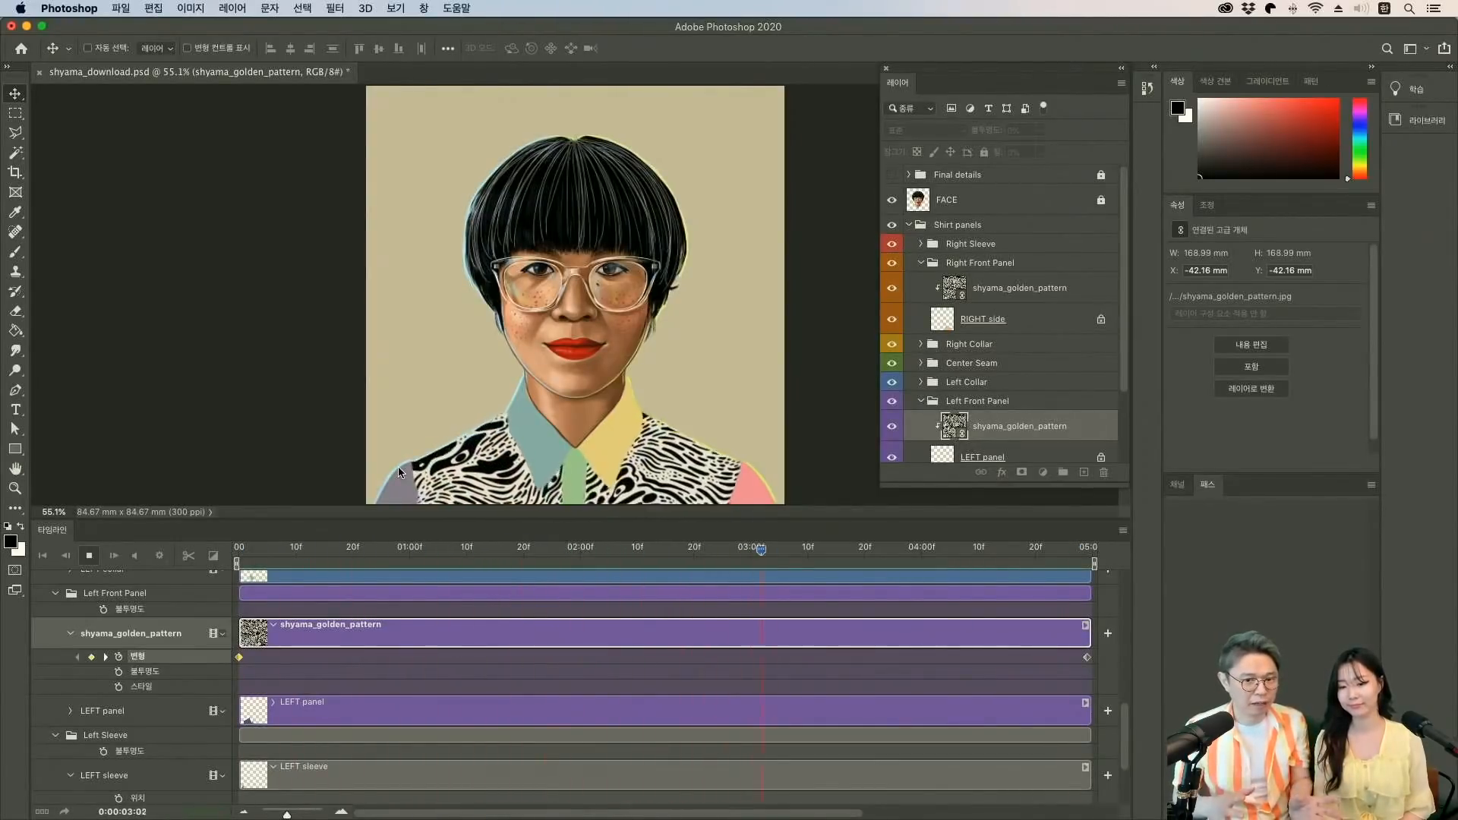
left_click(239, 547)
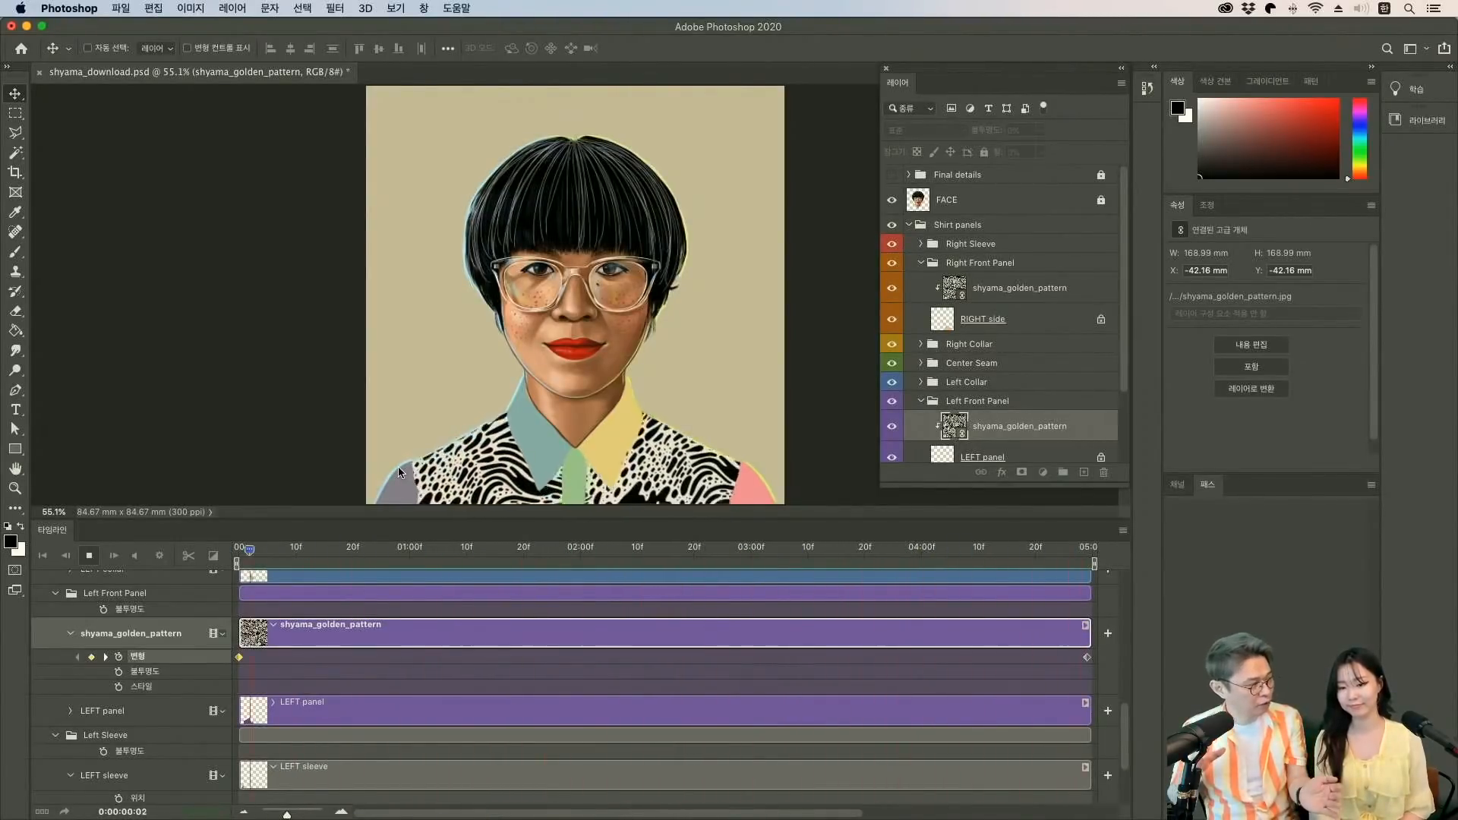
left_click(589, 546)
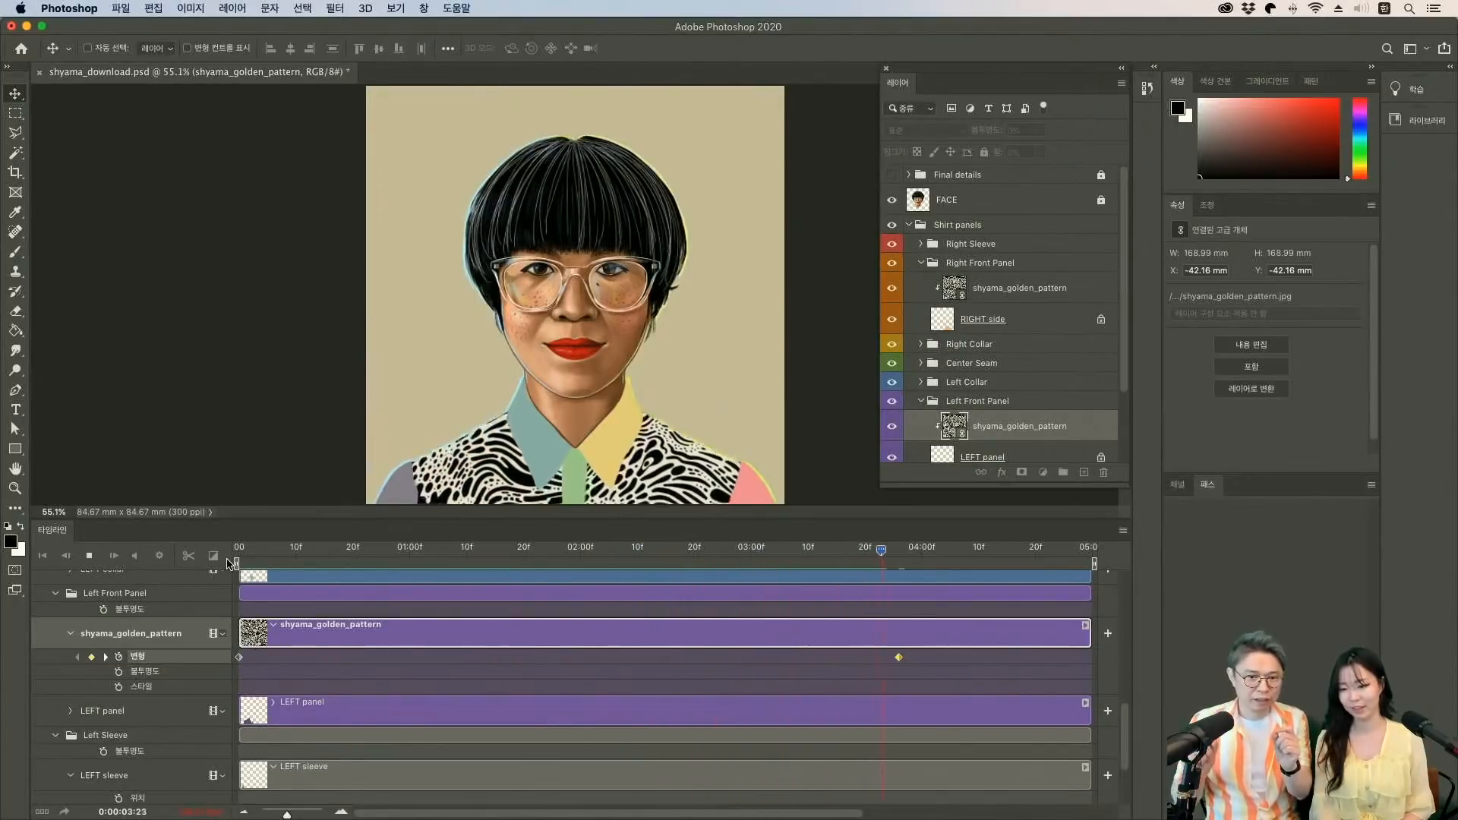
Stop playback and move the playhead to about 0:00:03:11.
left_click(373, 547)
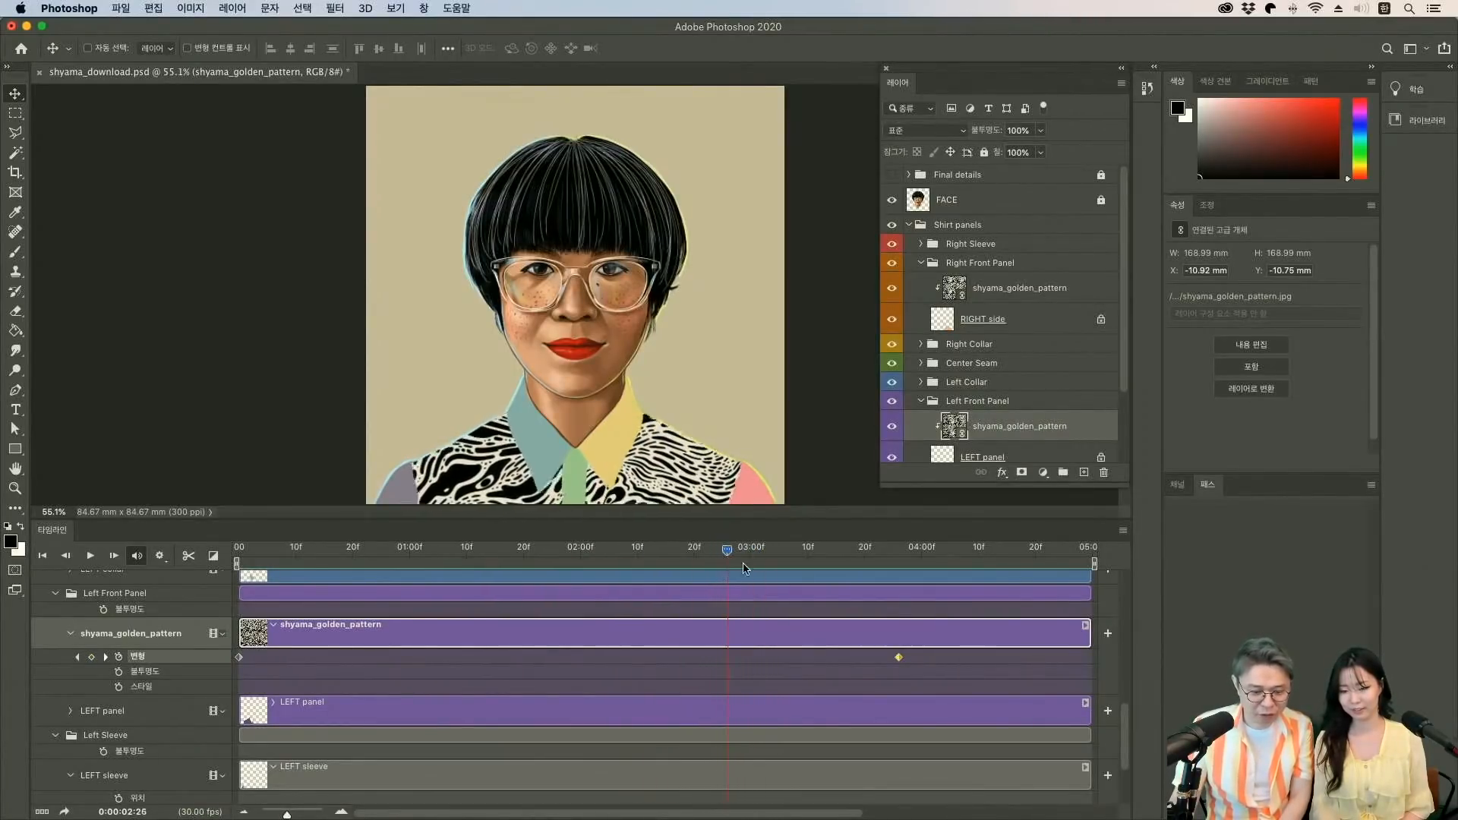
left_click(897, 547)
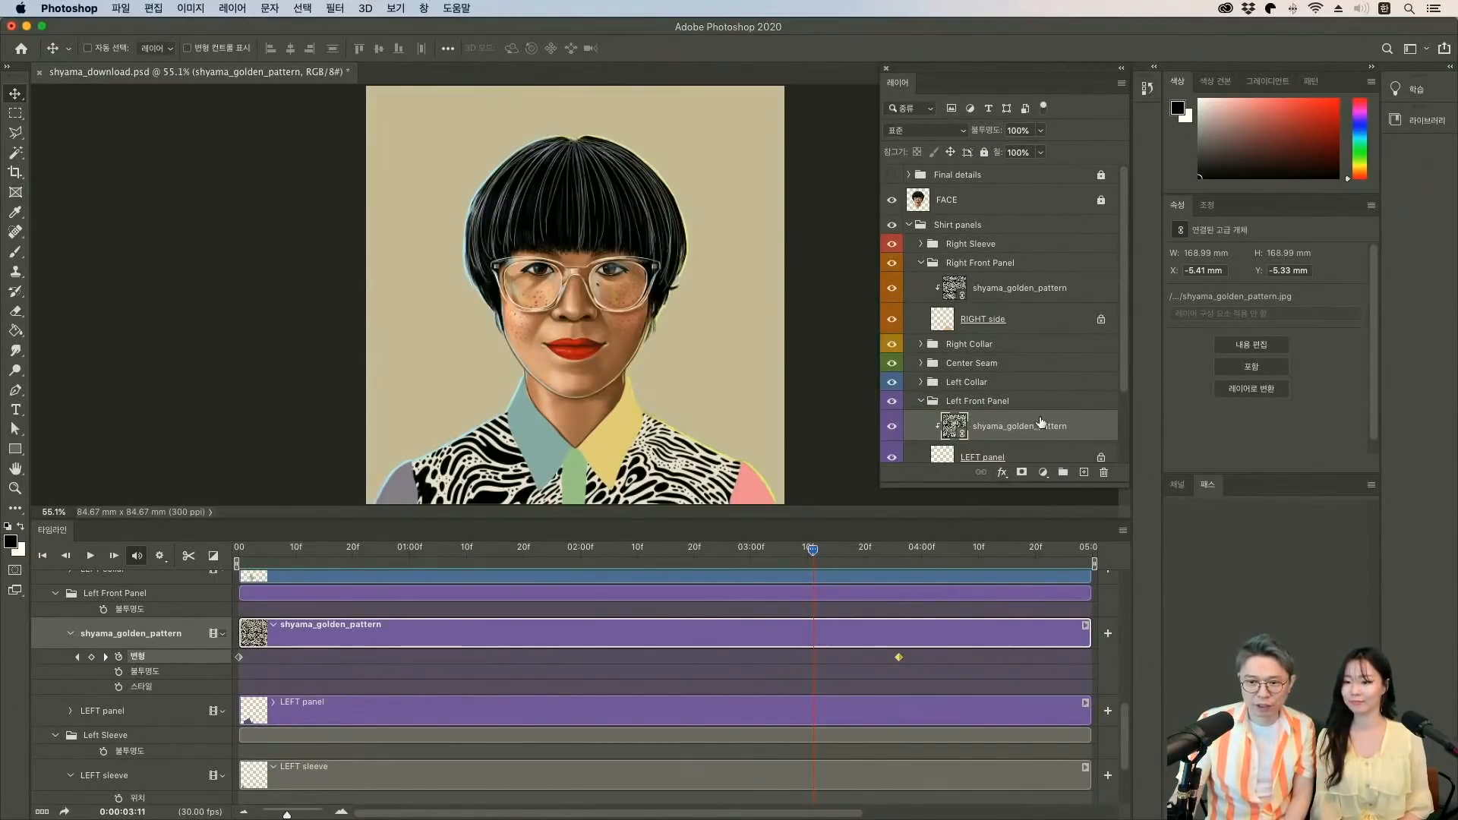
Delete the golden pattern layer from Left Front Panel and confirm with Yes.
left_click(1103, 471)
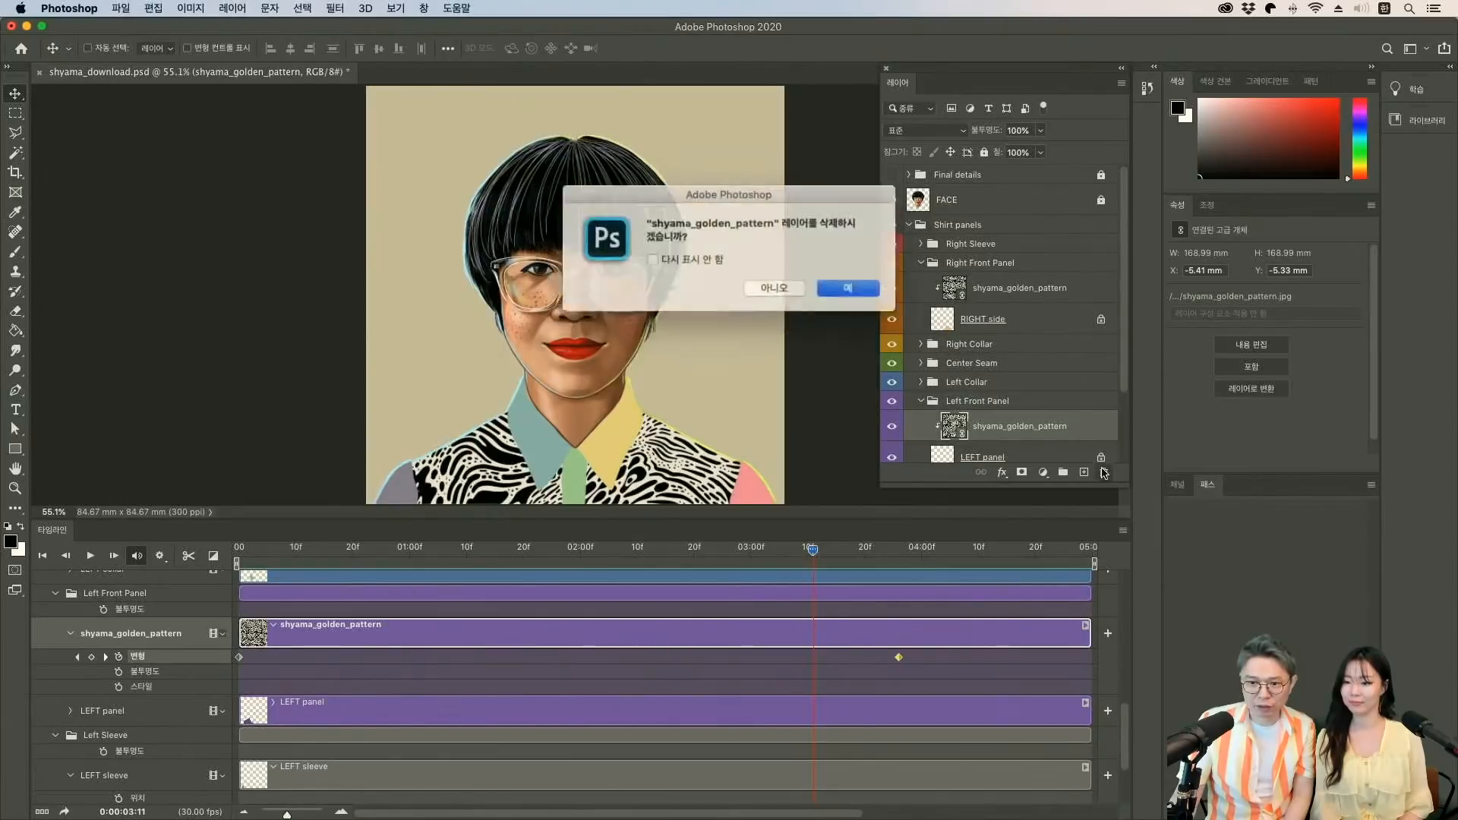
left_click(847, 289)
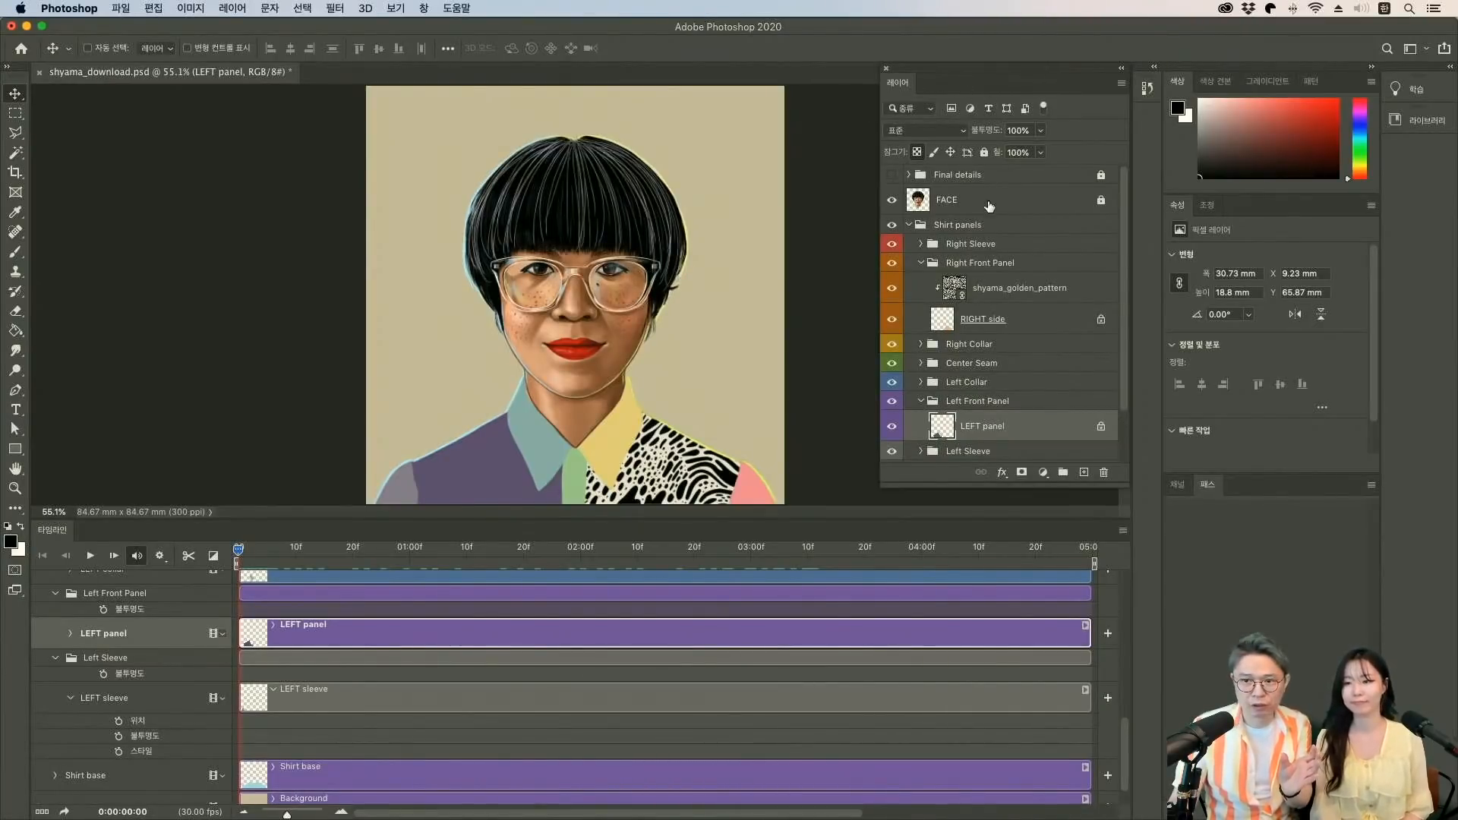
Select the FACE portrait layer in the Layers panel.
left_click(946, 199)
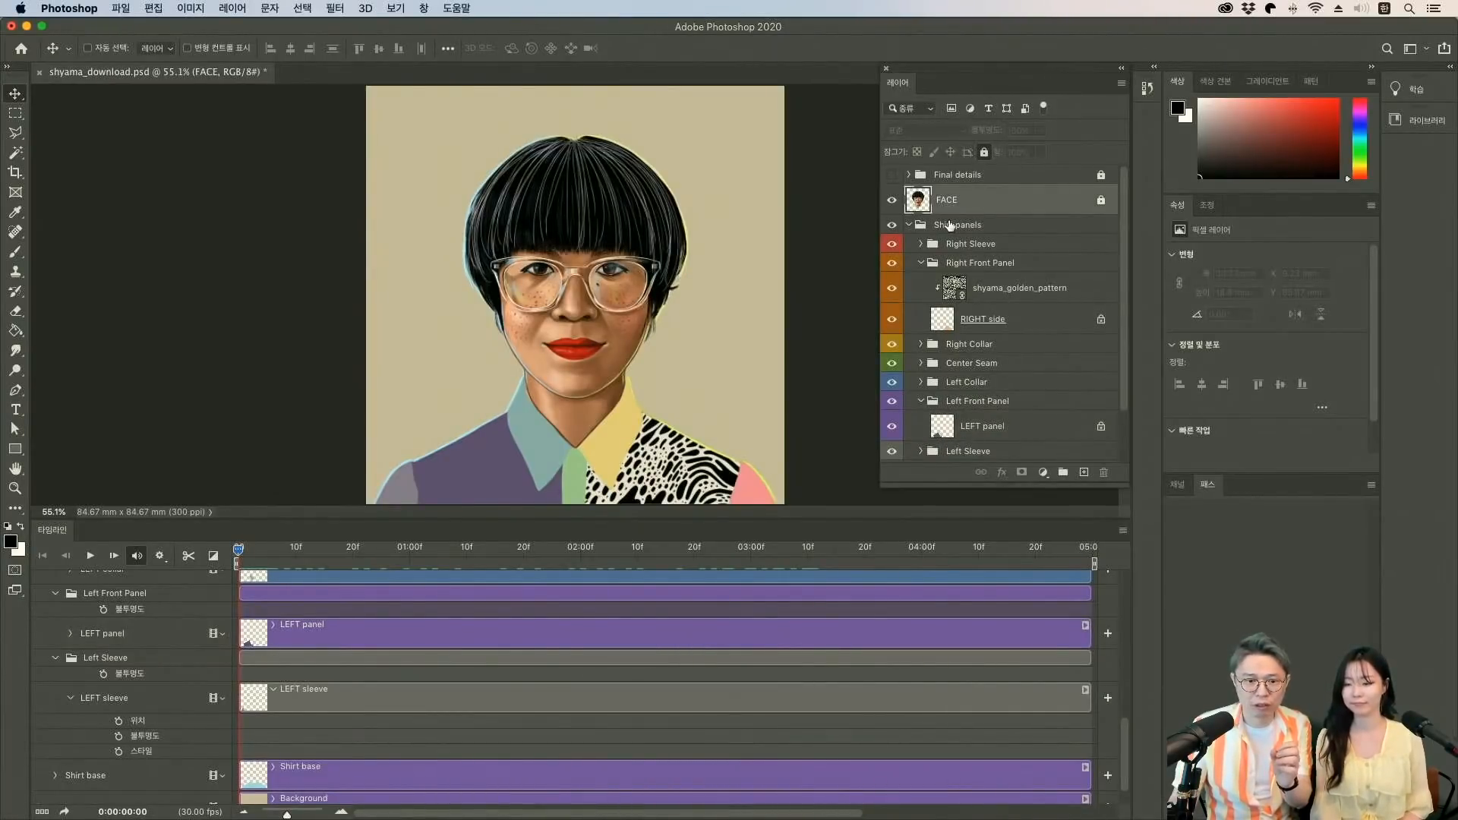
mouse_move(957, 224)
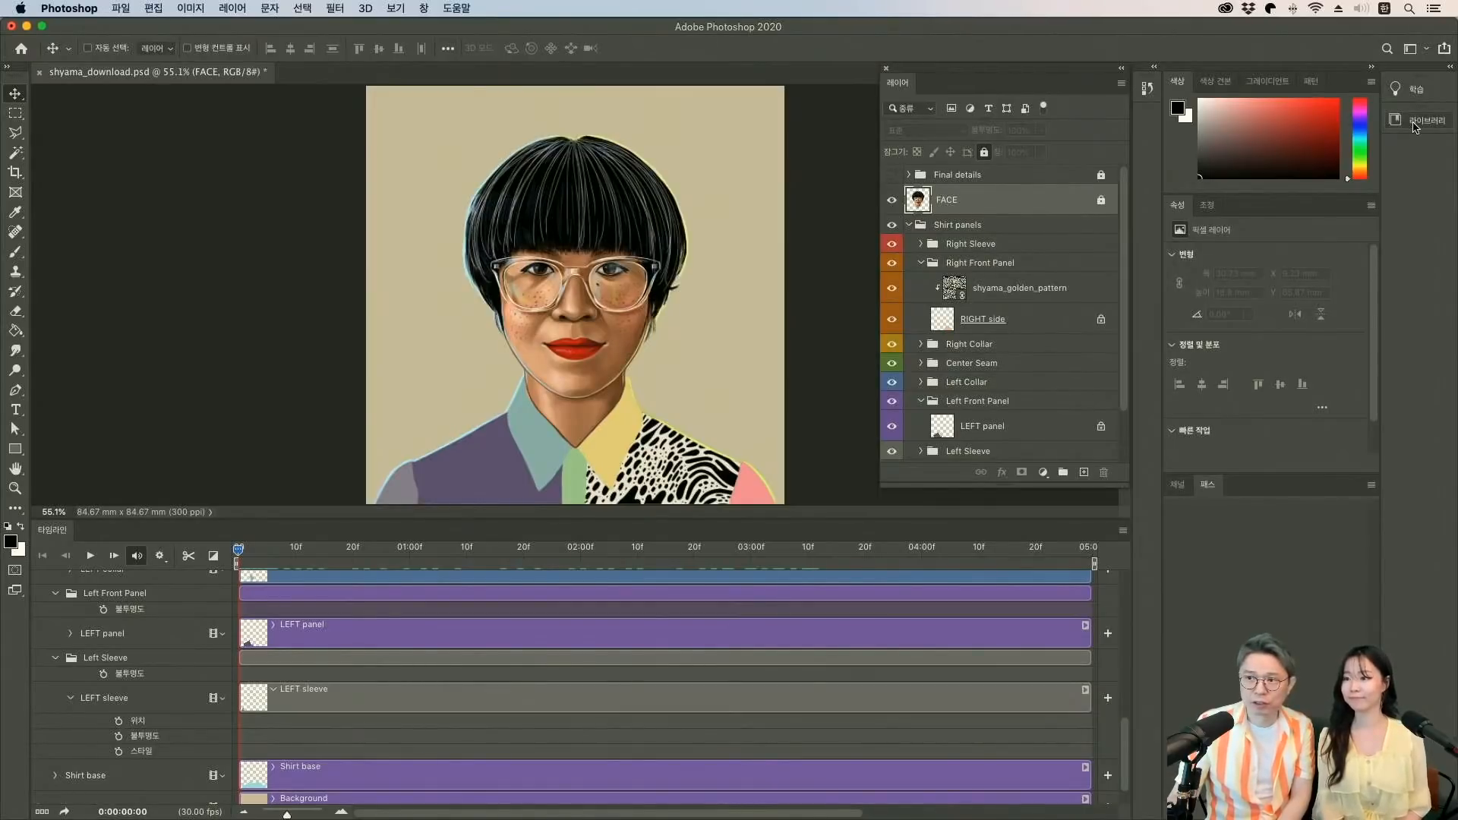
Open the Libraries panel from the right-hand panel dock.
left_click(1416, 119)
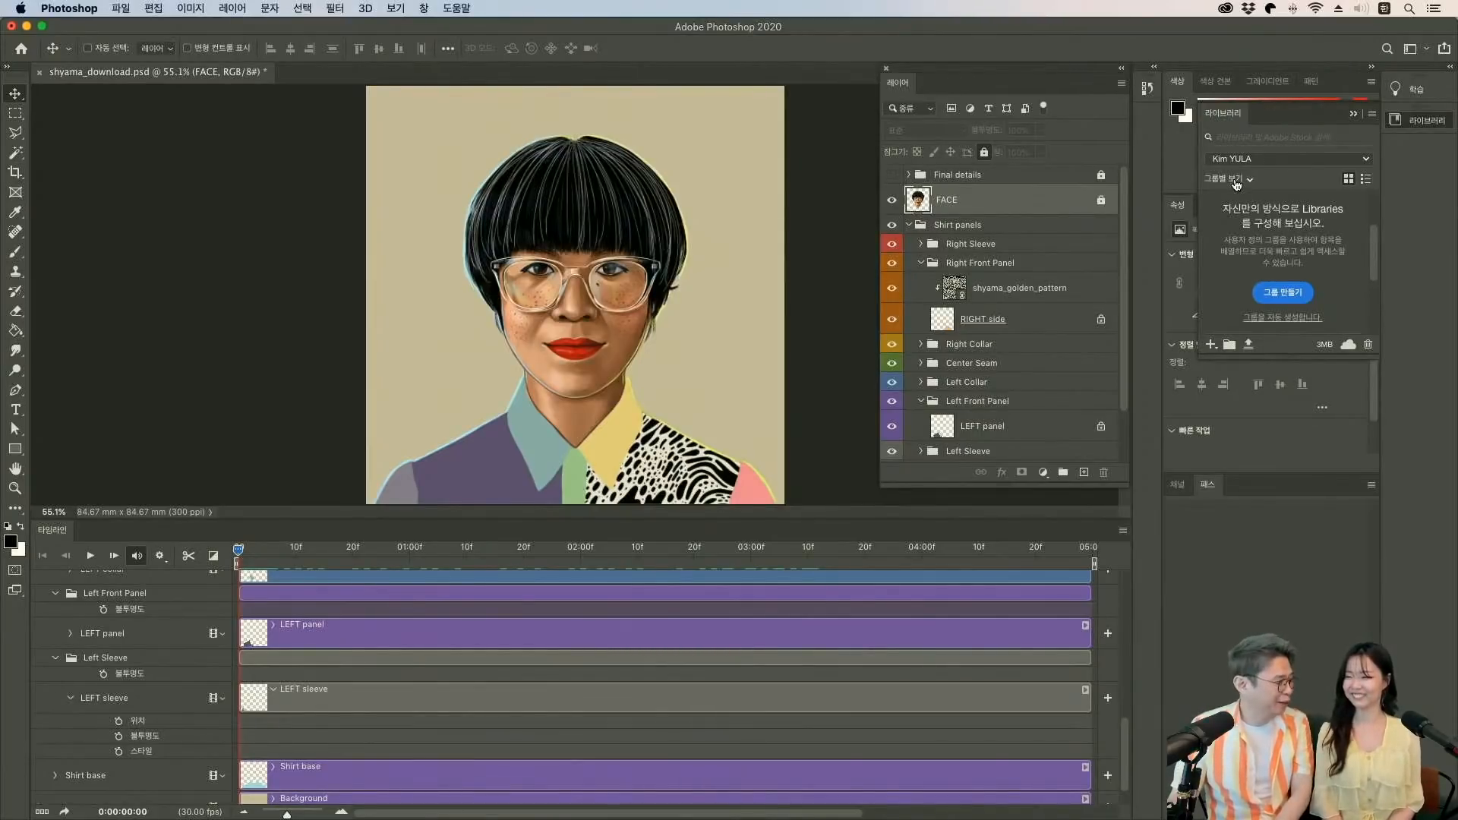
mouse_move(1249, 197)
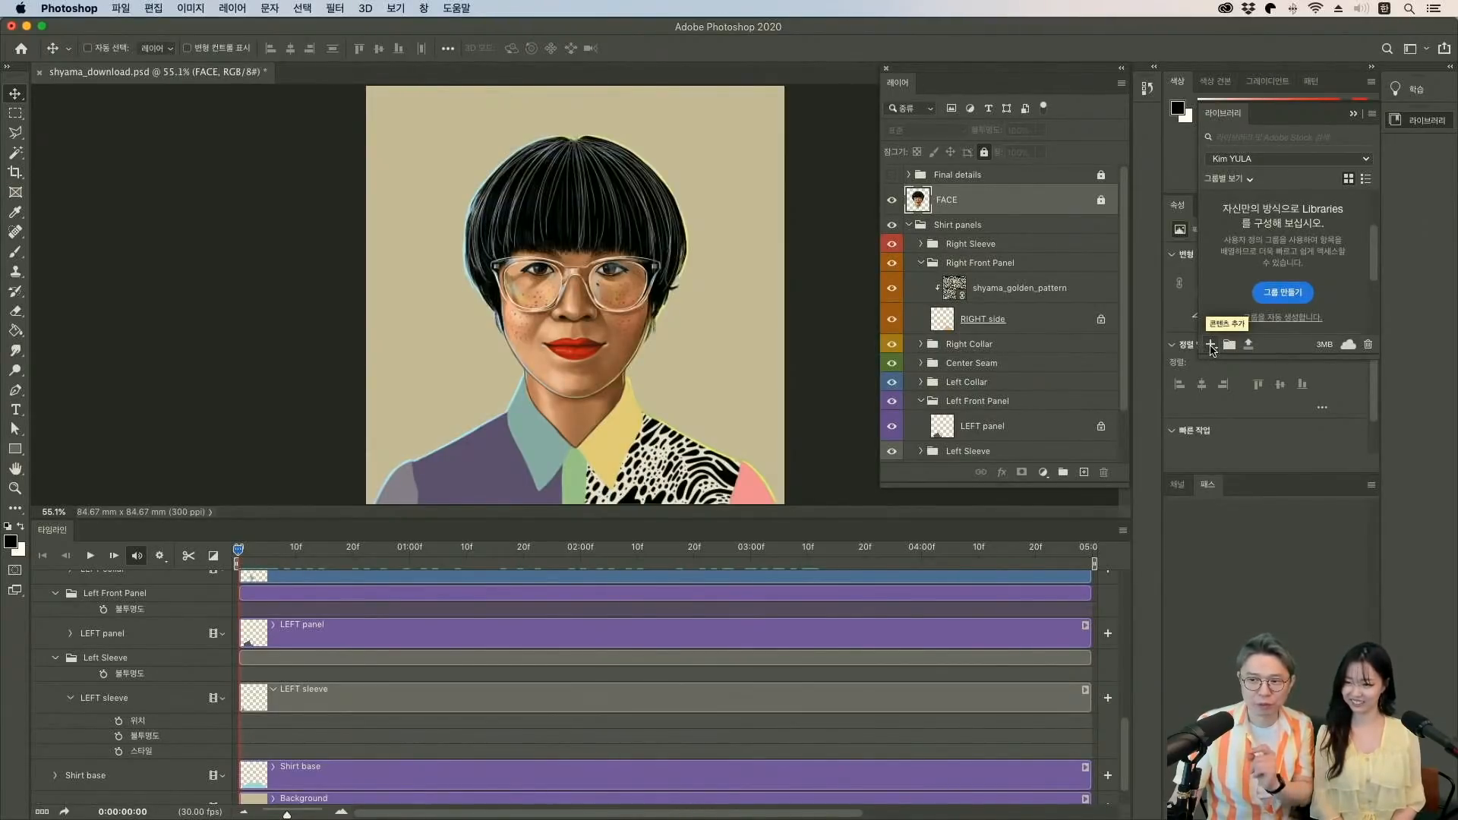
From the Libraries Add Content menu, choose Create from Image for the FACE portrait.
left_click(1212, 345)
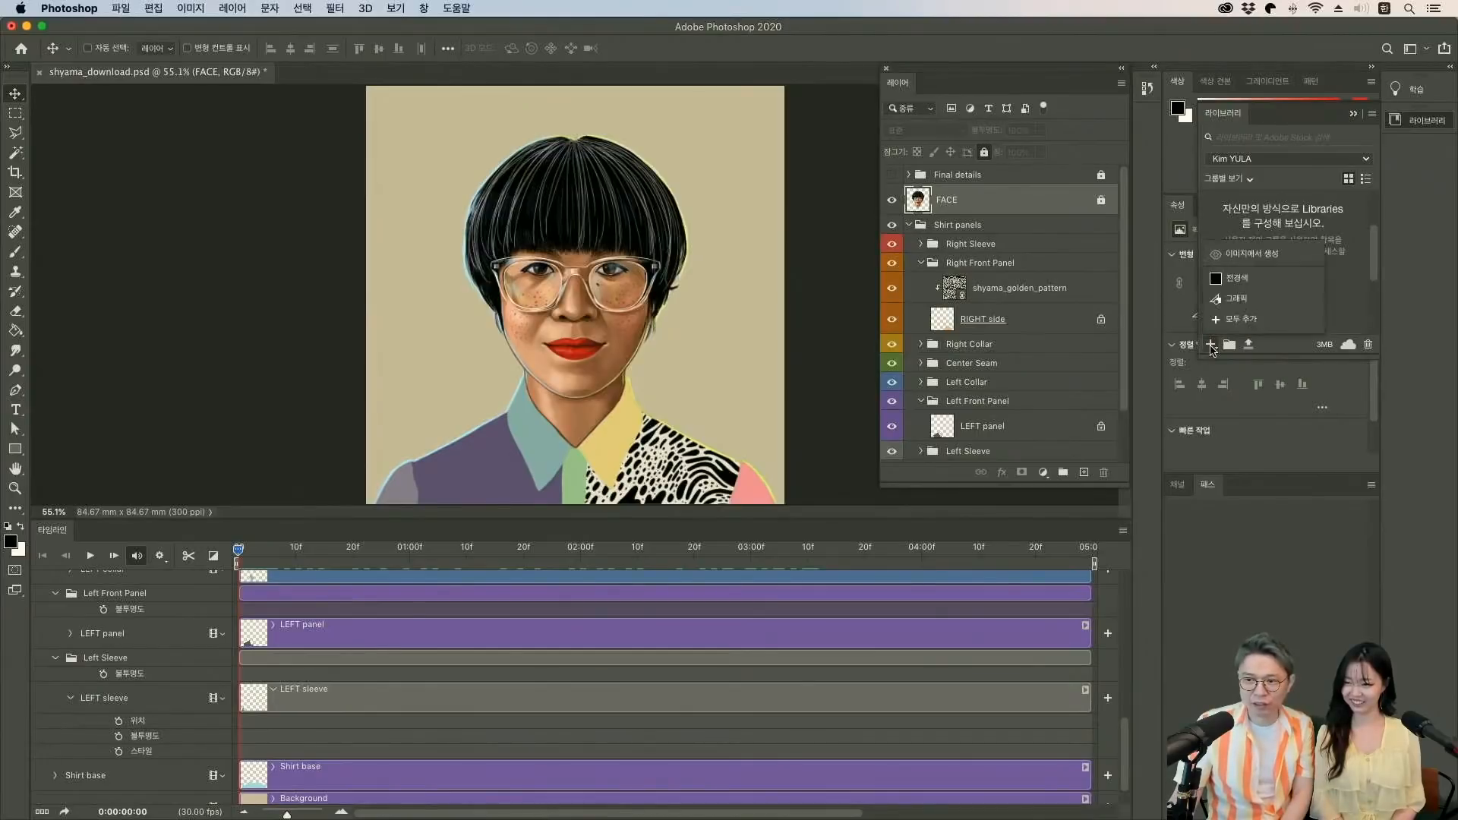
mouse_move(1260, 290)
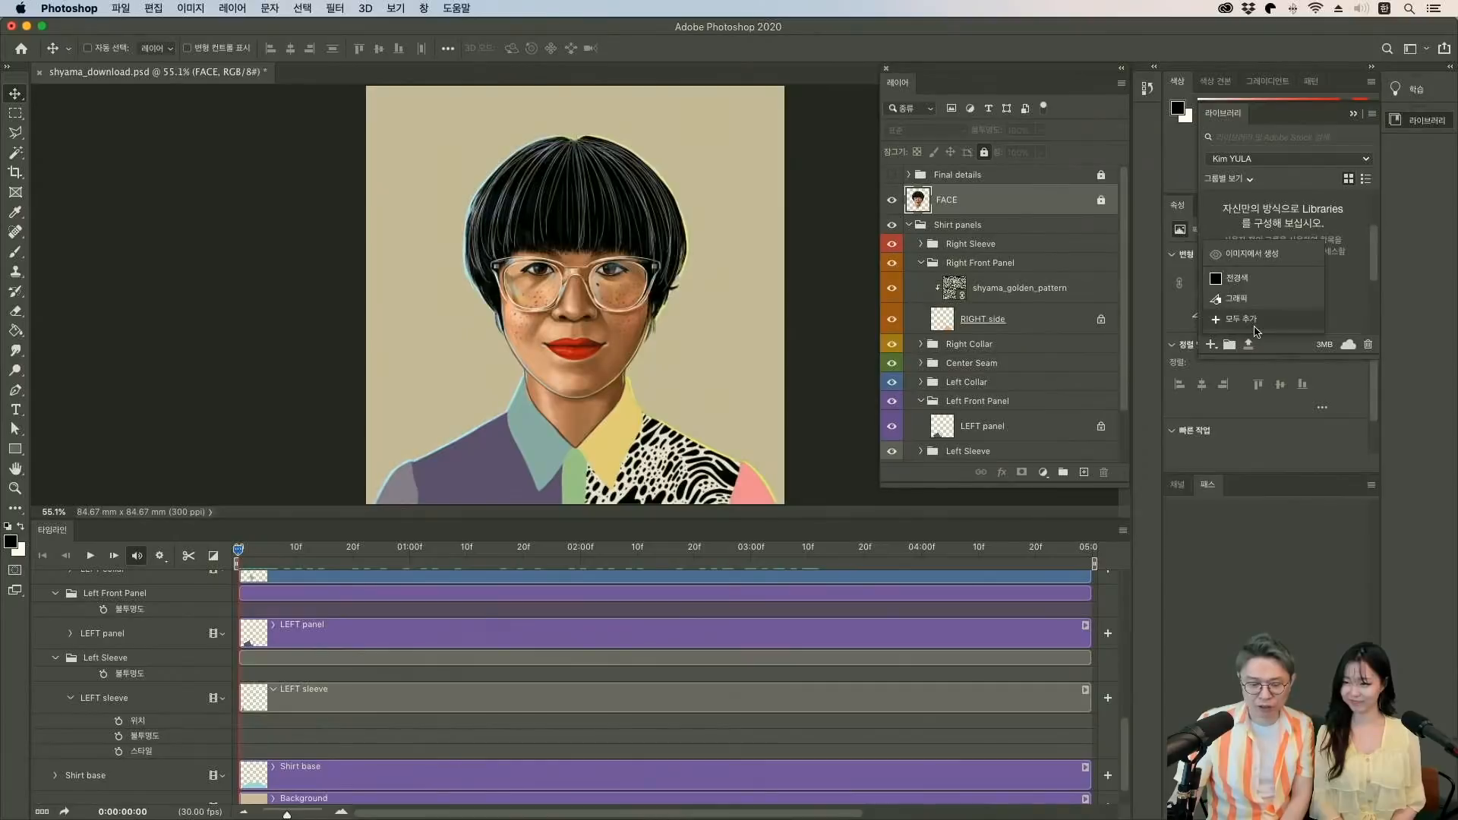
mouse_move(1279, 258)
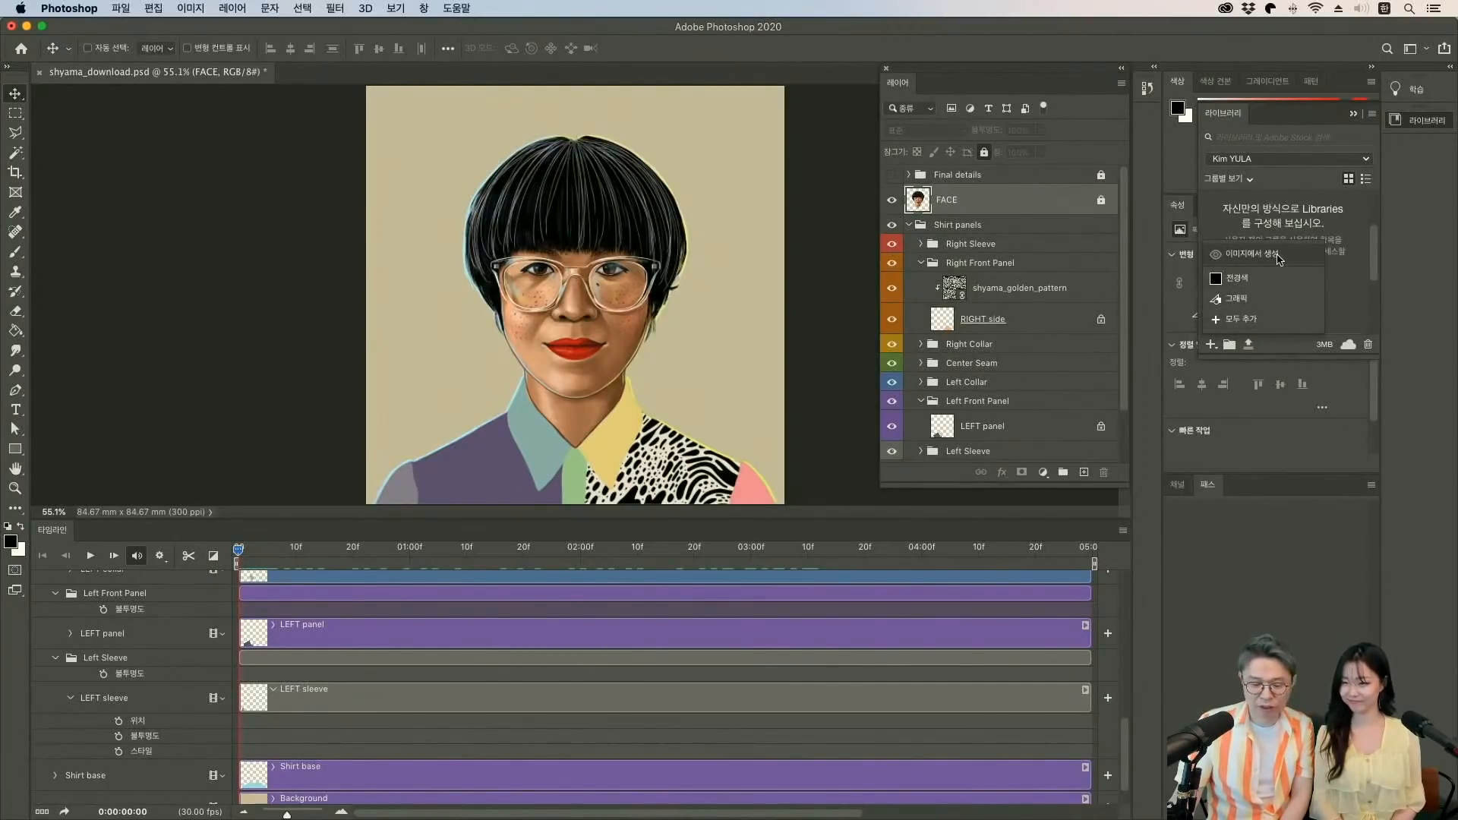
left_click(1246, 253)
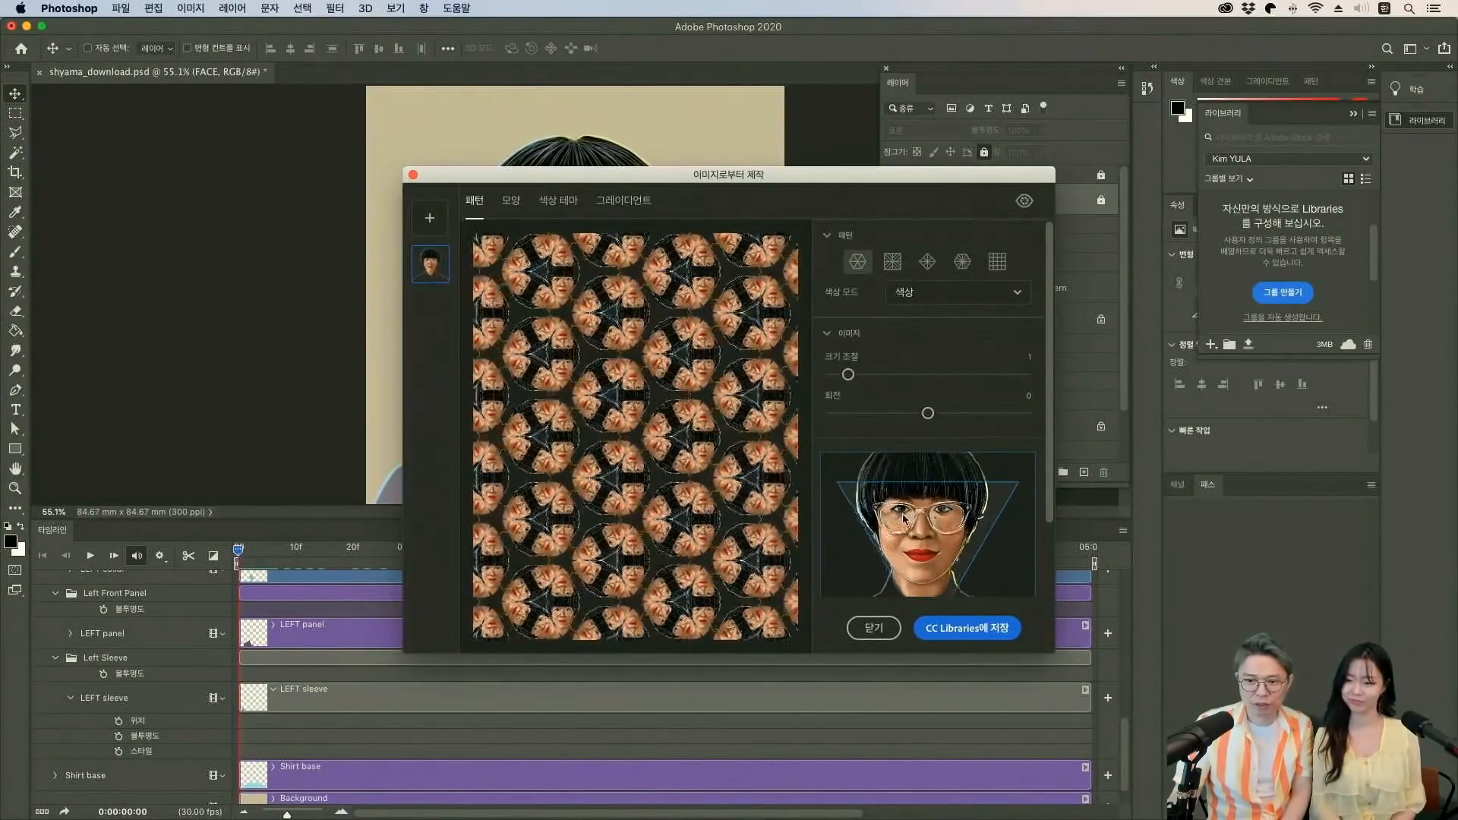
Cycle through the hexagon, grid, triangle and diamond kaleidoscope layouts, settling on diamond.
left_click(891, 261)
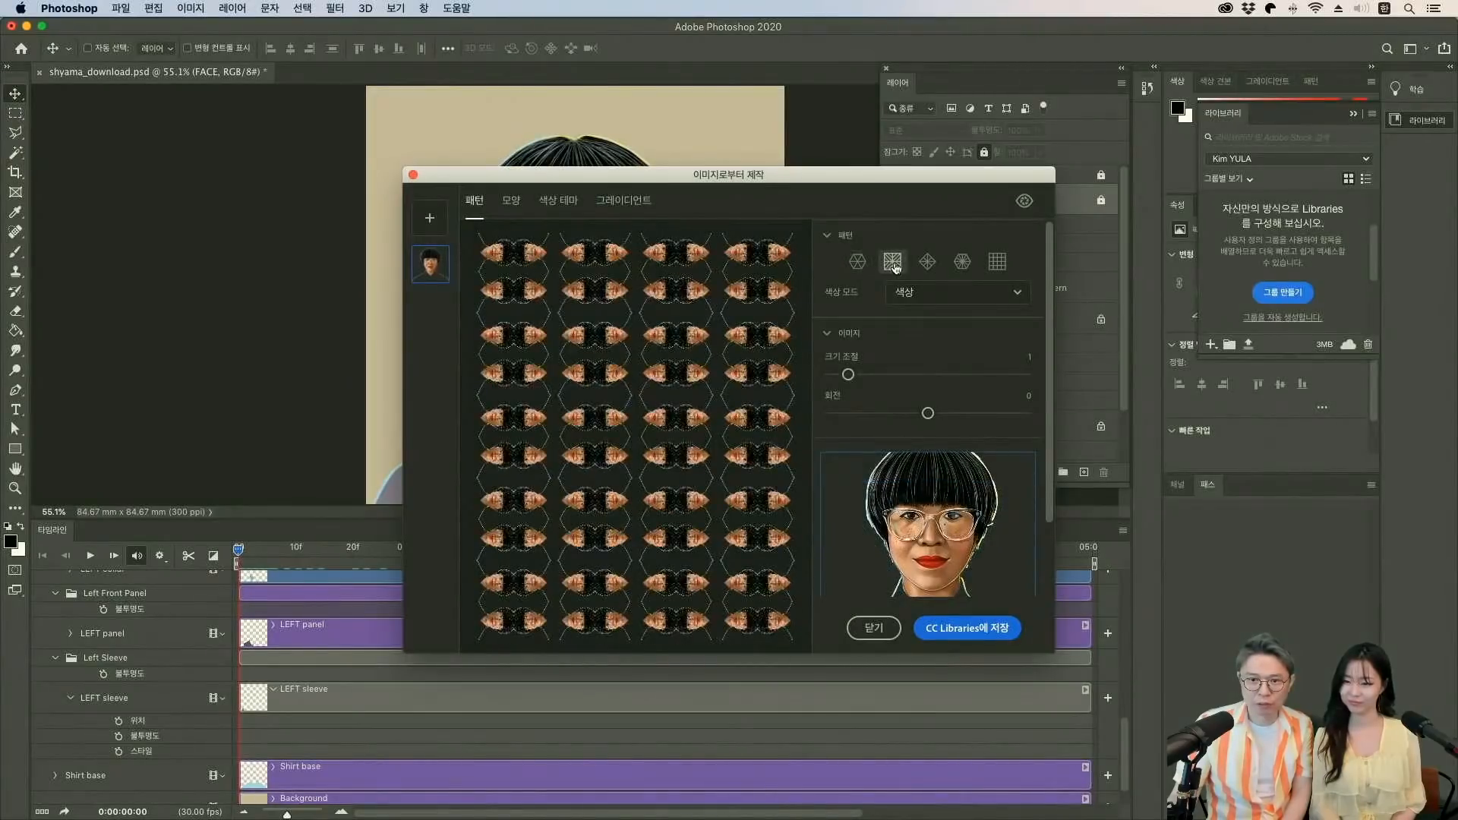
left_click(926, 262)
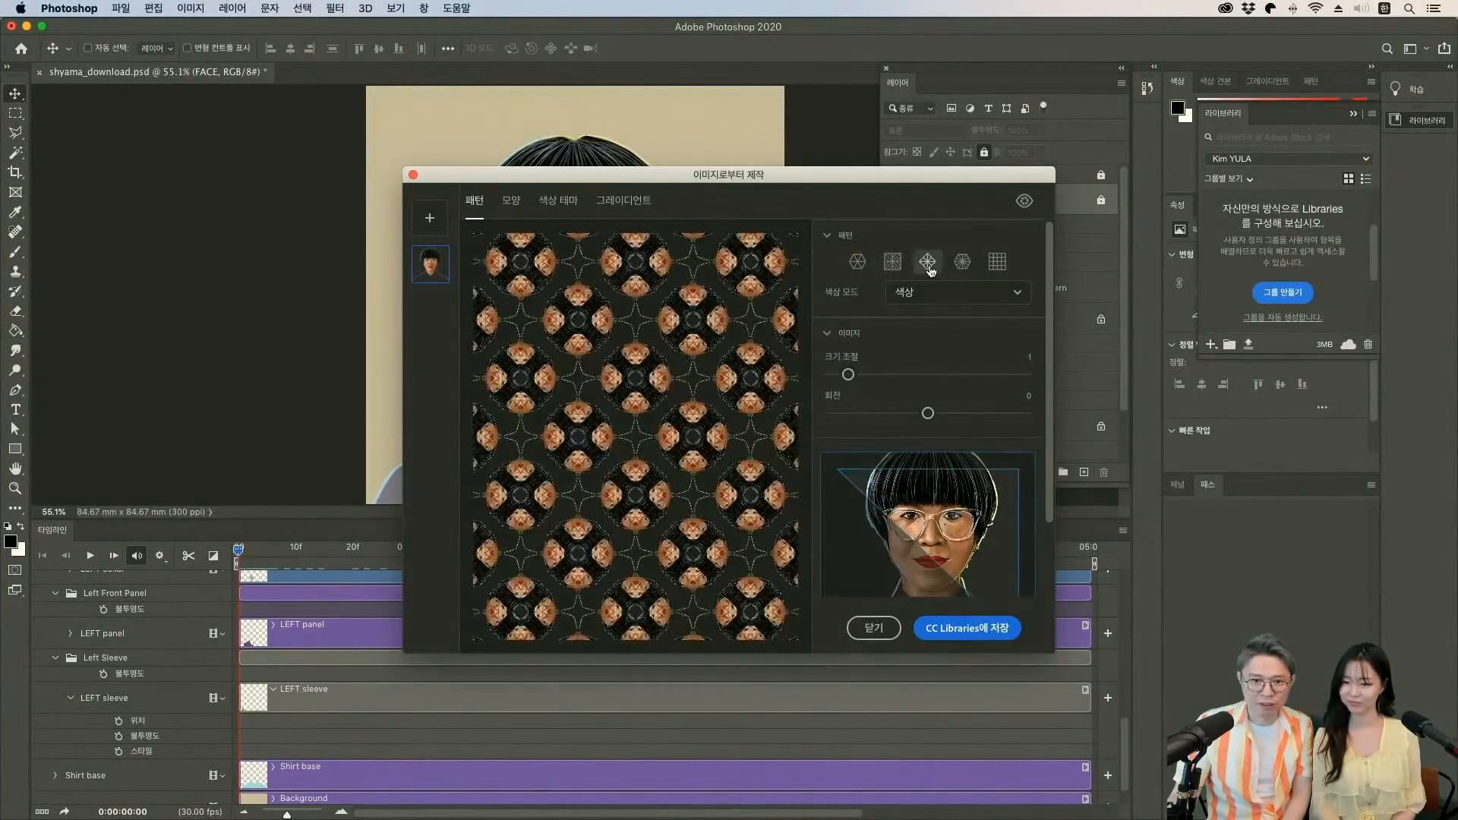
left_click(962, 262)
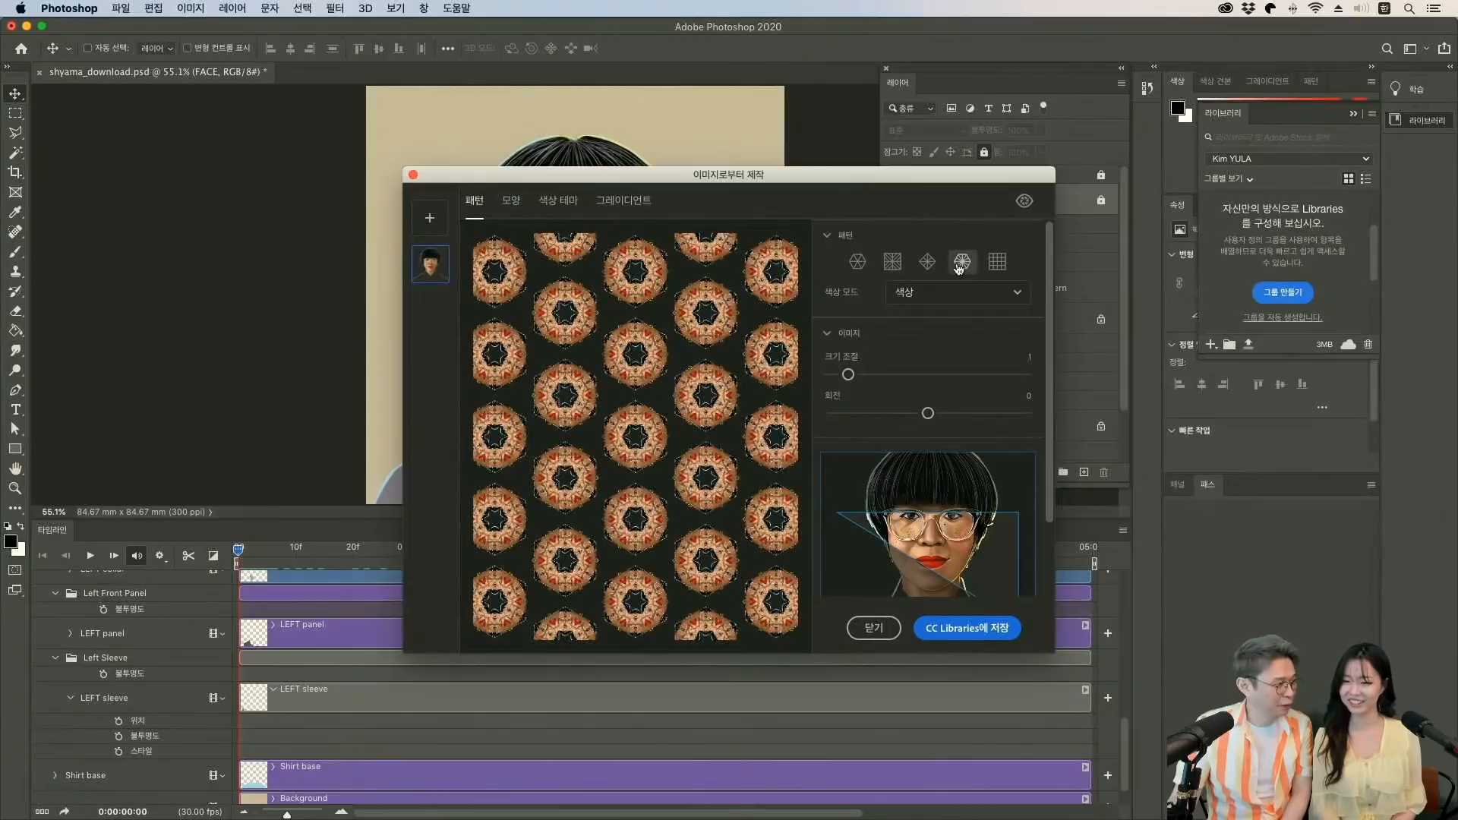
left_click(927, 262)
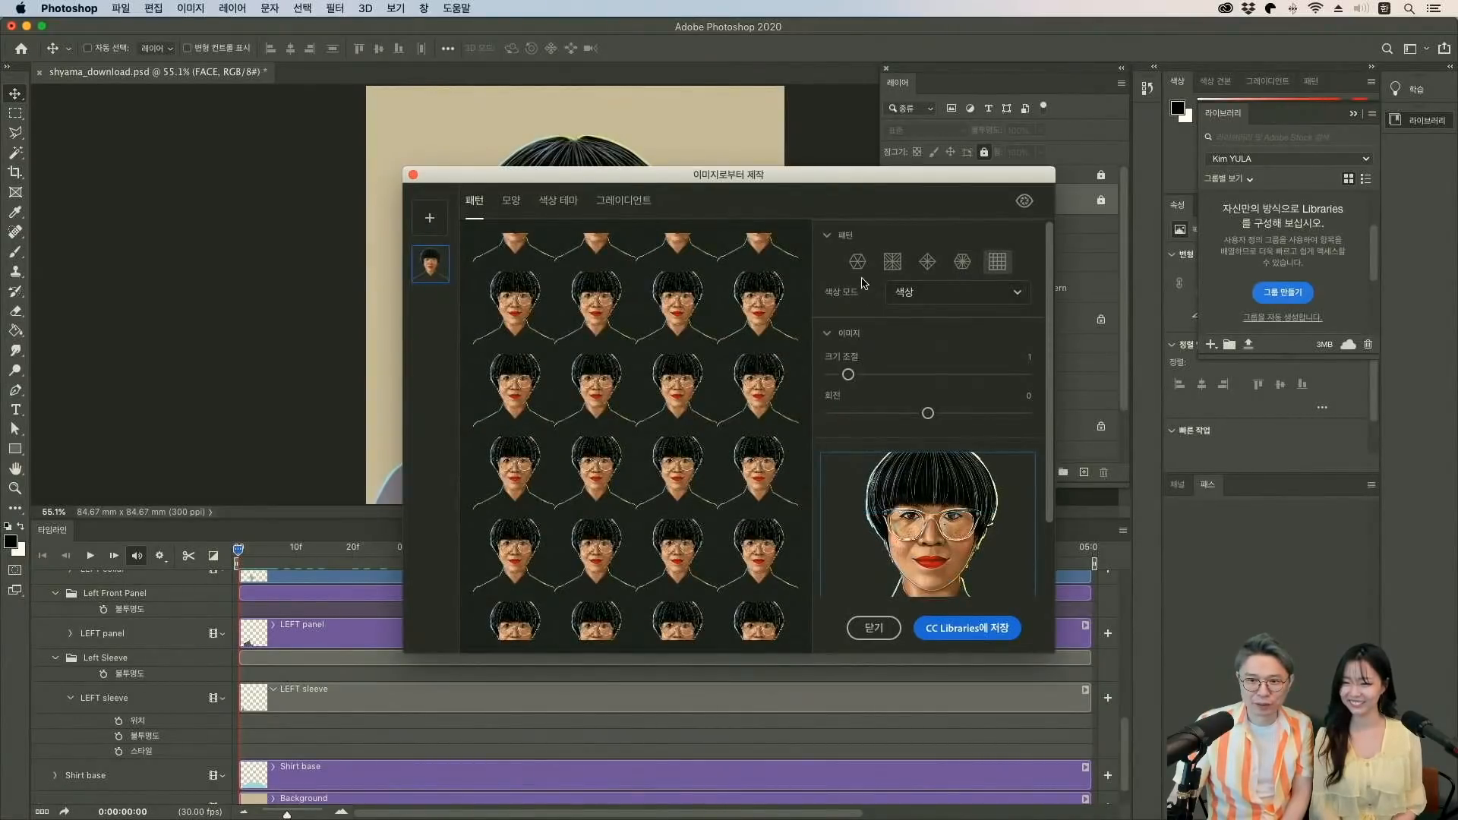
left_click(962, 261)
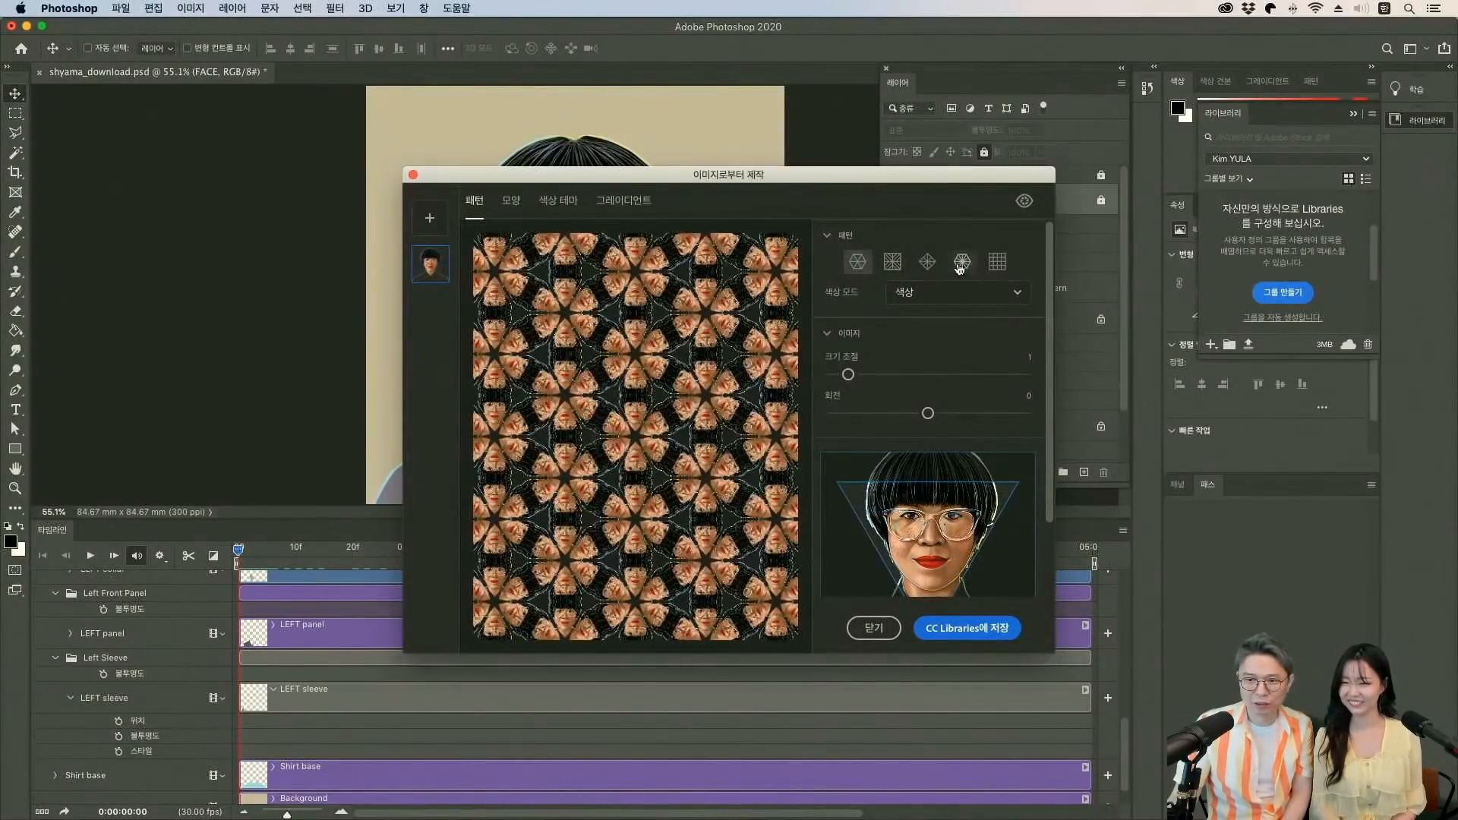
left_click(926, 262)
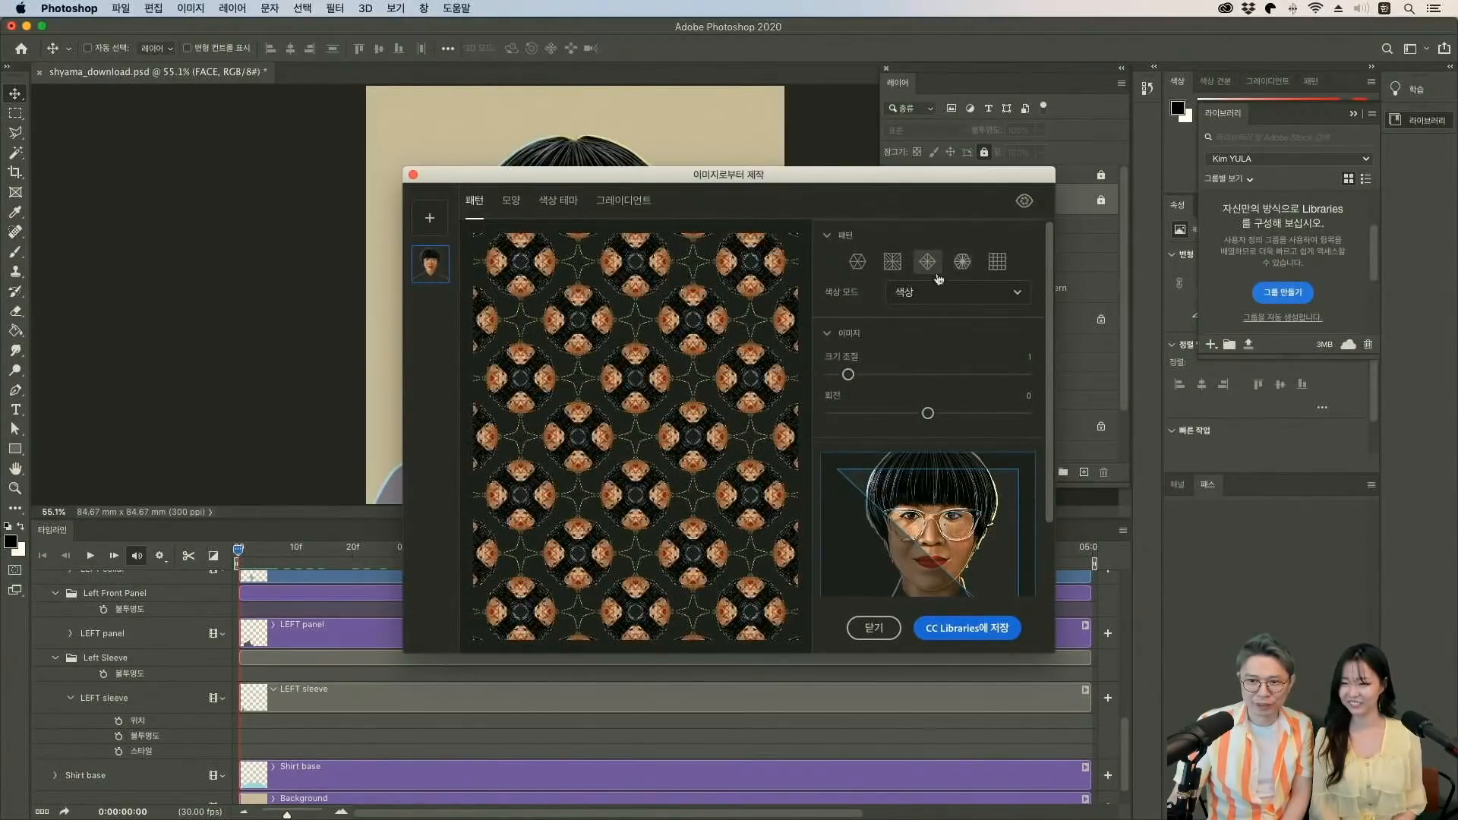
left_click(891, 261)
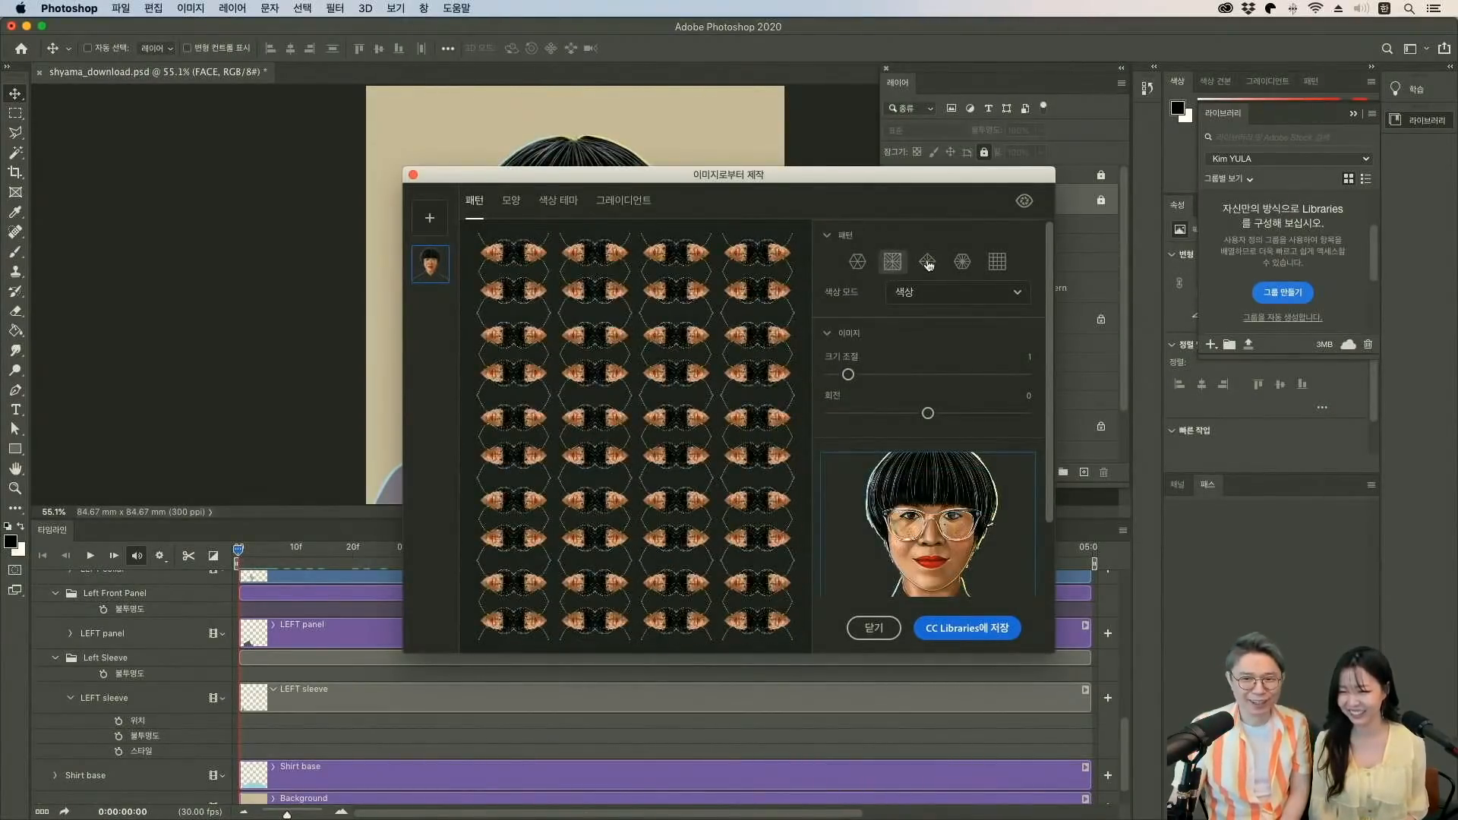
left_click(927, 262)
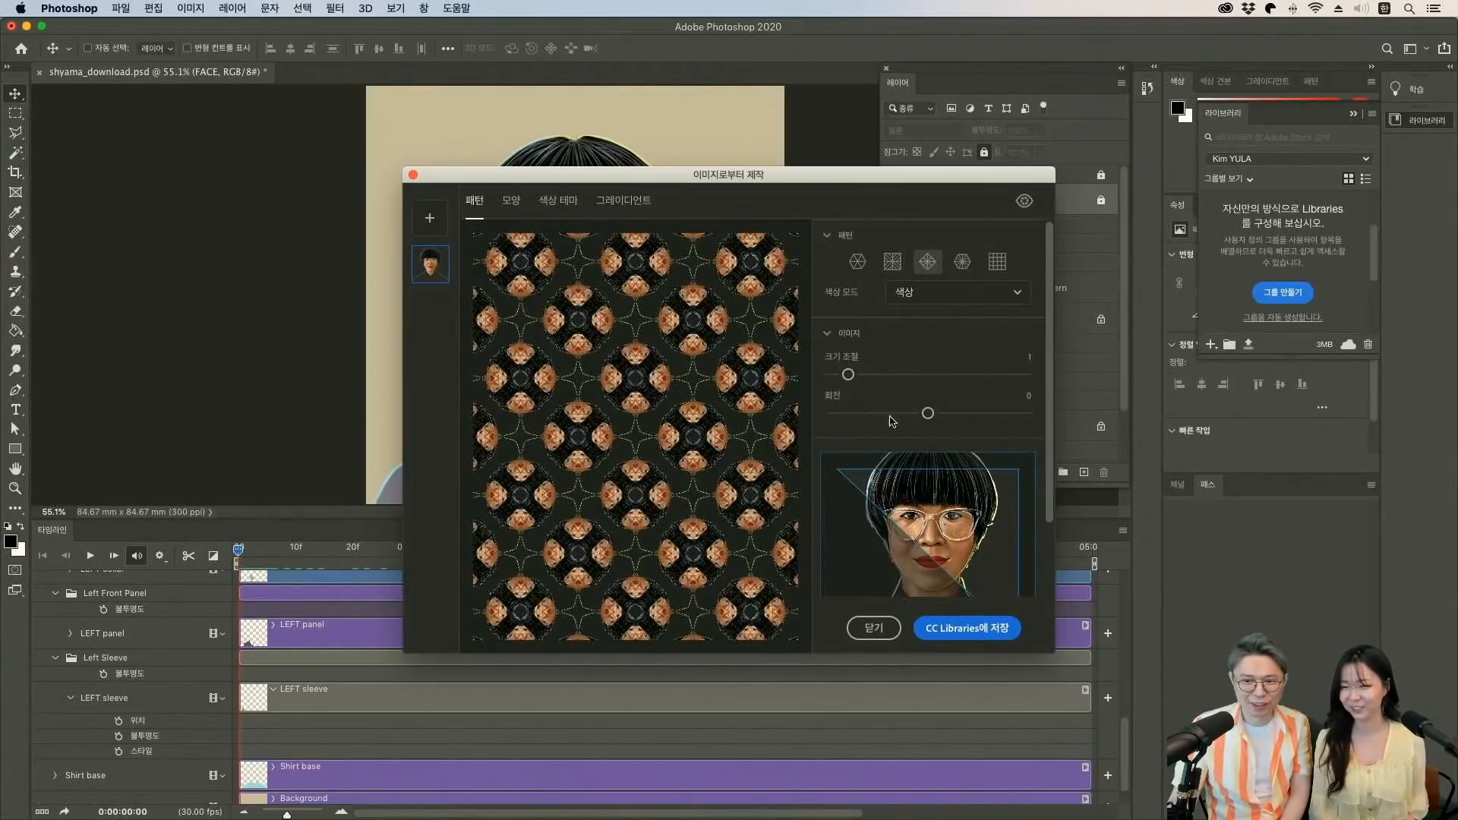
left_click(891, 261)
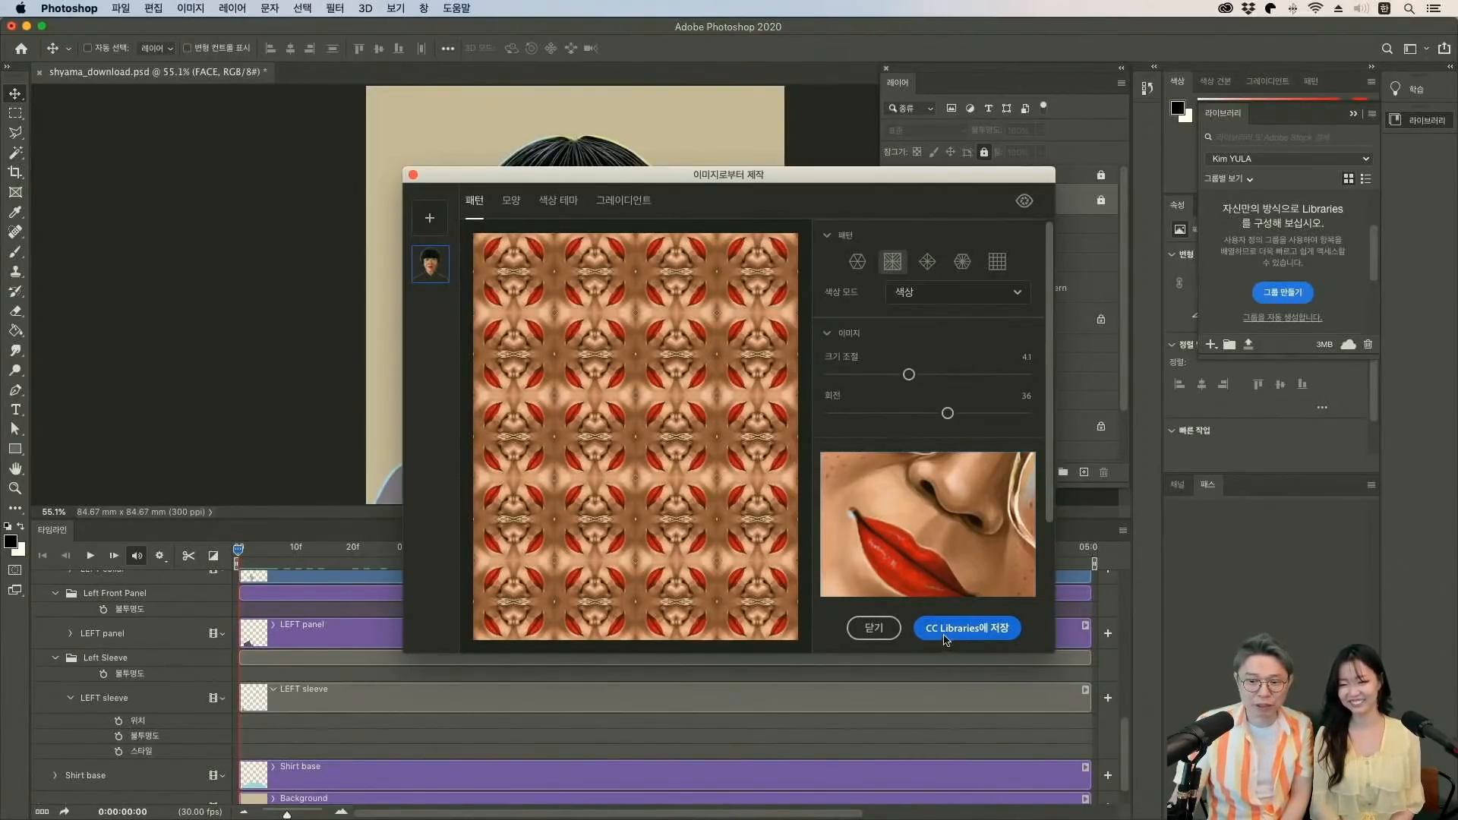
Save the red-lips kaleidoscope pattern to CC Libraries and close the pattern maker.
left_click(966, 628)
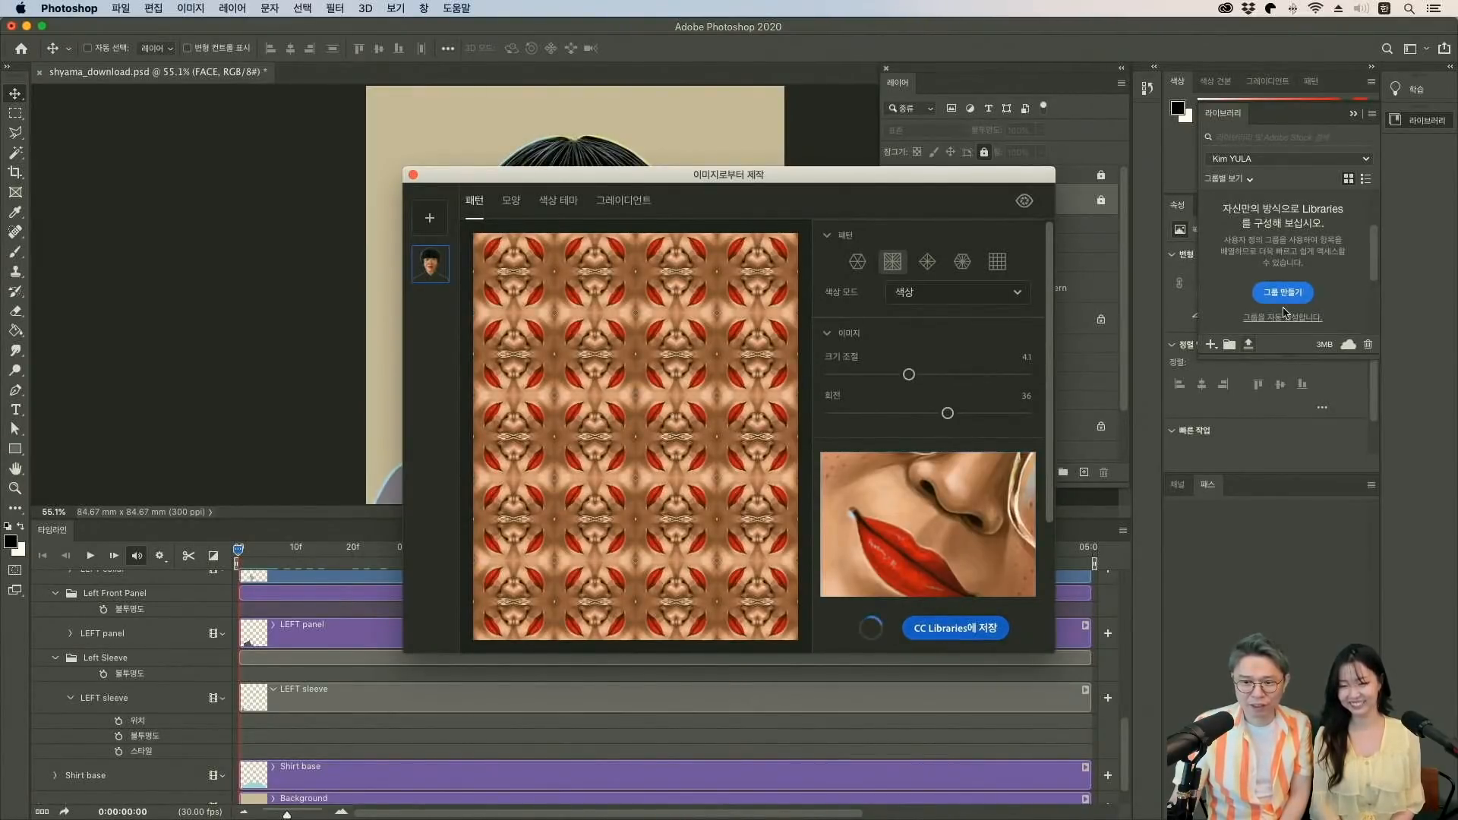
left_click(953, 628)
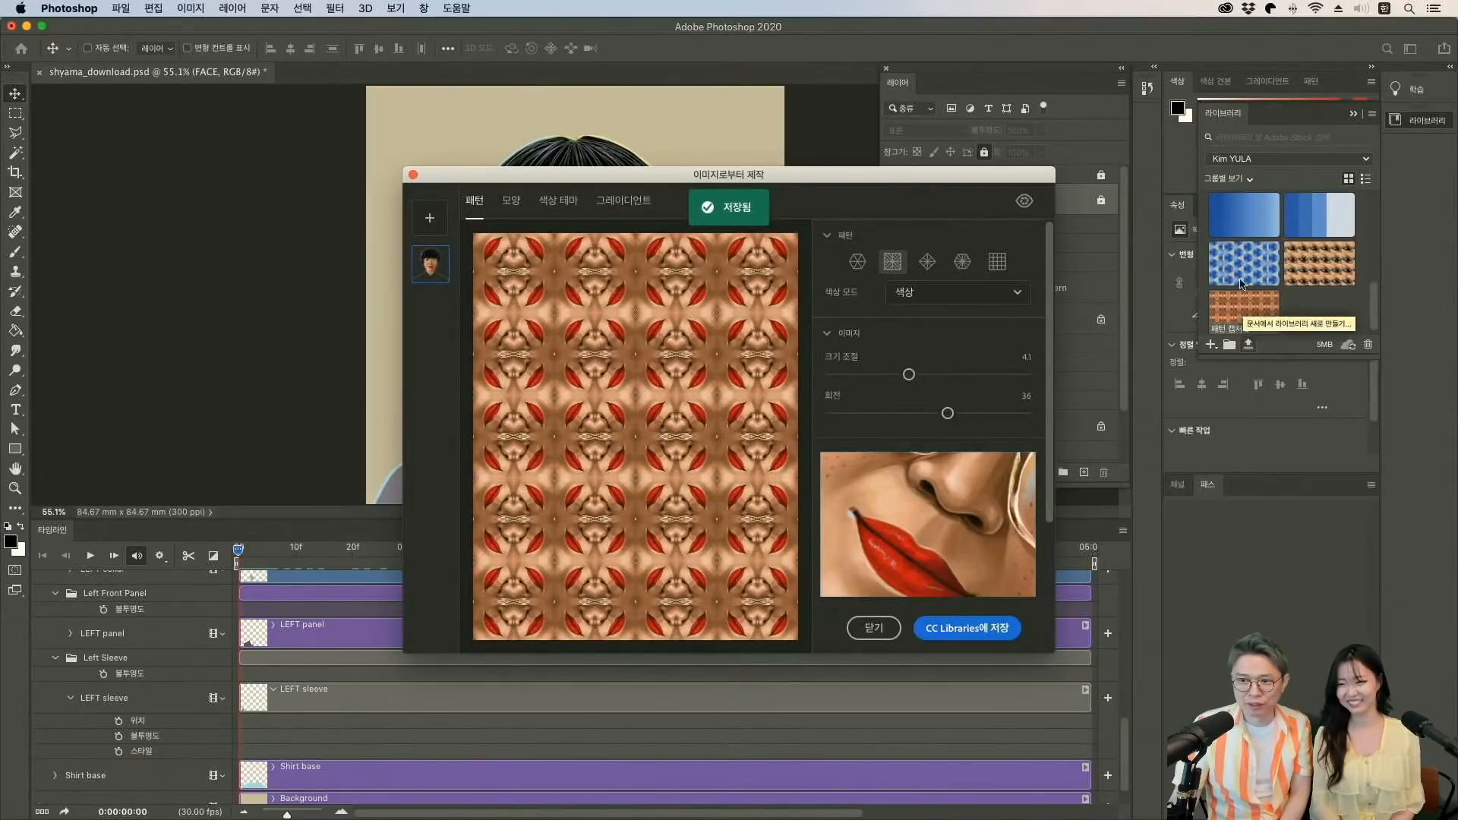
left_click(873, 628)
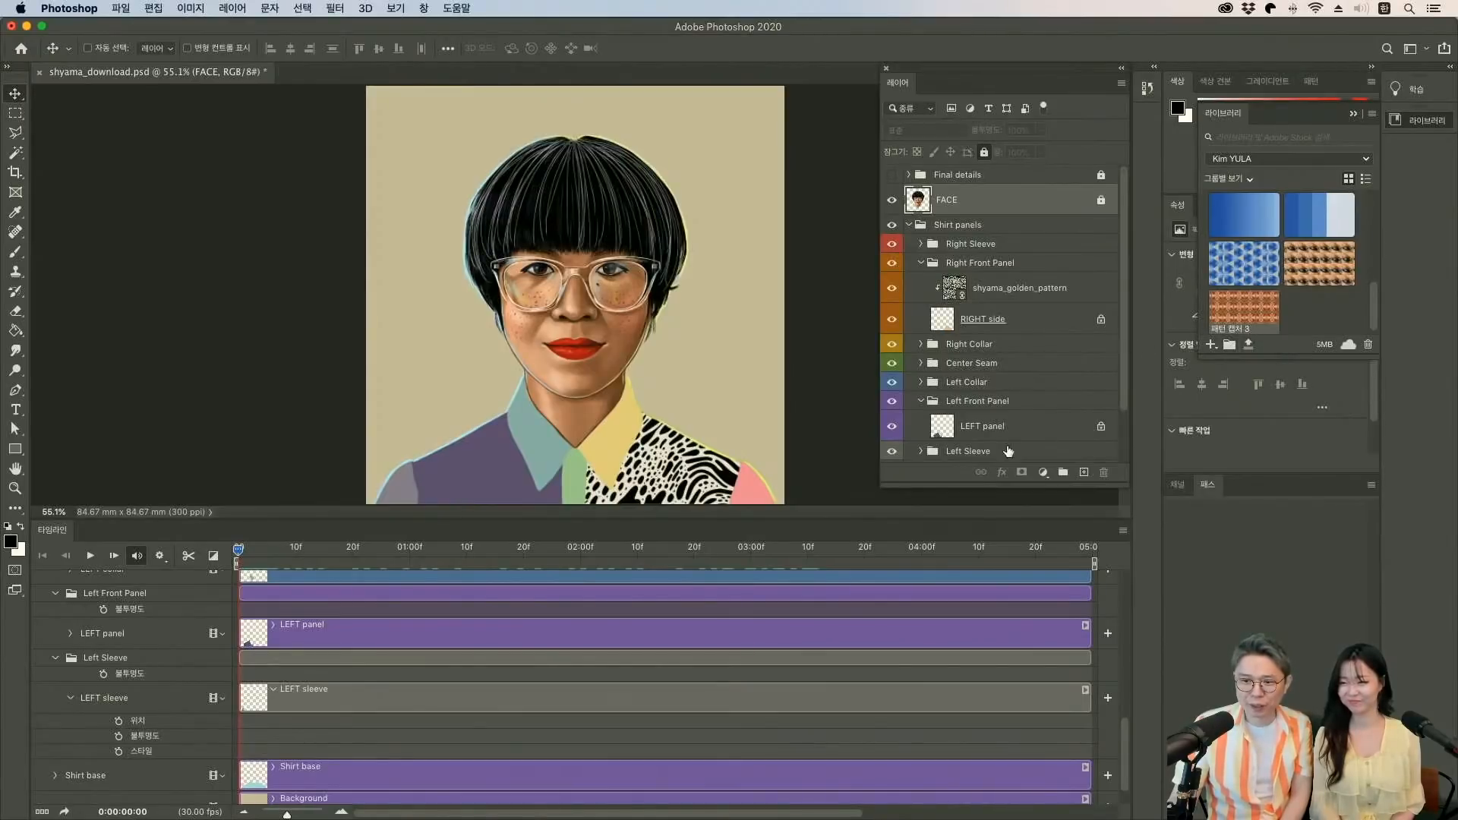
Add the lips pattern as a Pattern Fill layer in Left Front Panel at 5% scale.
left_click(982, 426)
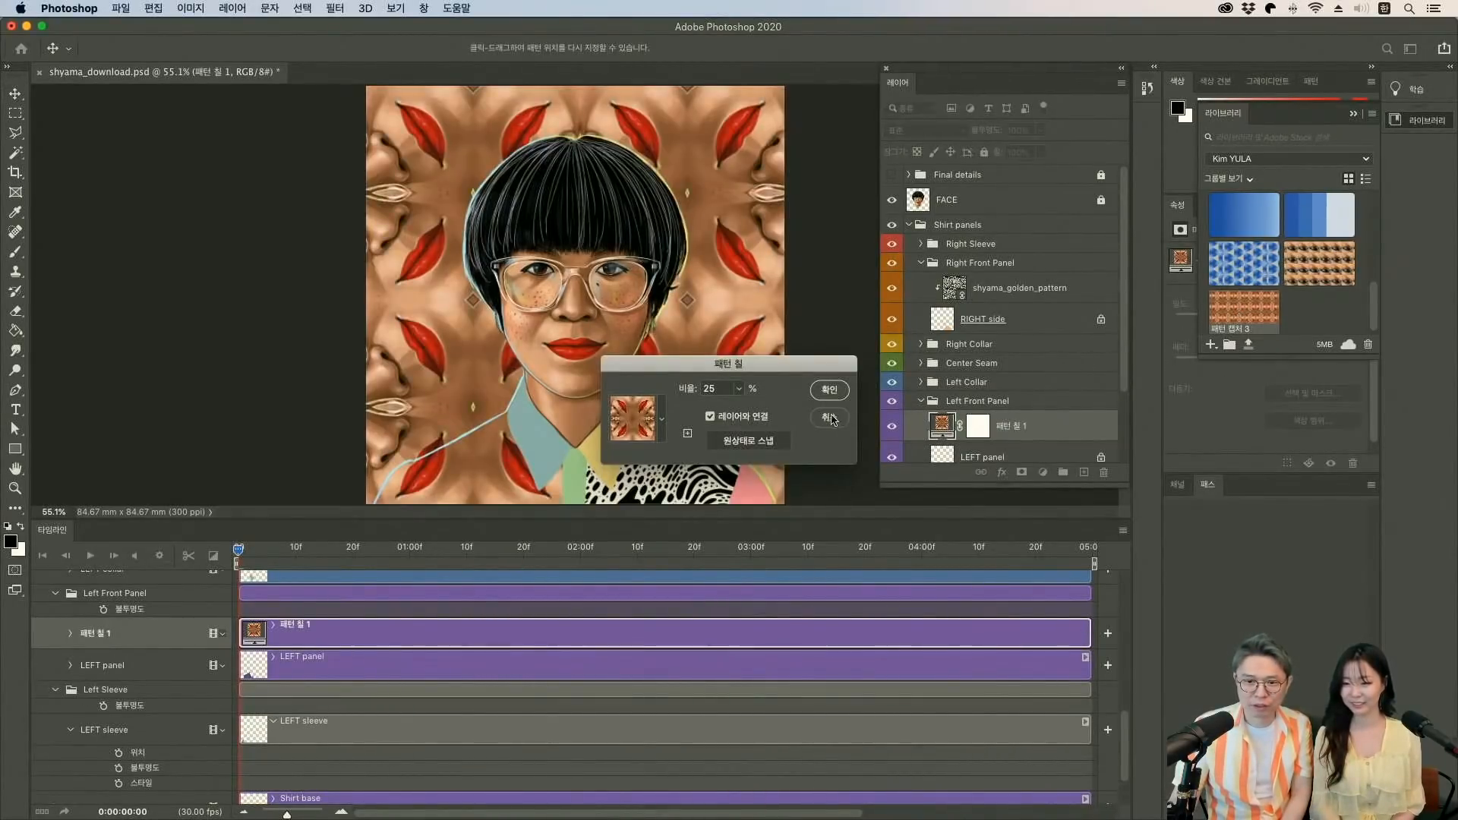
mouse_move(776, 426)
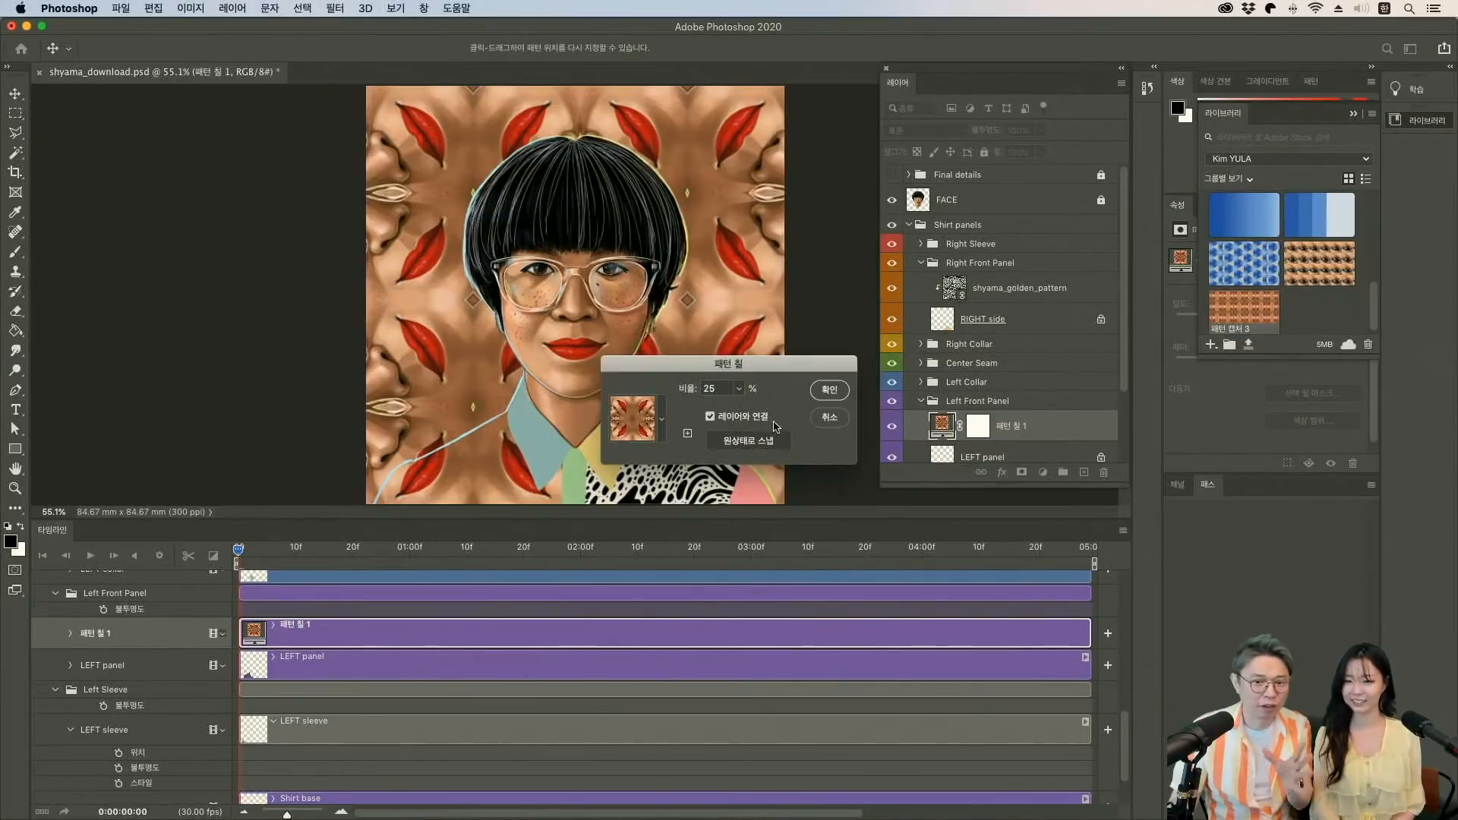
triple_click(711, 388)
type("5")
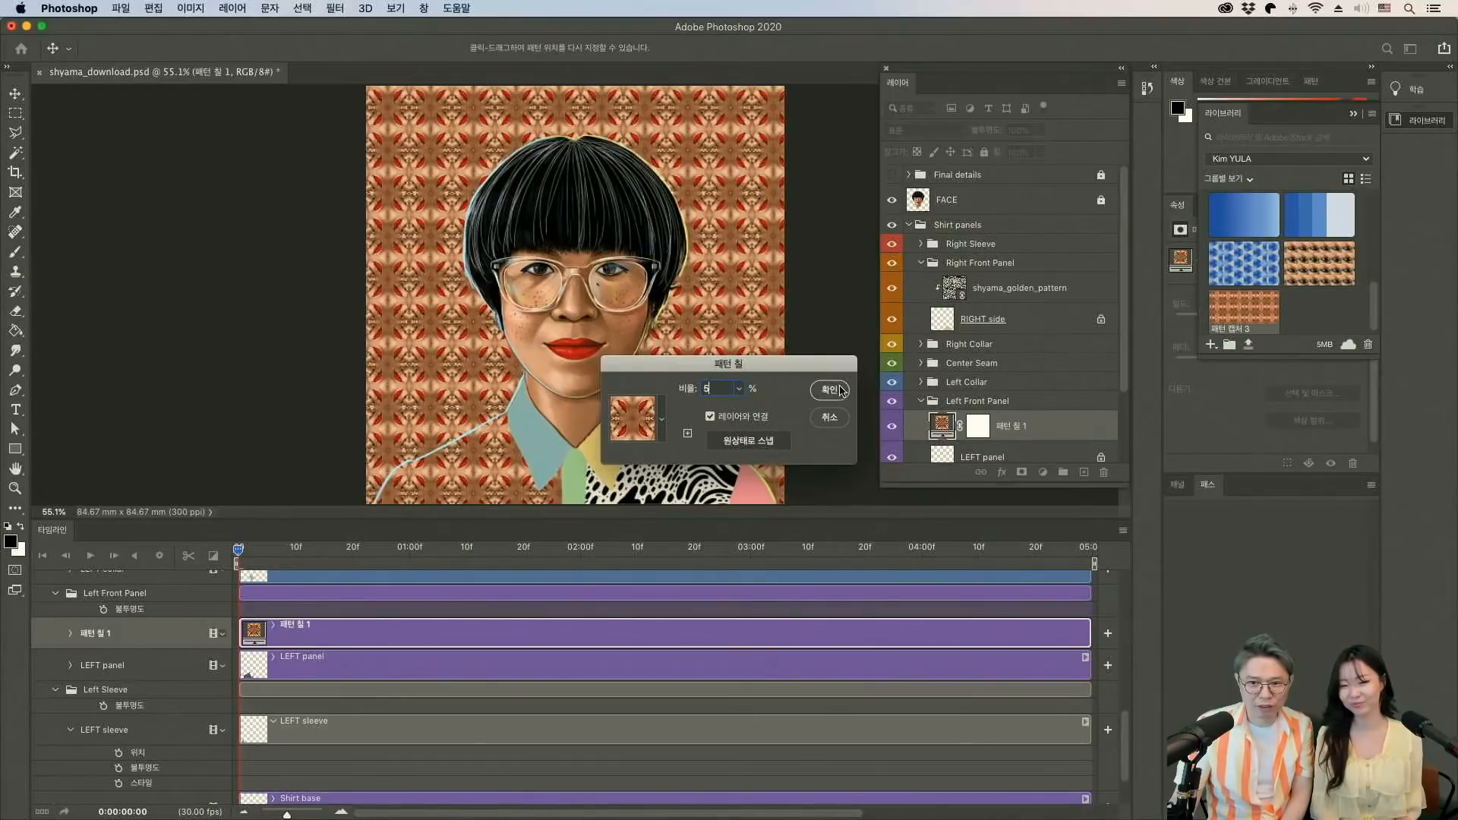
left_click(828, 390)
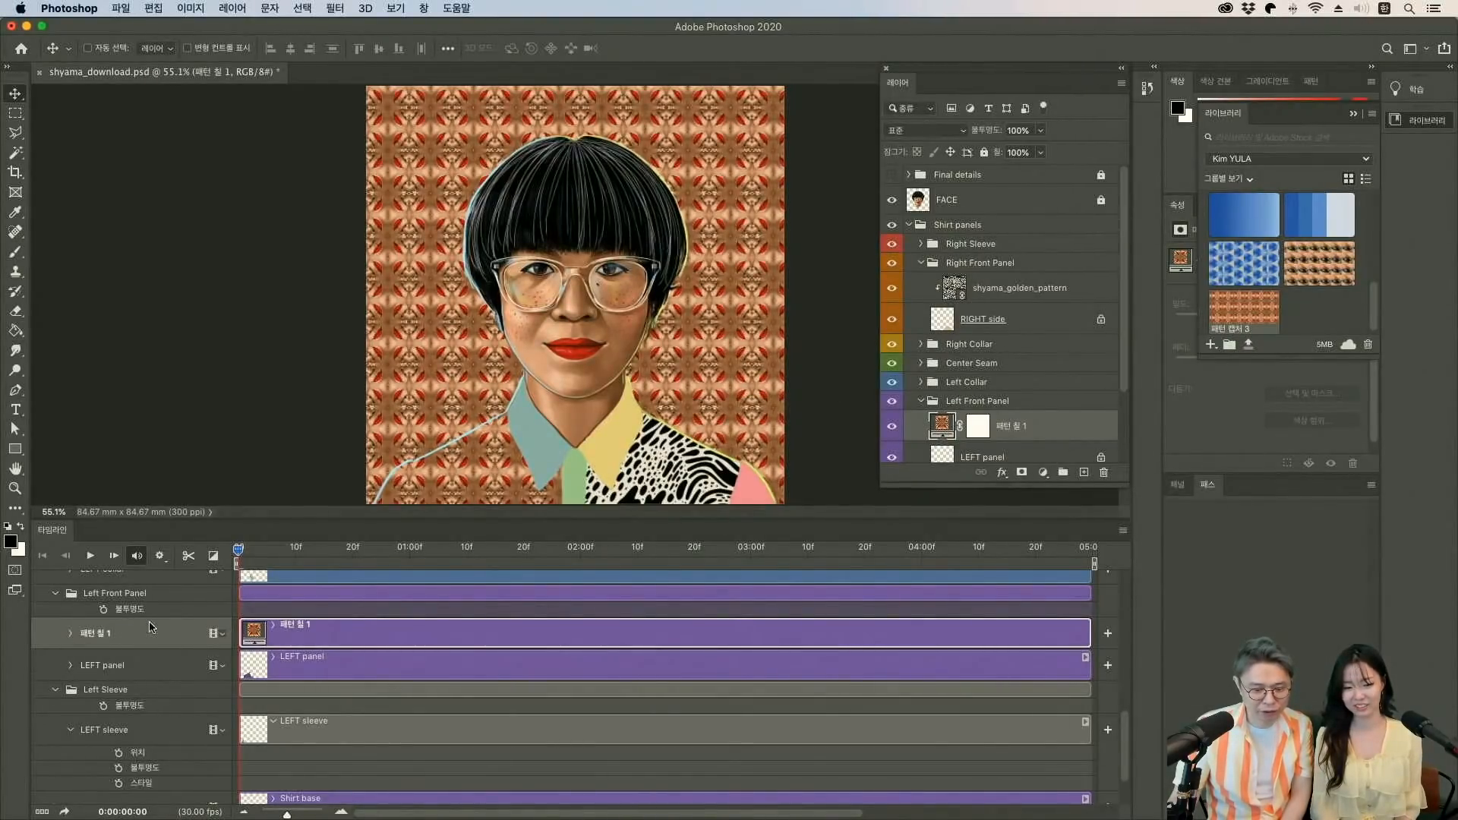
Add Pattern Fill 1 Position keyframes at the first and last frames, then scrub to preview.
left_click(70, 632)
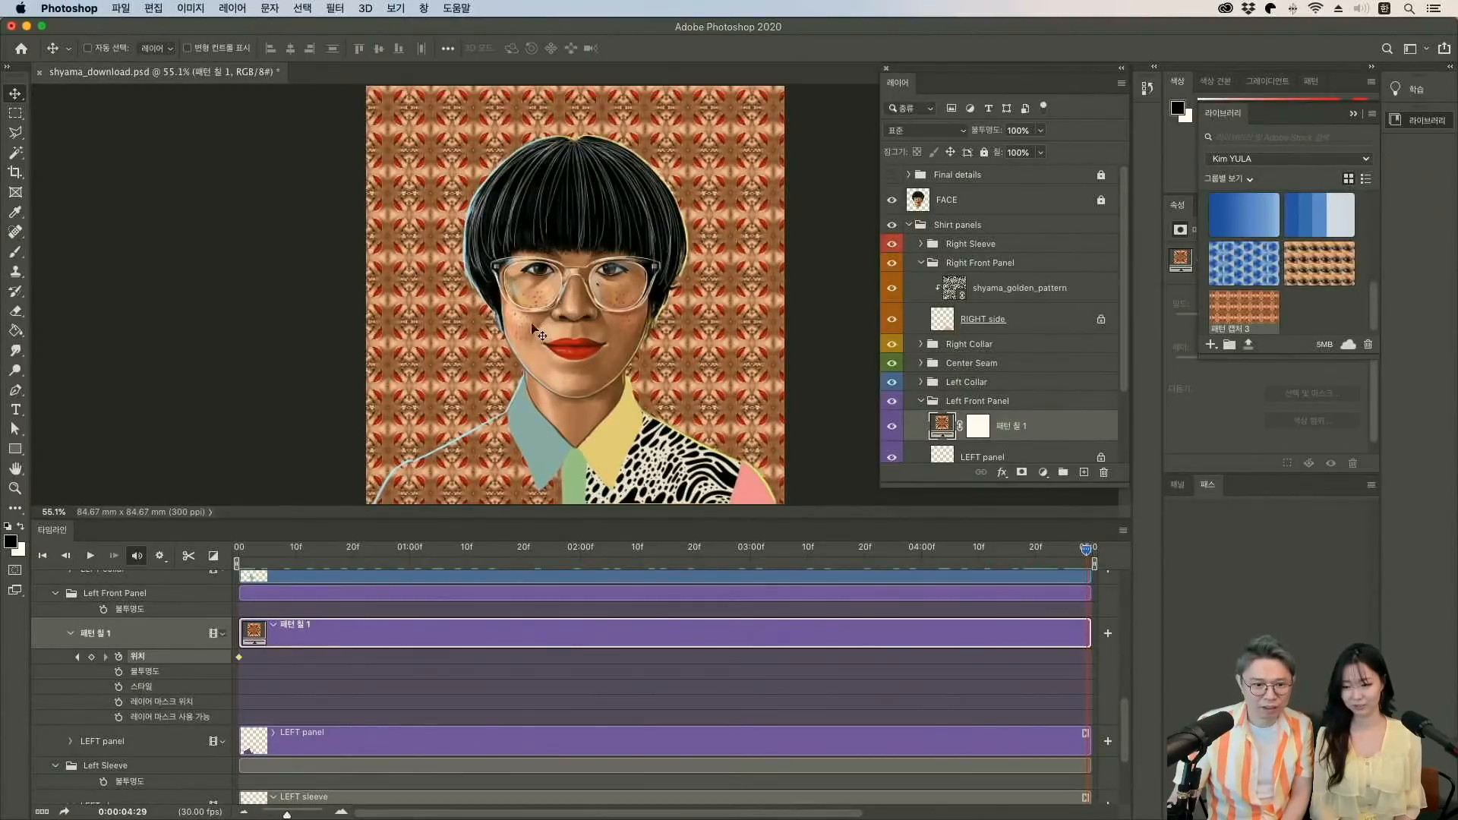
left_click(1085, 656)
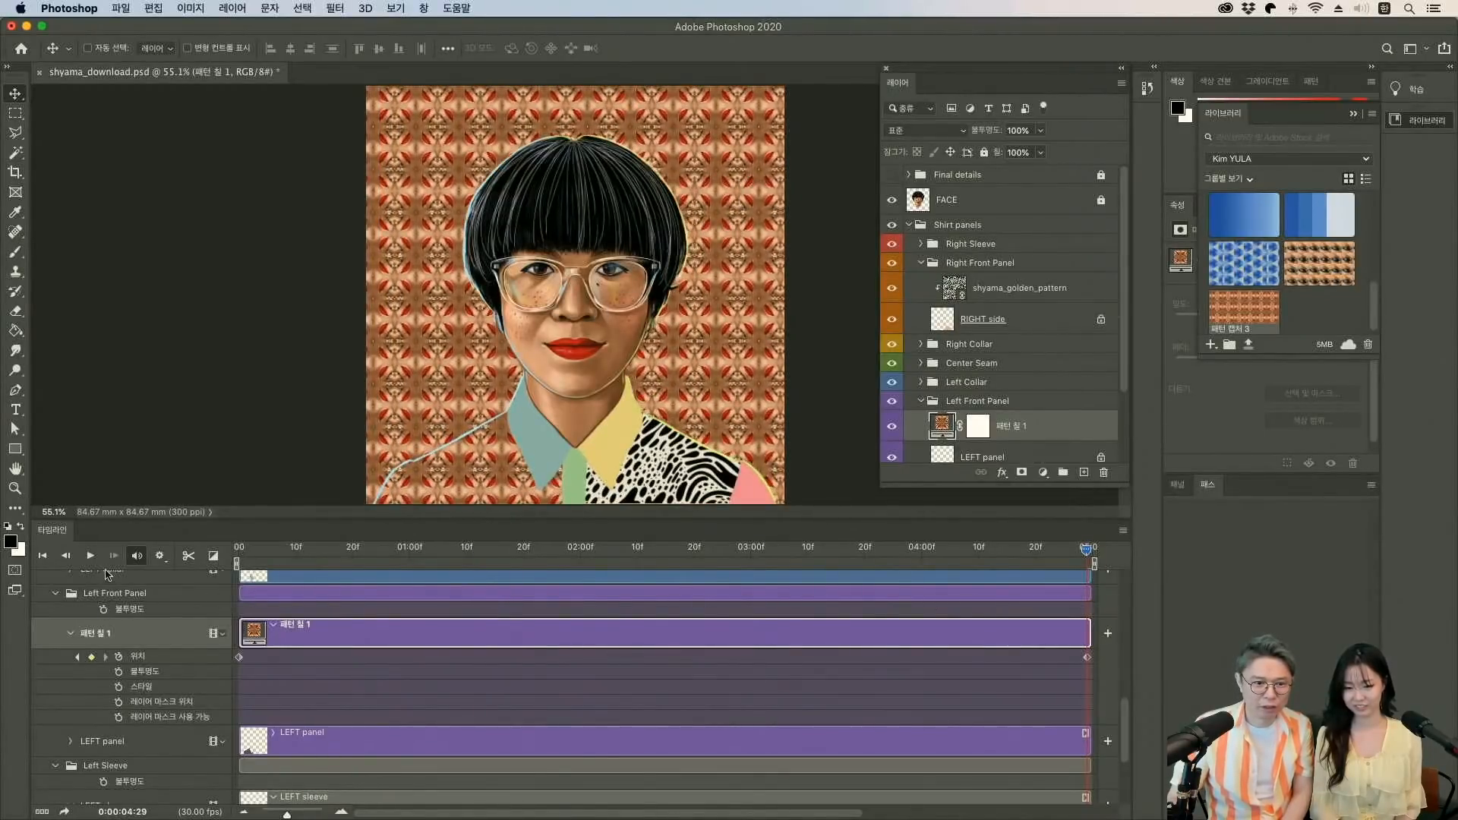
left_click(91, 555)
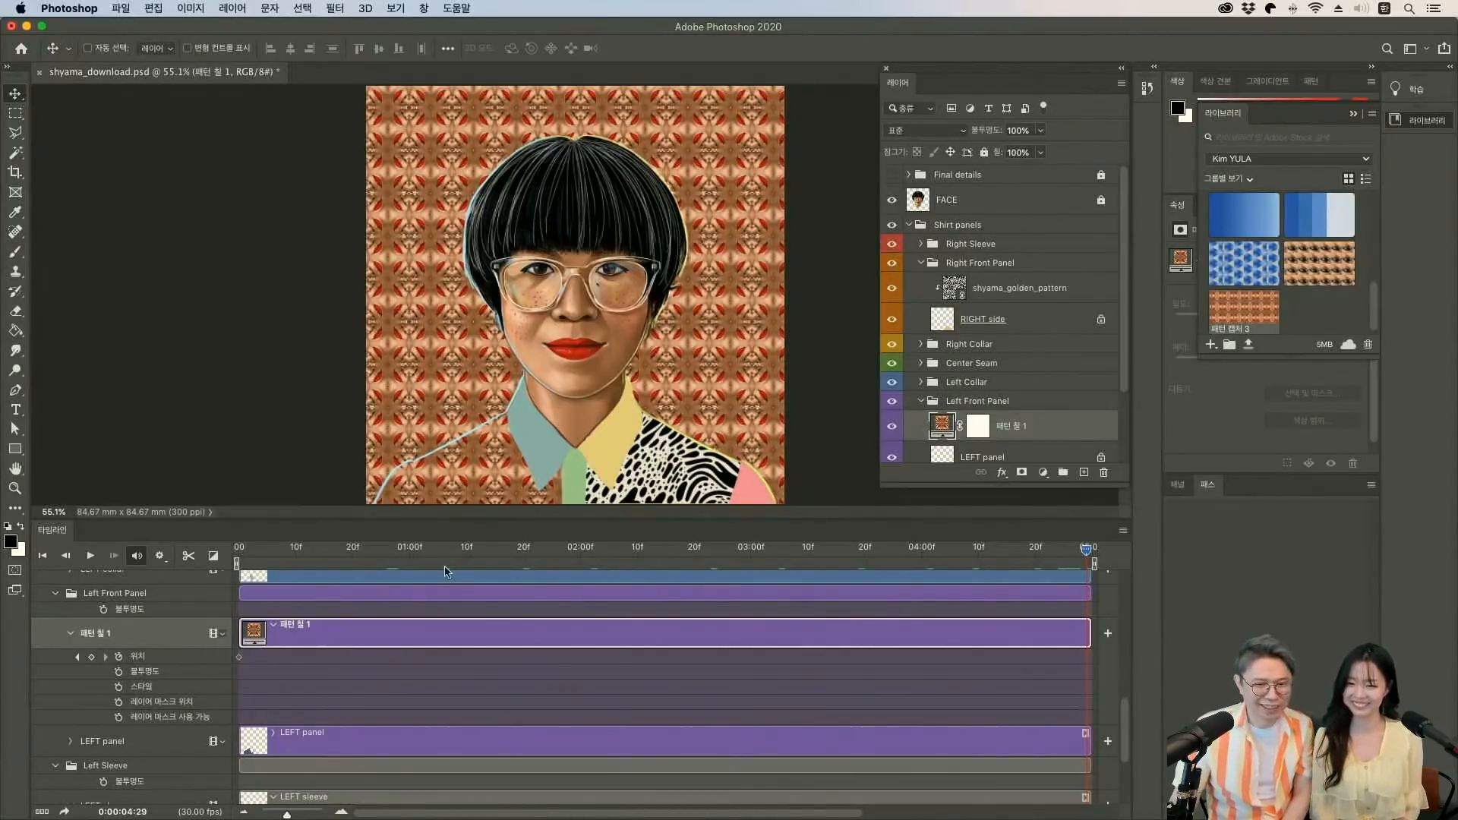
mouse_move(297, 486)
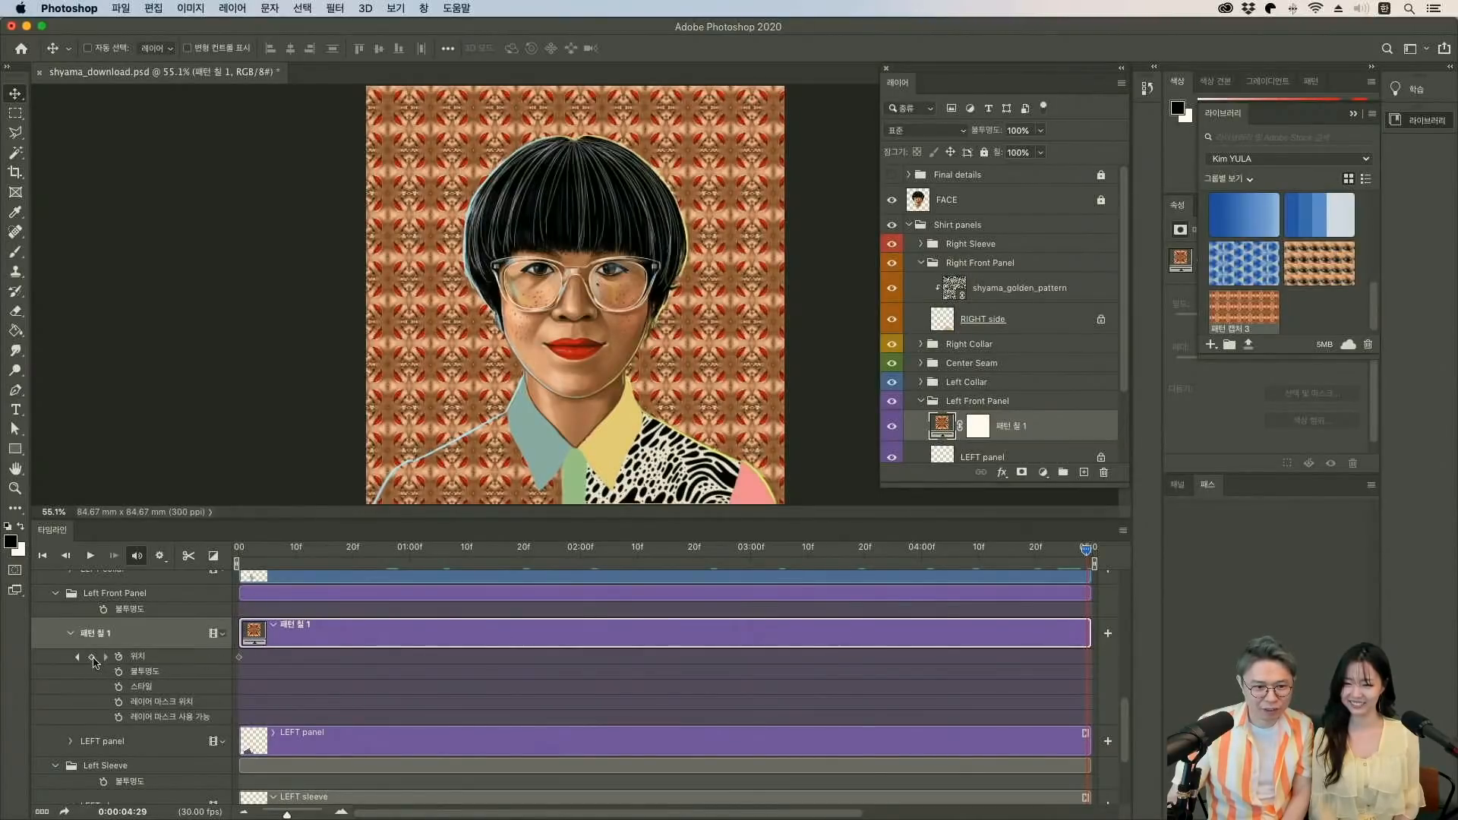
left_click(90, 658)
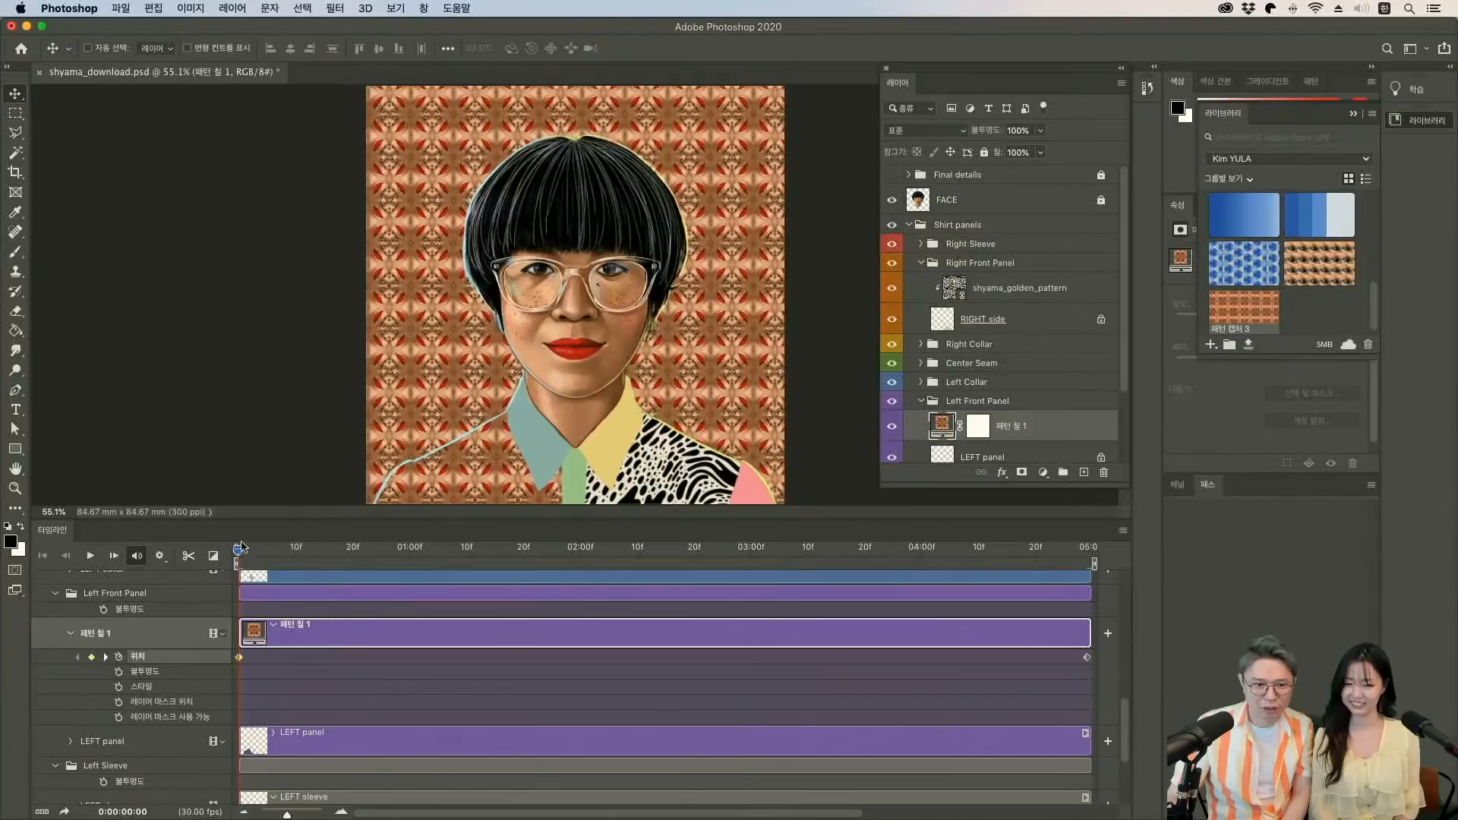
left_click(795, 546)
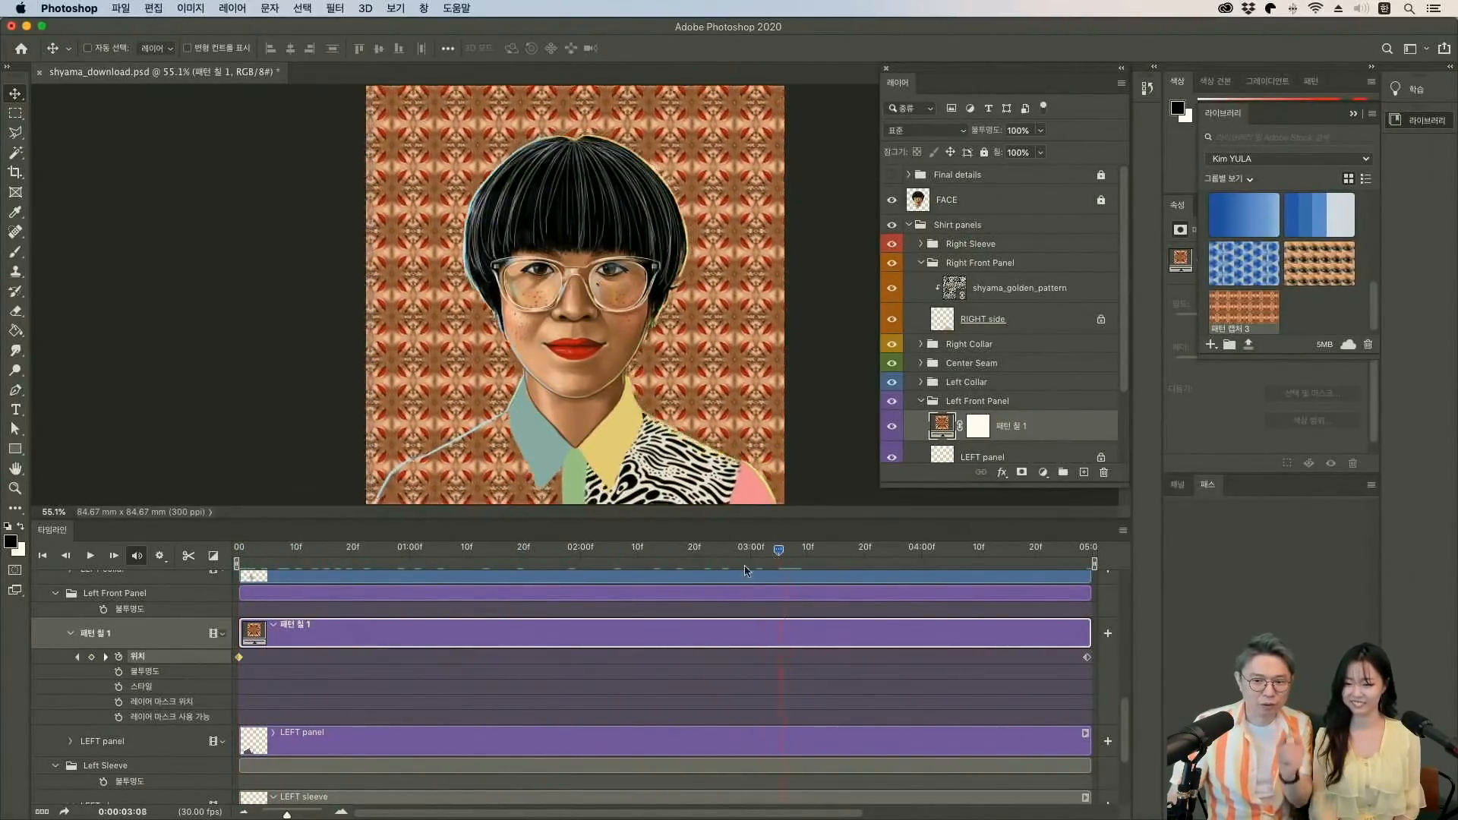
left_click(460, 547)
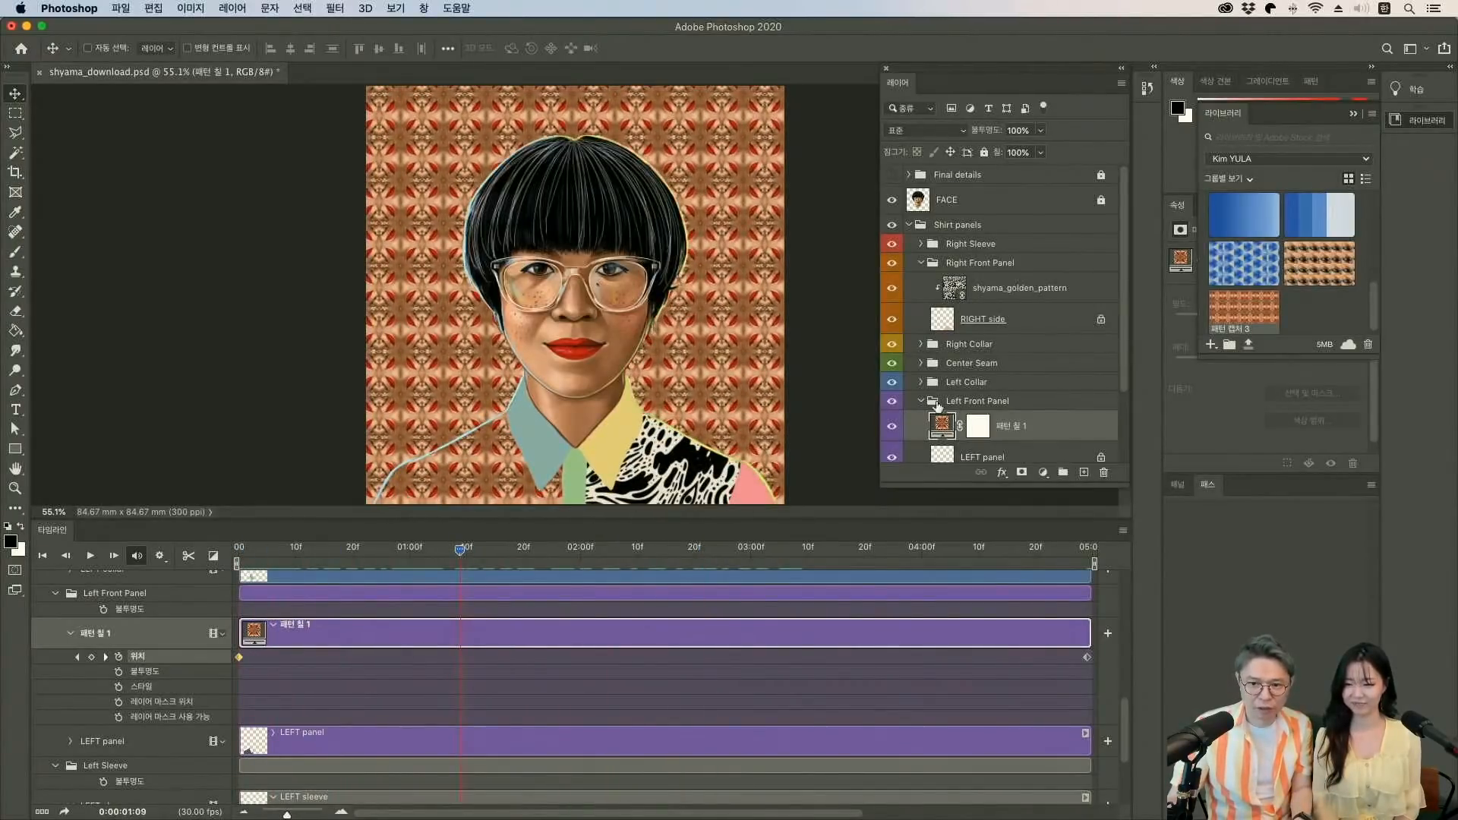
Clip Pattern Fill 1 to the left panel and play the animation.
right_click(1004, 426)
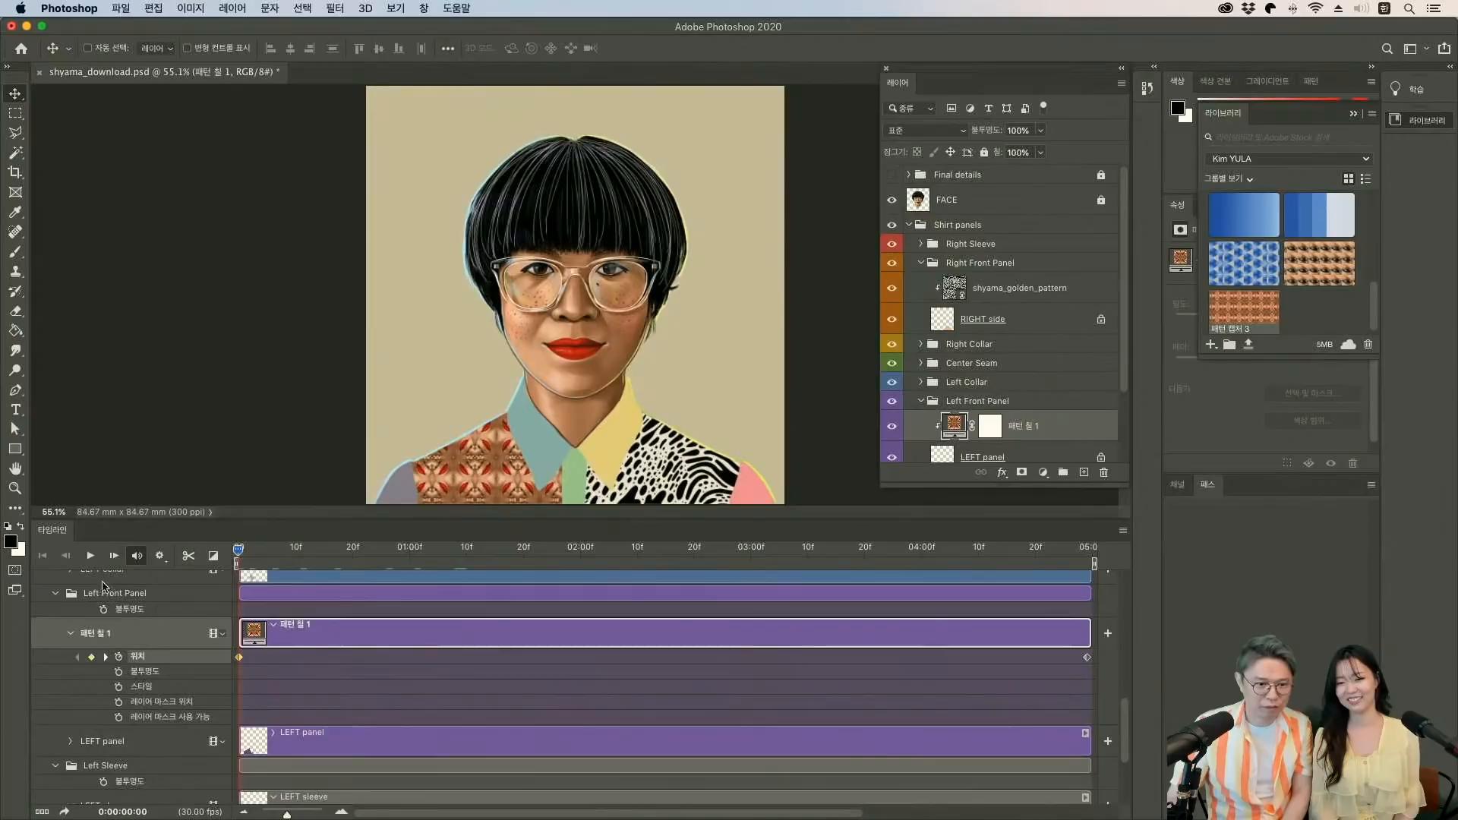
left_click(89, 555)
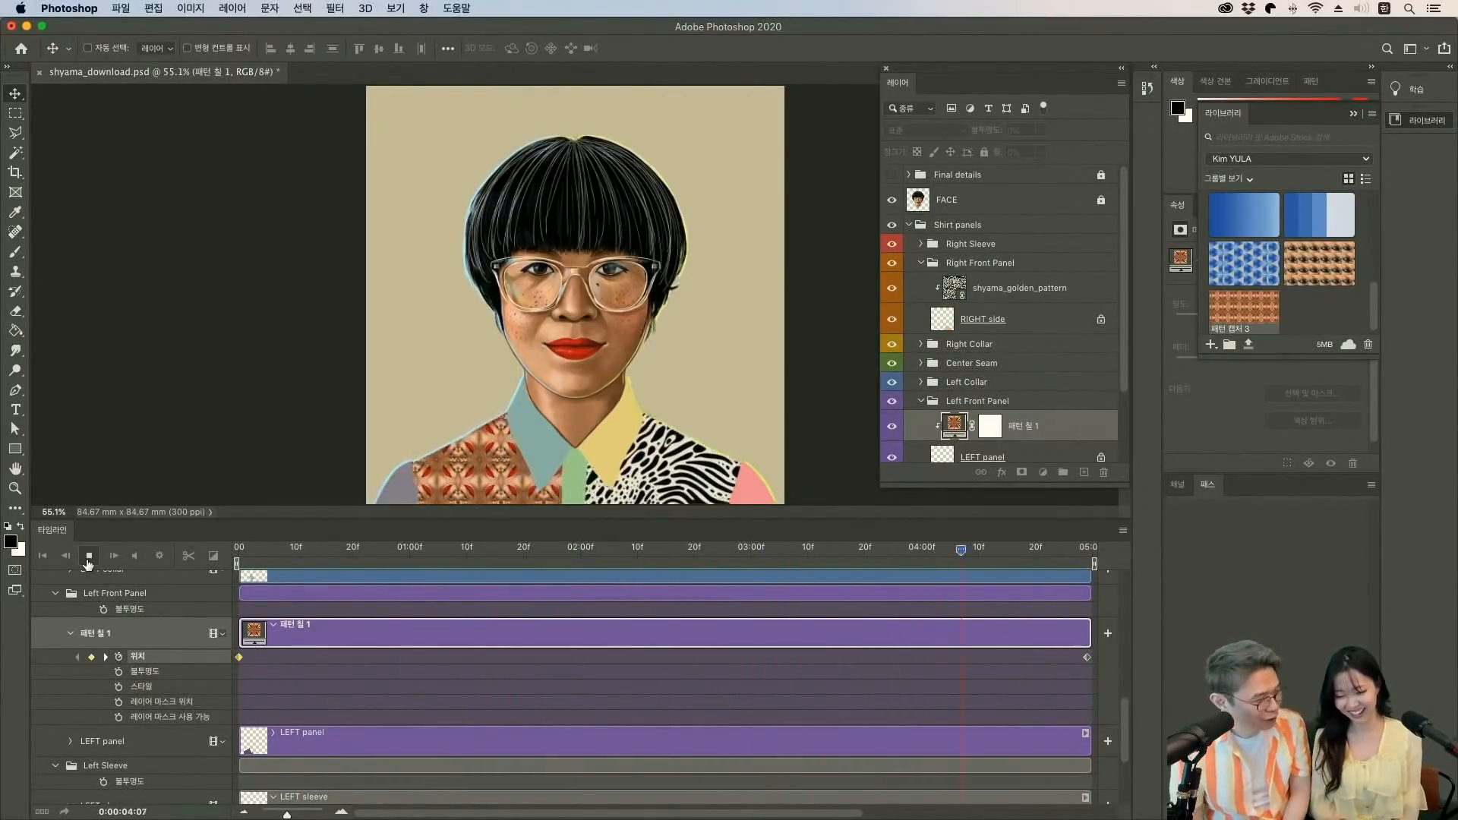
left_click(447, 548)
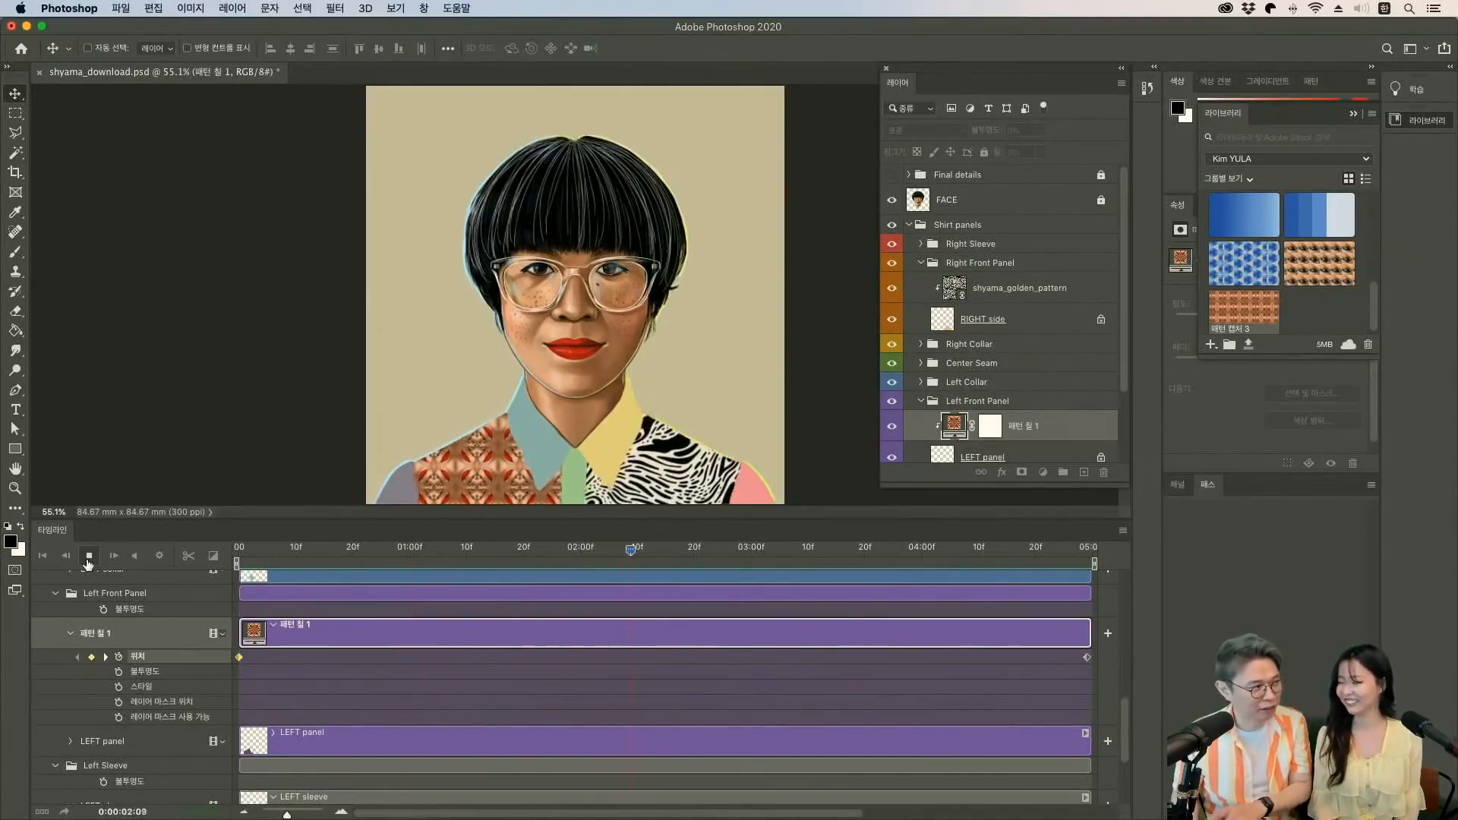
left_click(960, 547)
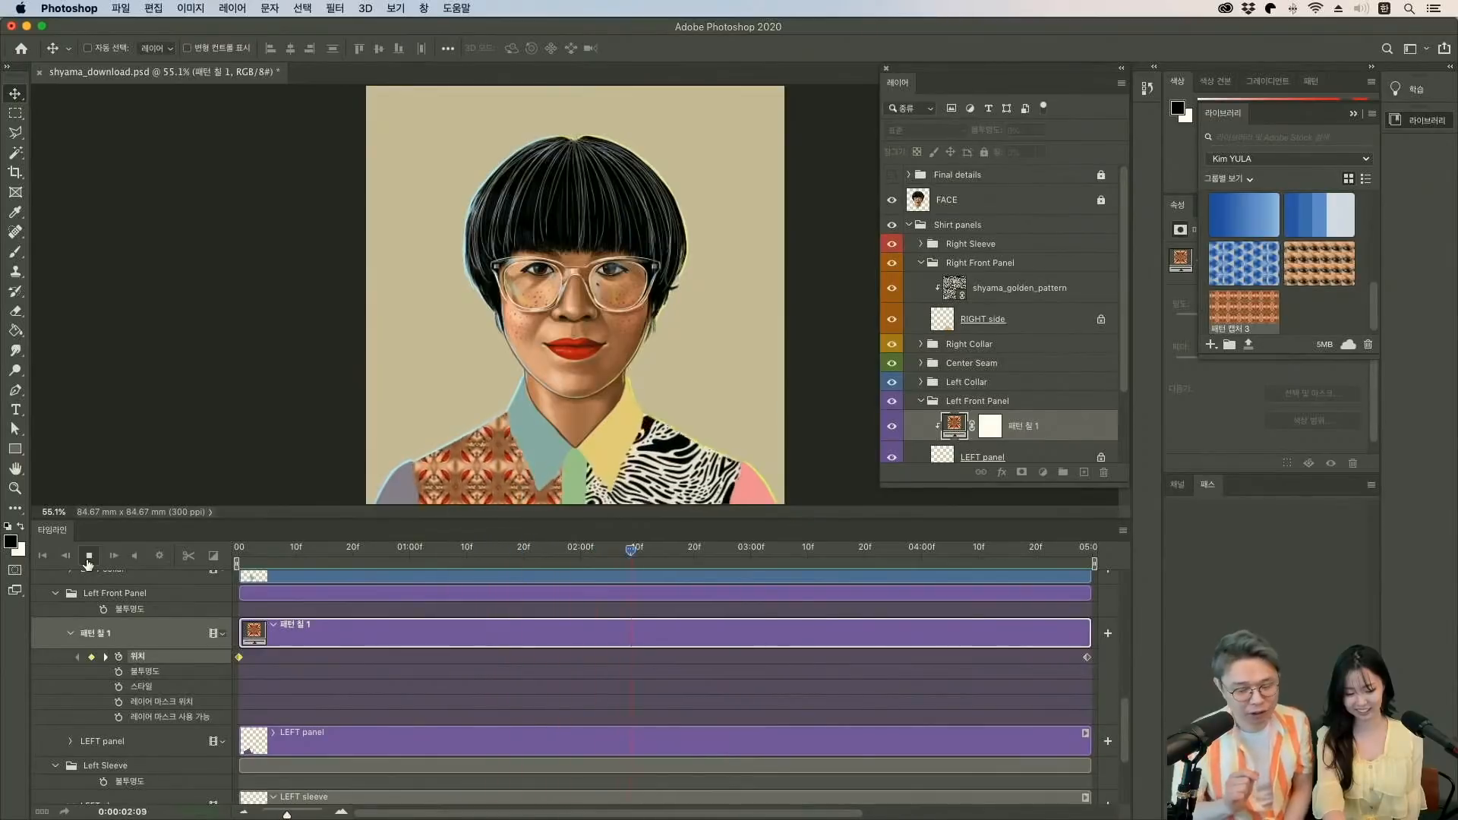
left_click(961, 547)
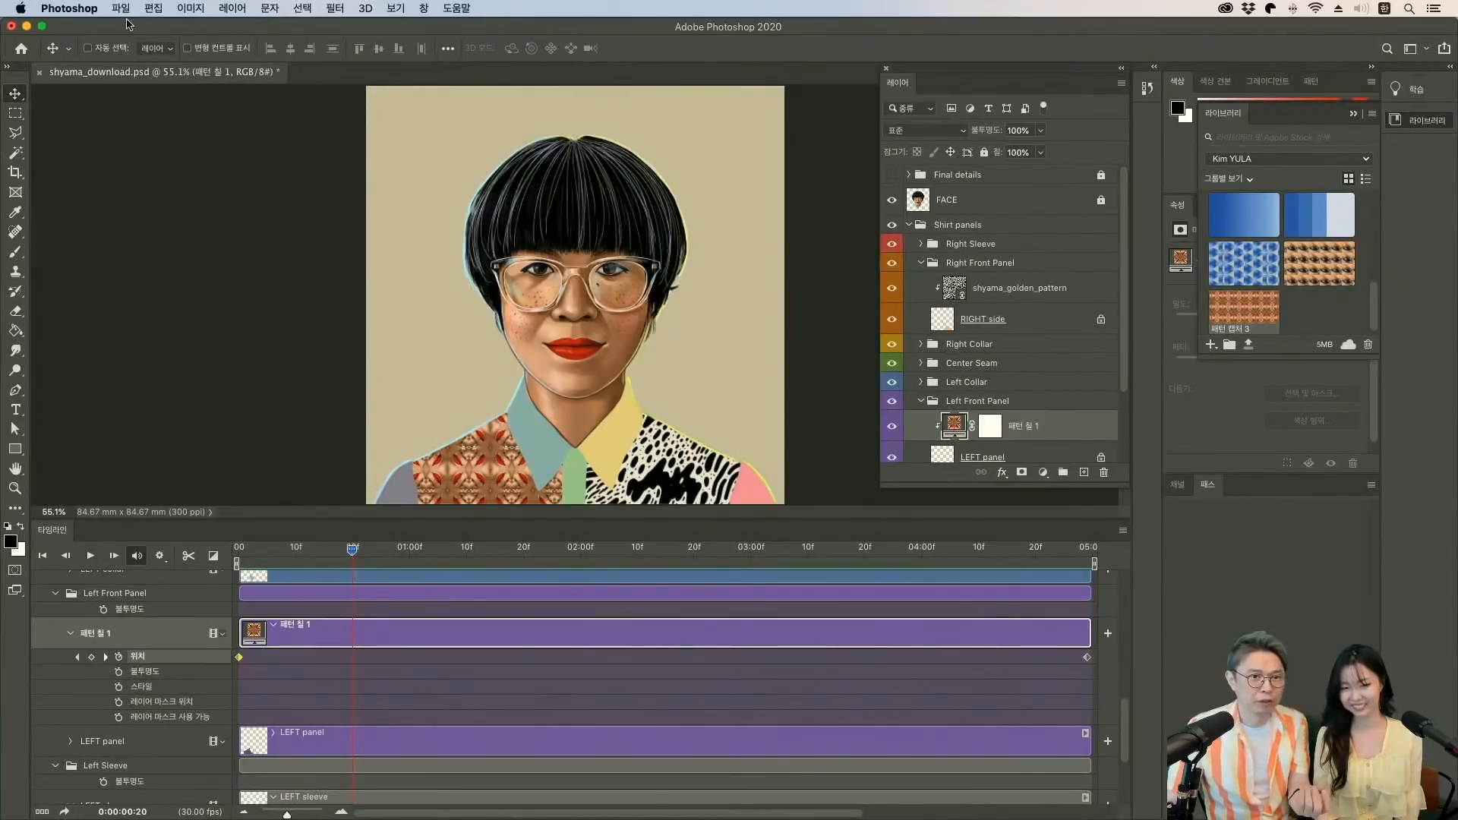
Open the Render Video dialog from the File menu's Export options.
left_click(119, 8)
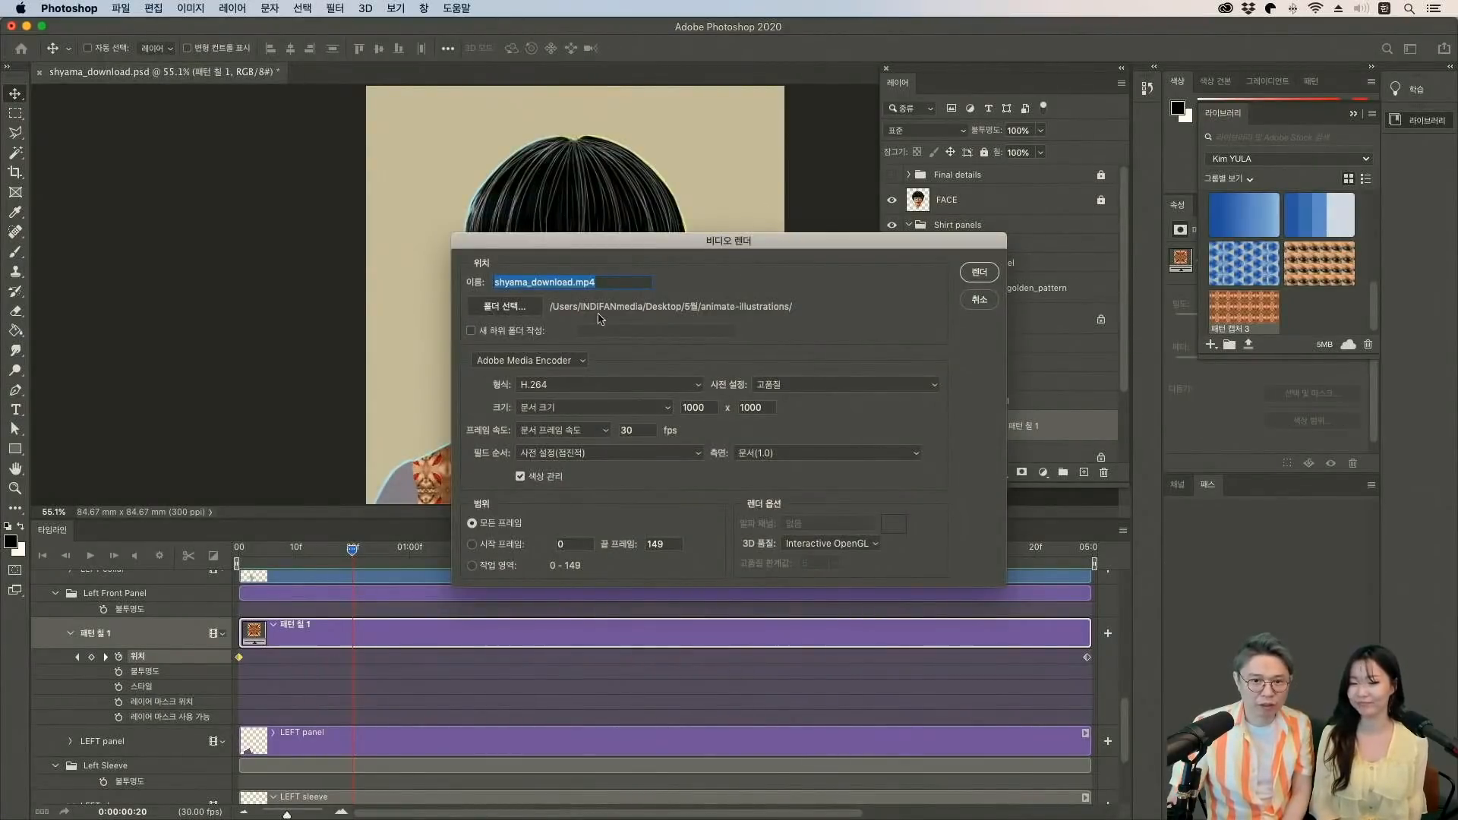
mouse_move(574, 395)
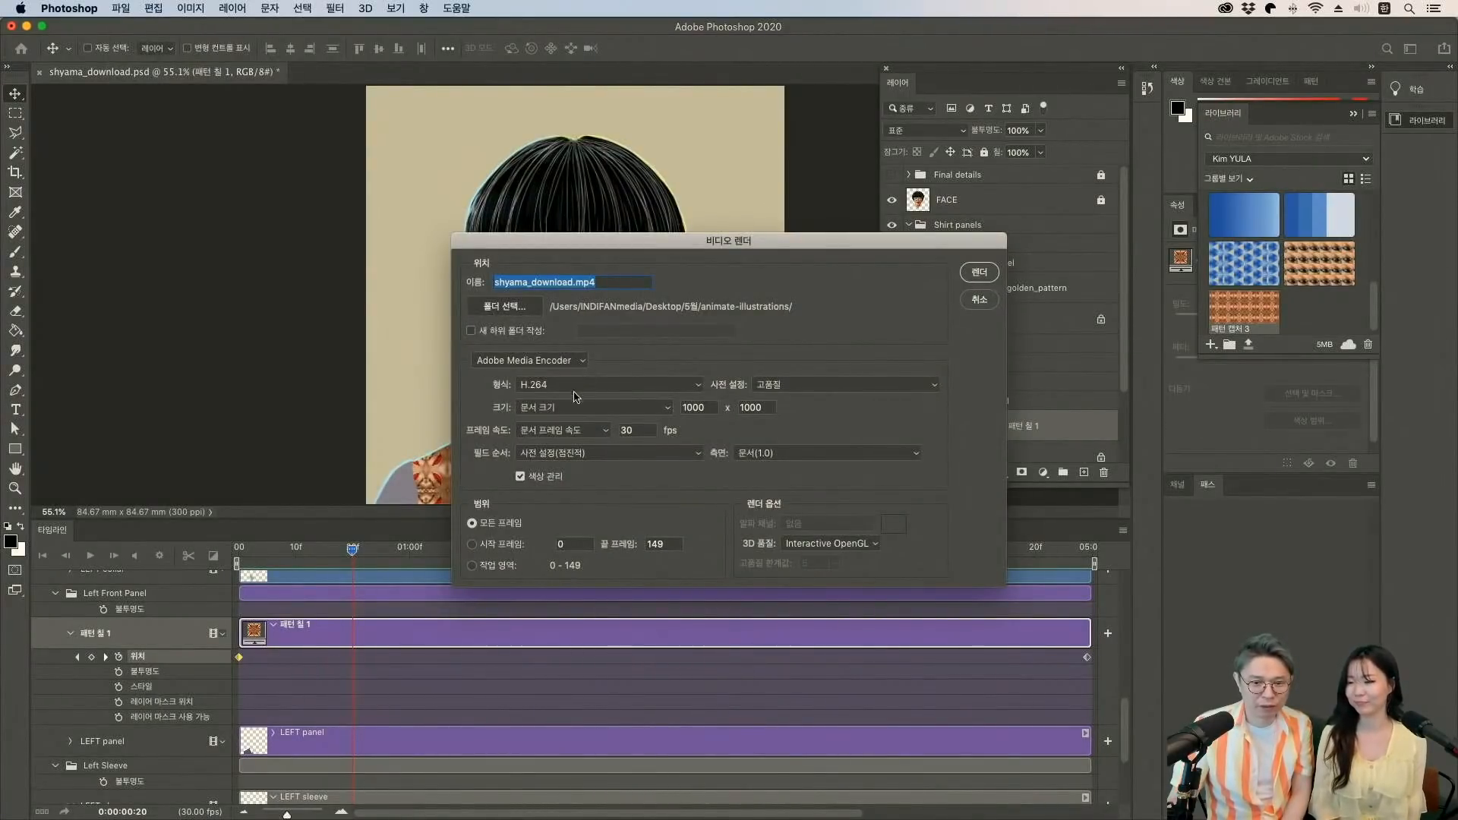
mouse_move(762, 370)
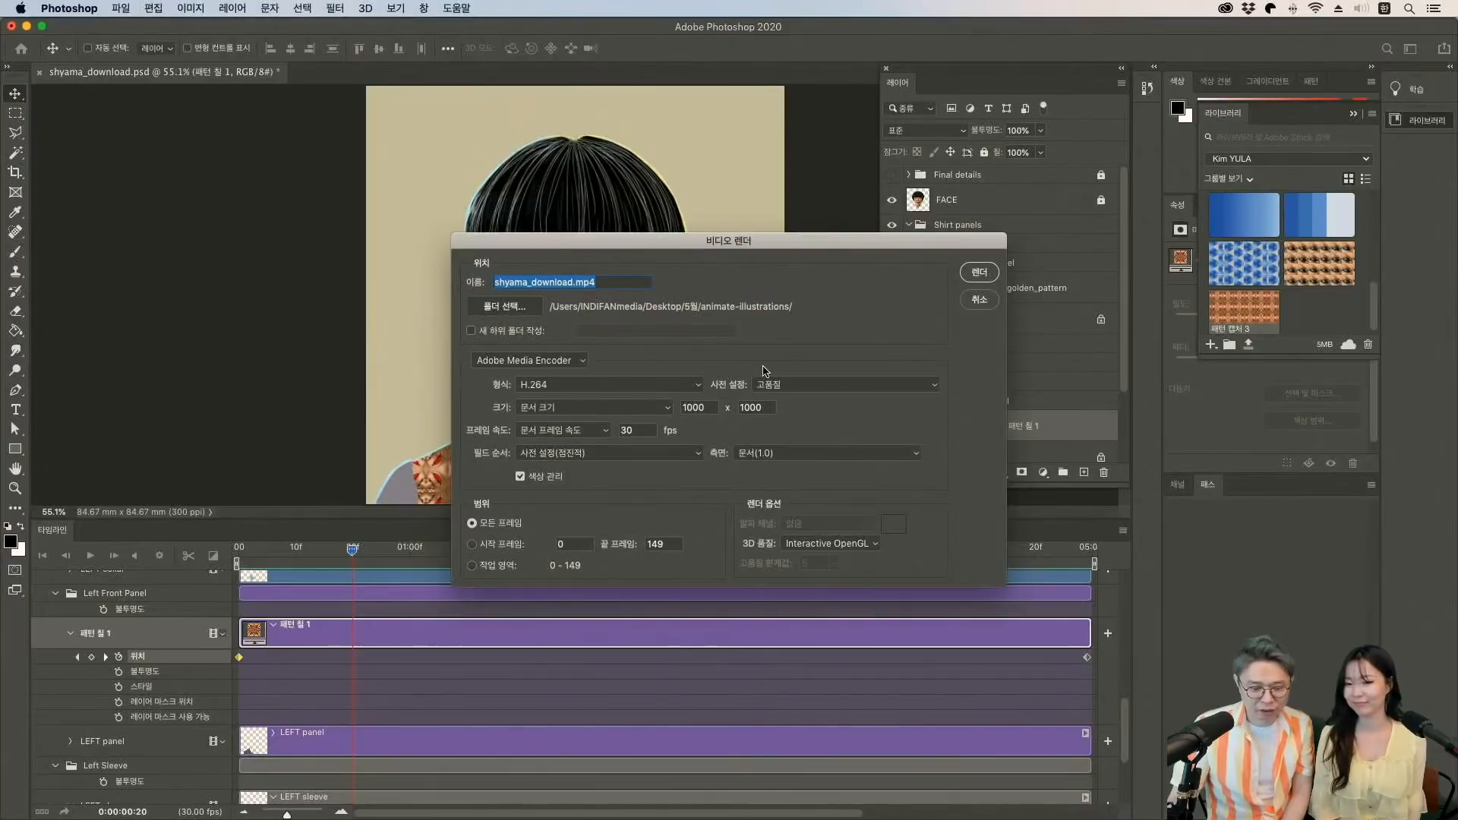